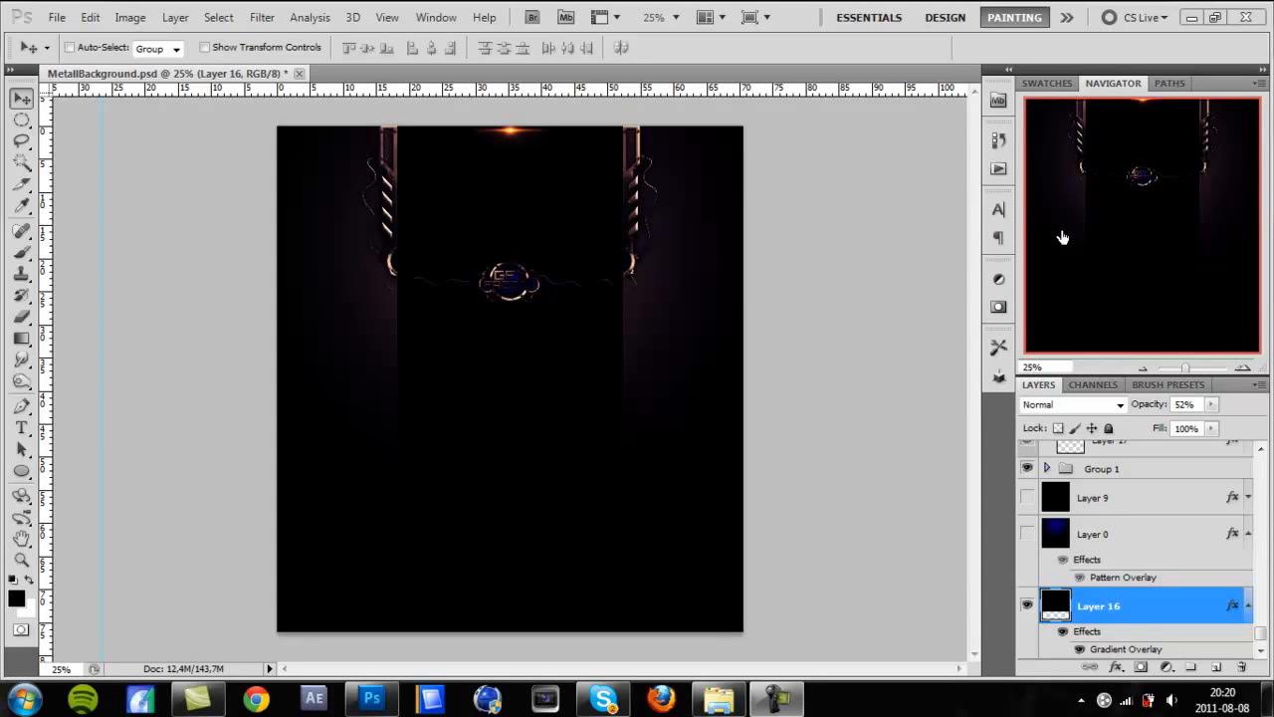
pyautogui.moveTo(1244, 374)
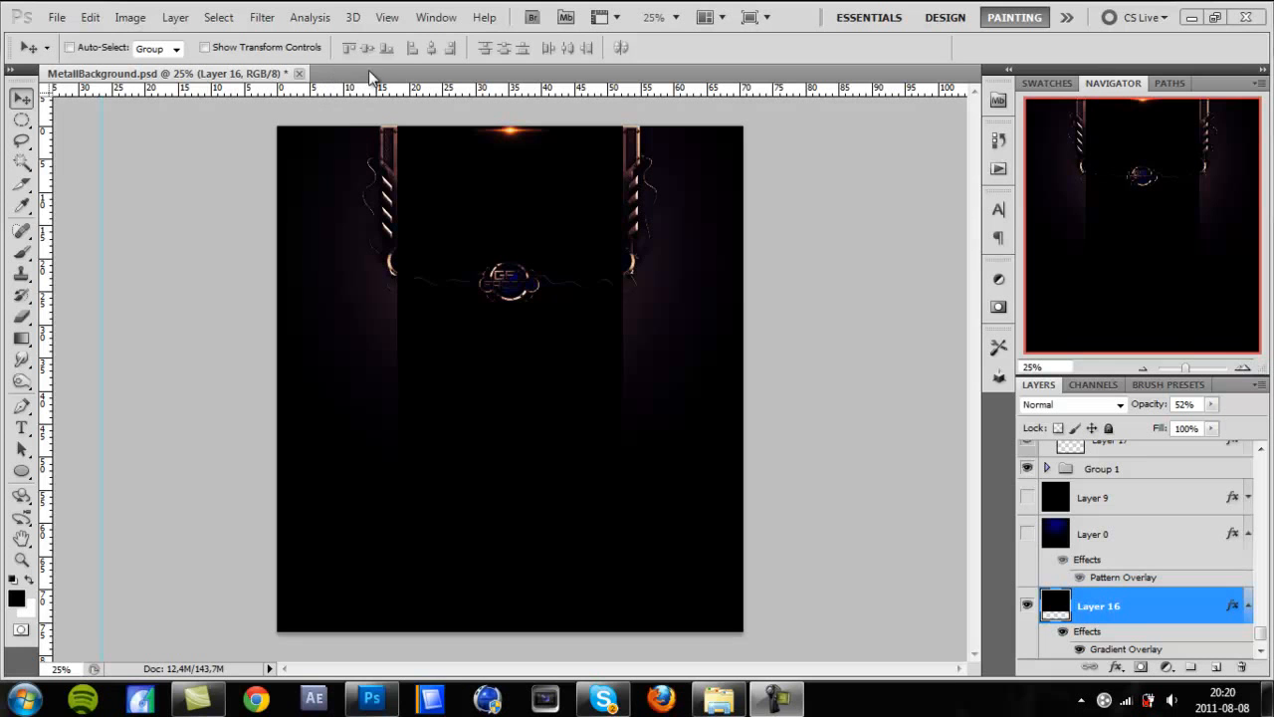
pyautogui.moveTo(1139, 358)
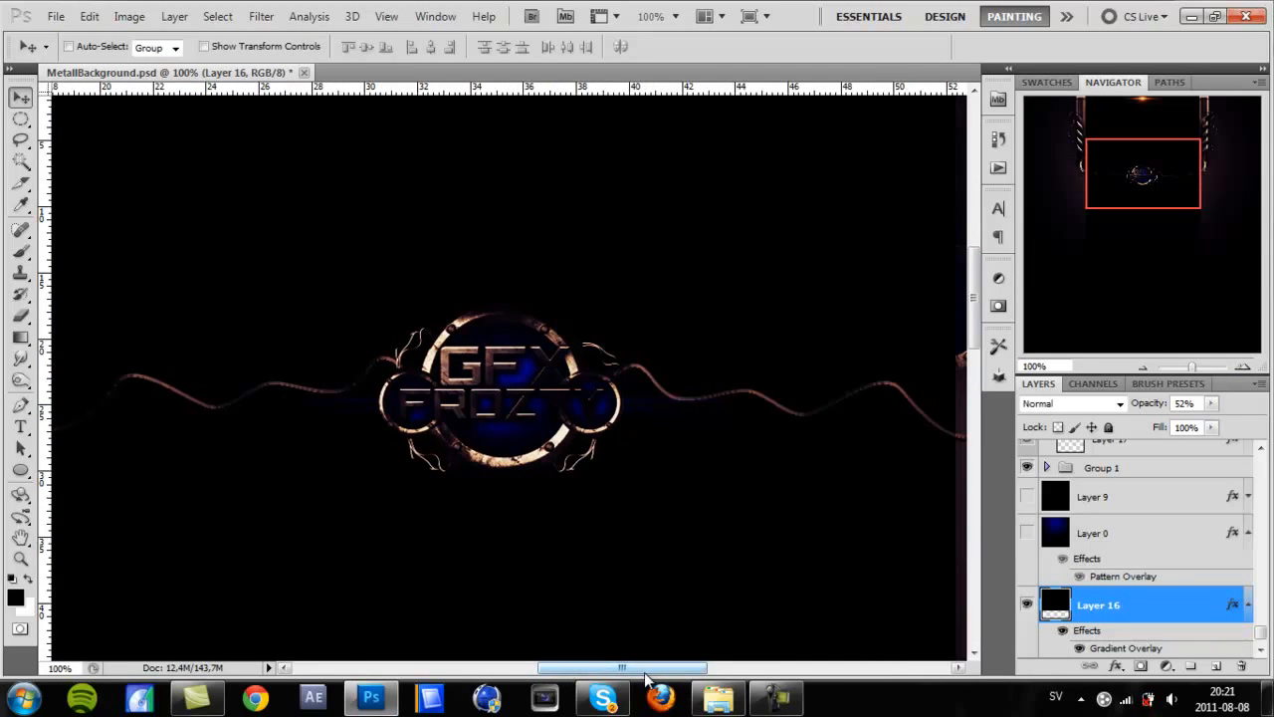
# Create a new 900×900 pixel document with transparent background contents
pyautogui.moveTo(618, 667); pyautogui.dragTo(707, 667)
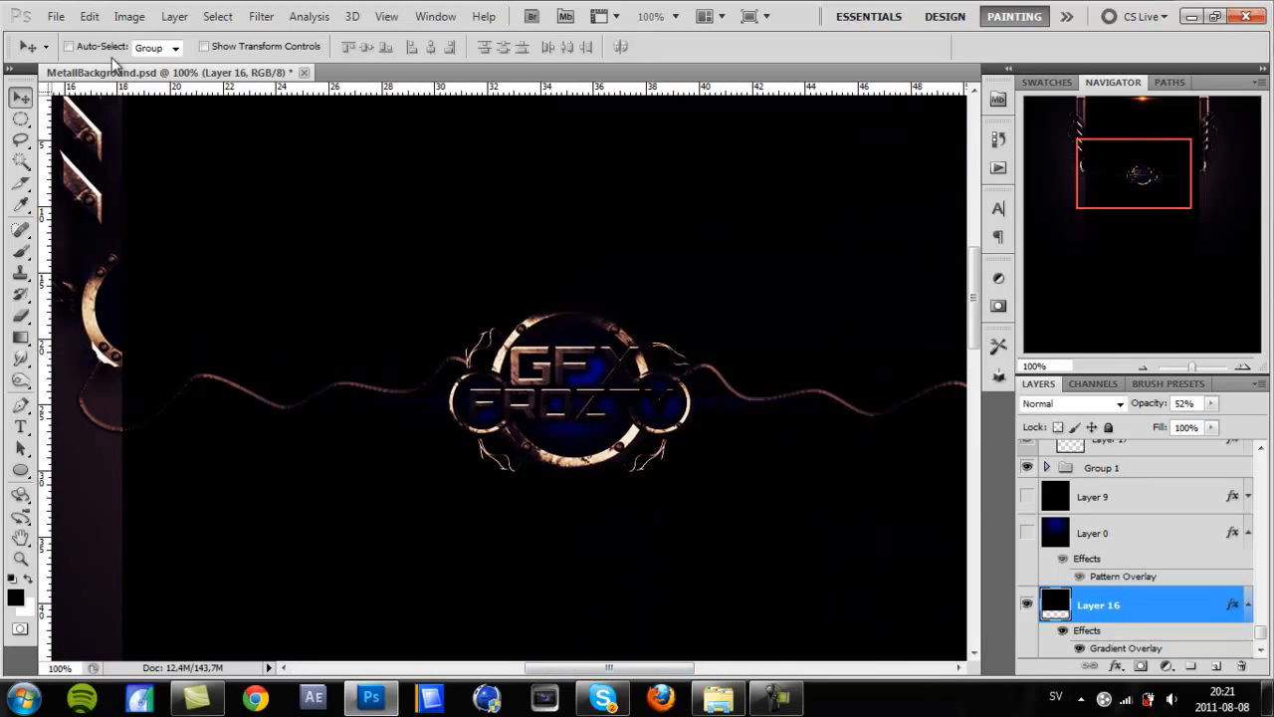
pyautogui.click(55, 16)
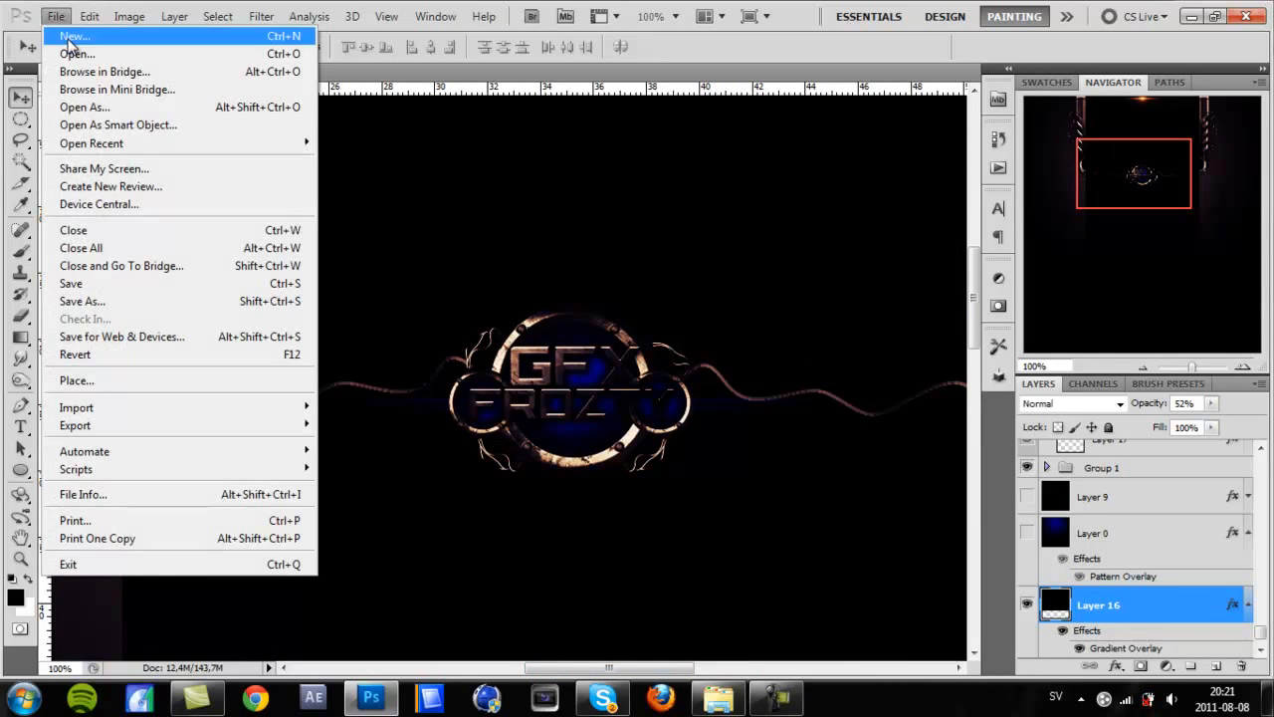
pyautogui.click(76, 35)
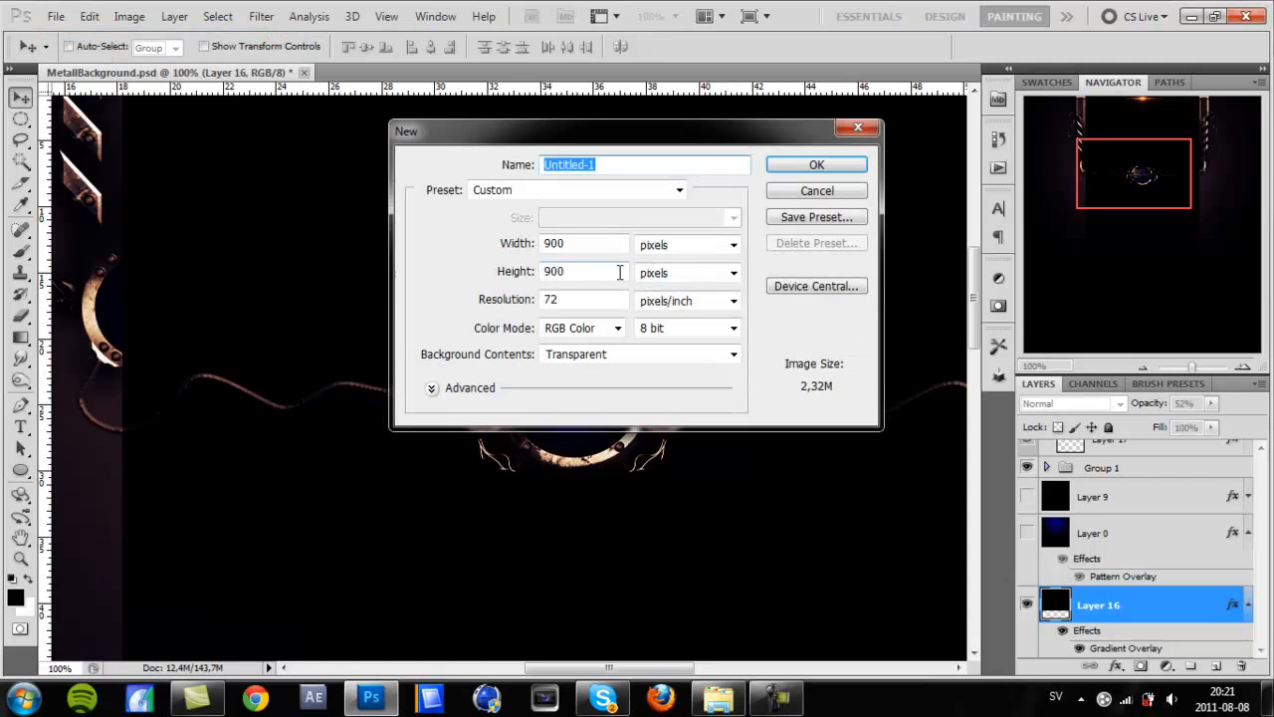
pyautogui.click(582, 243)
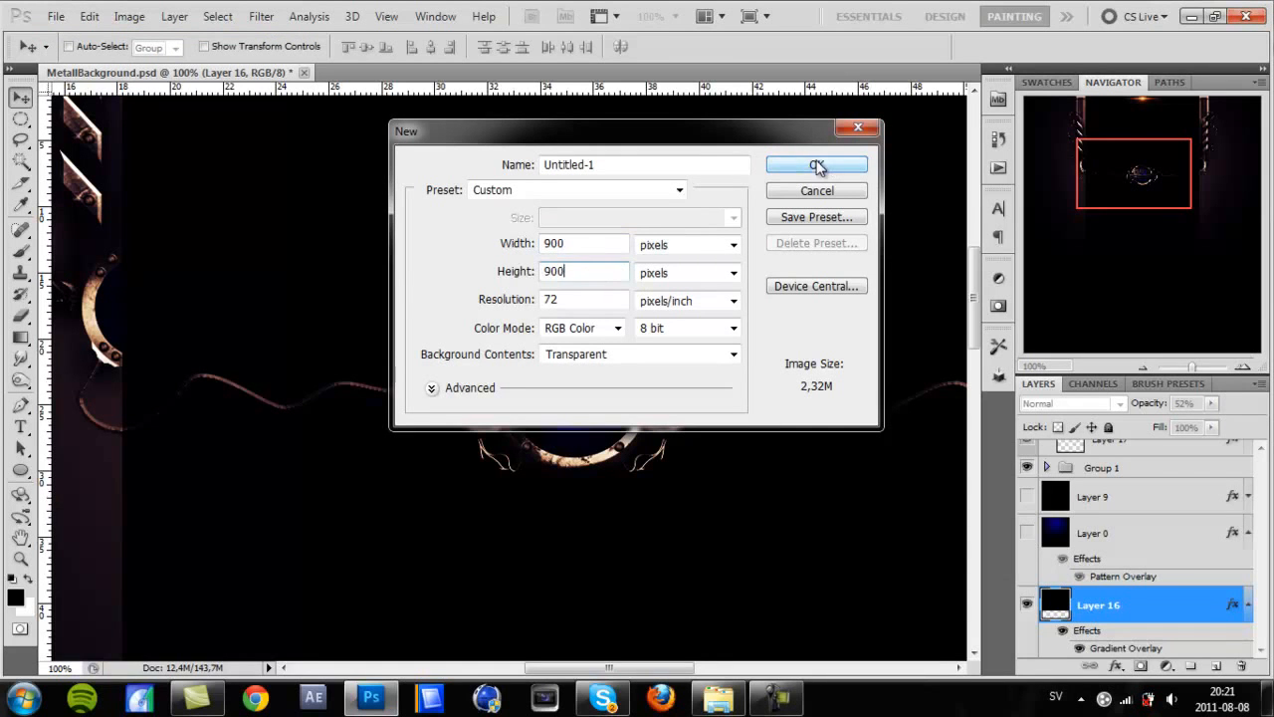
pyautogui.click(817, 164)
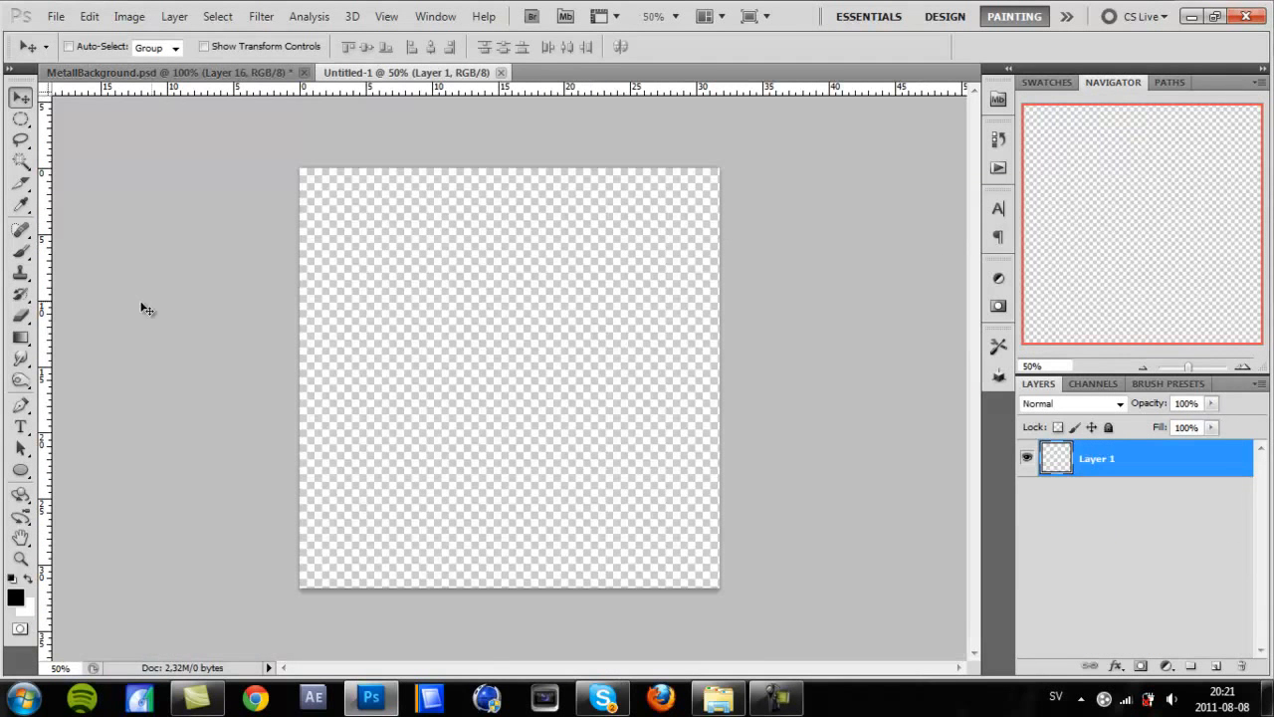
# Select a large circle with the Elliptical Marquee and fill it with solid black
pyautogui.click(20, 120)
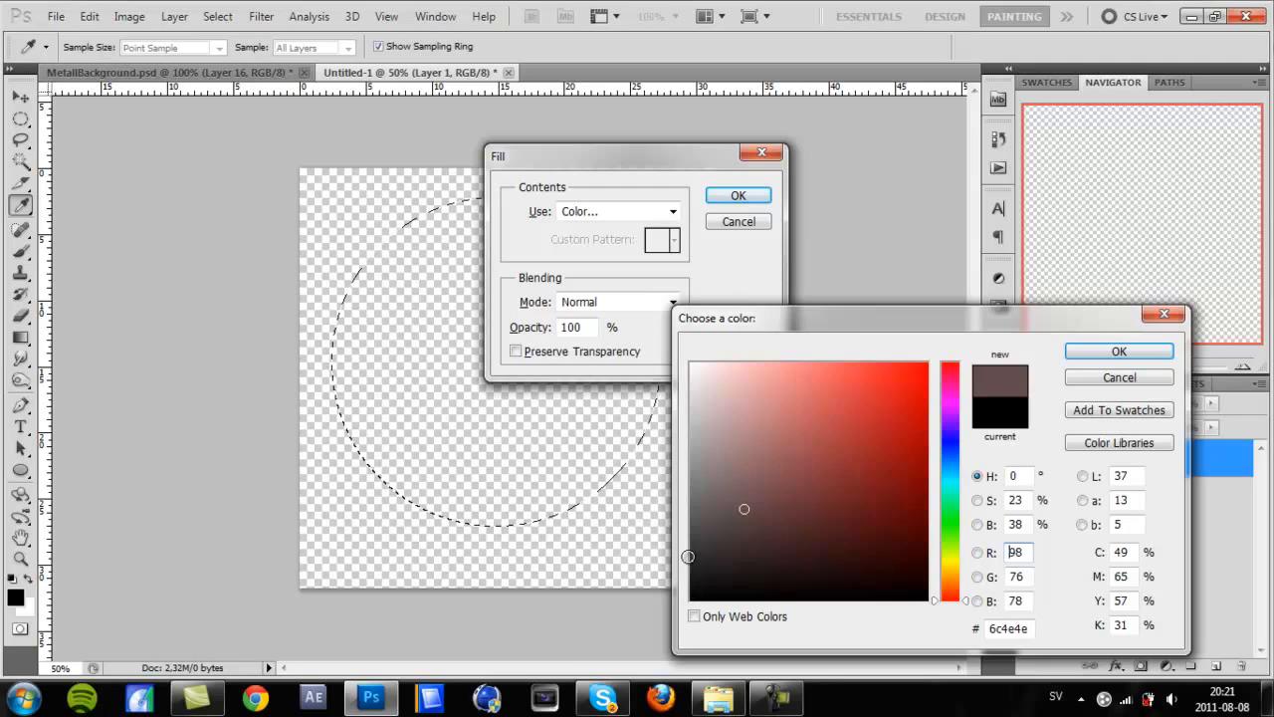
pyautogui.click(1119, 351)
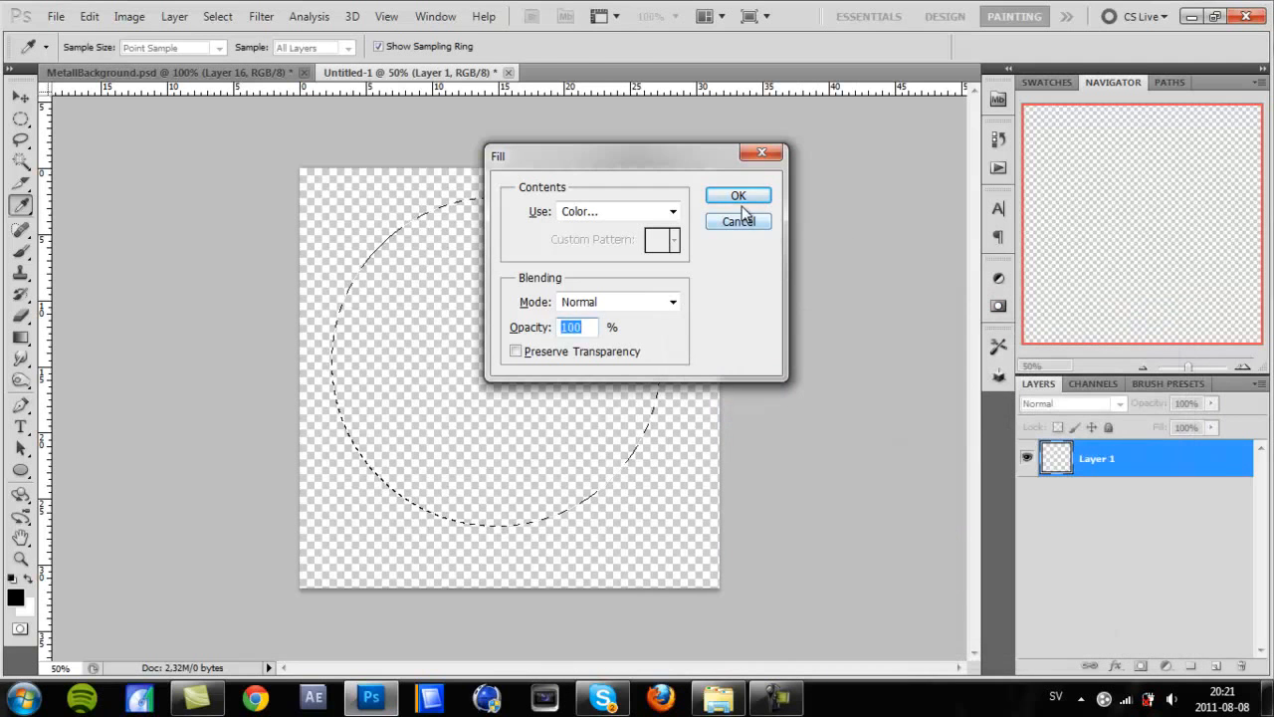
pyautogui.click(736, 195)
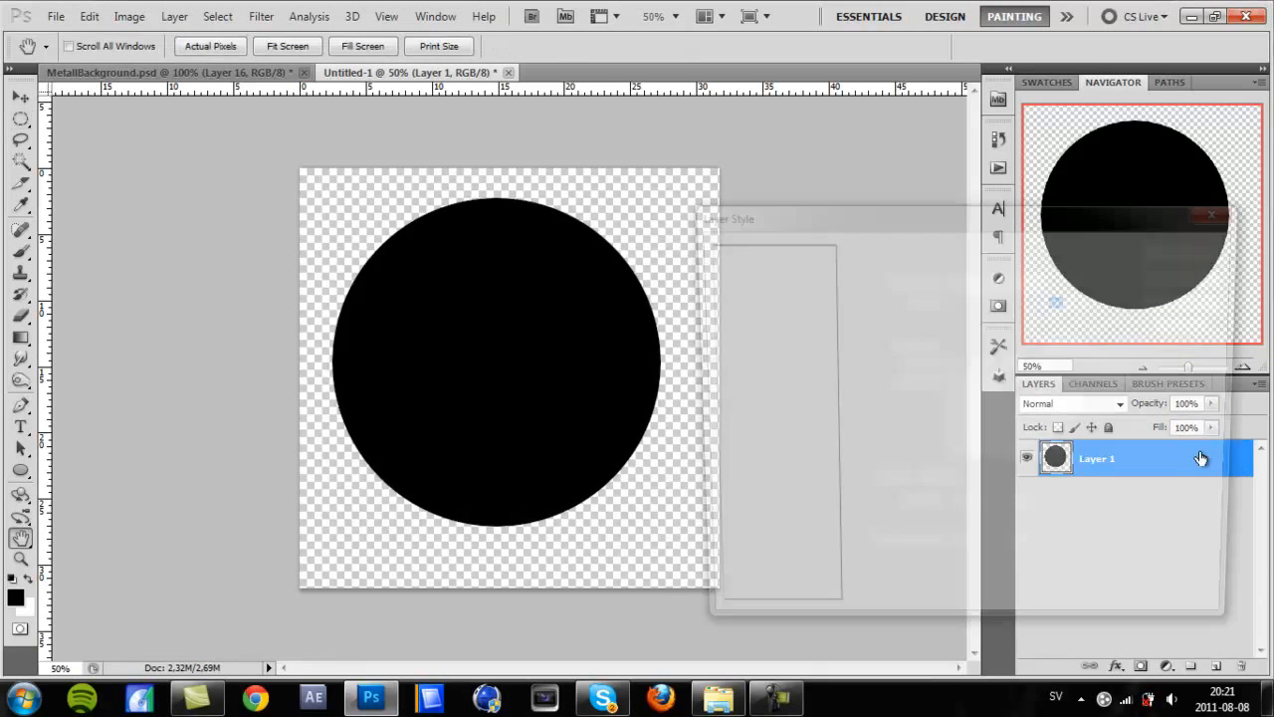
# Apply Bevel and Emboss to Layer 1 with Depth raised to 1000% for a glossy rim
pyautogui.doubleClick(1095, 458)
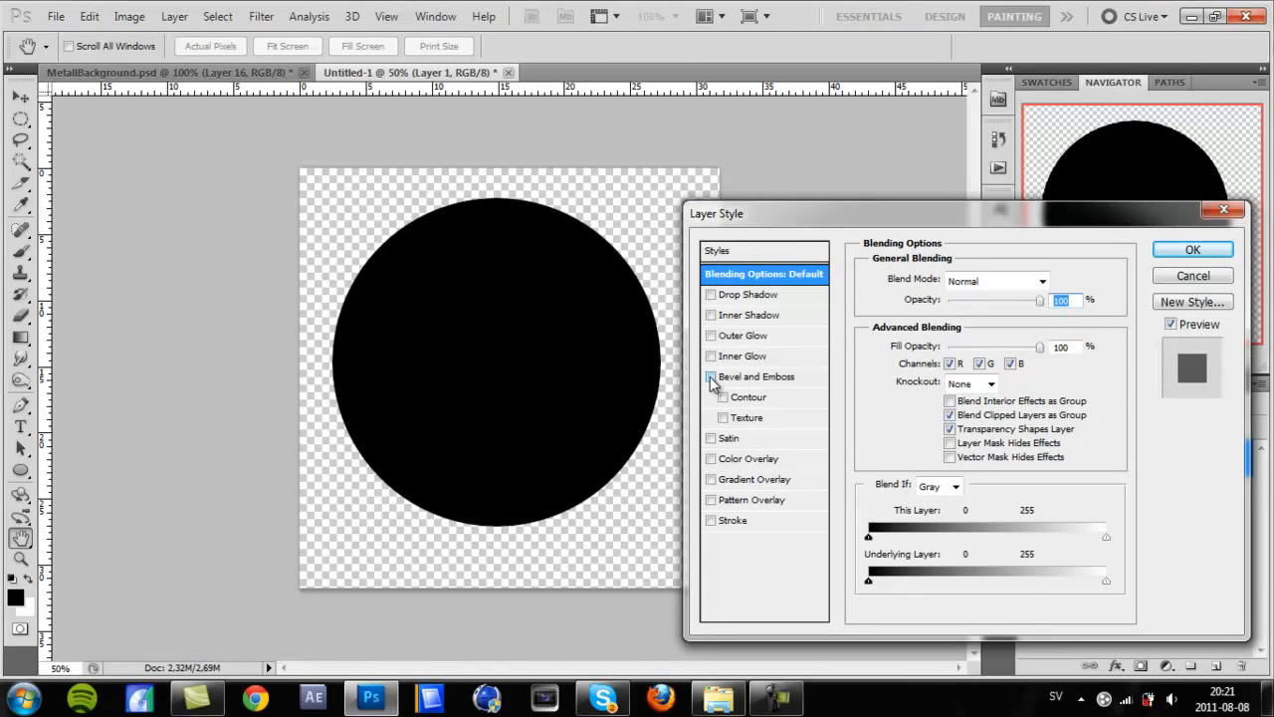
pyautogui.click(710, 377)
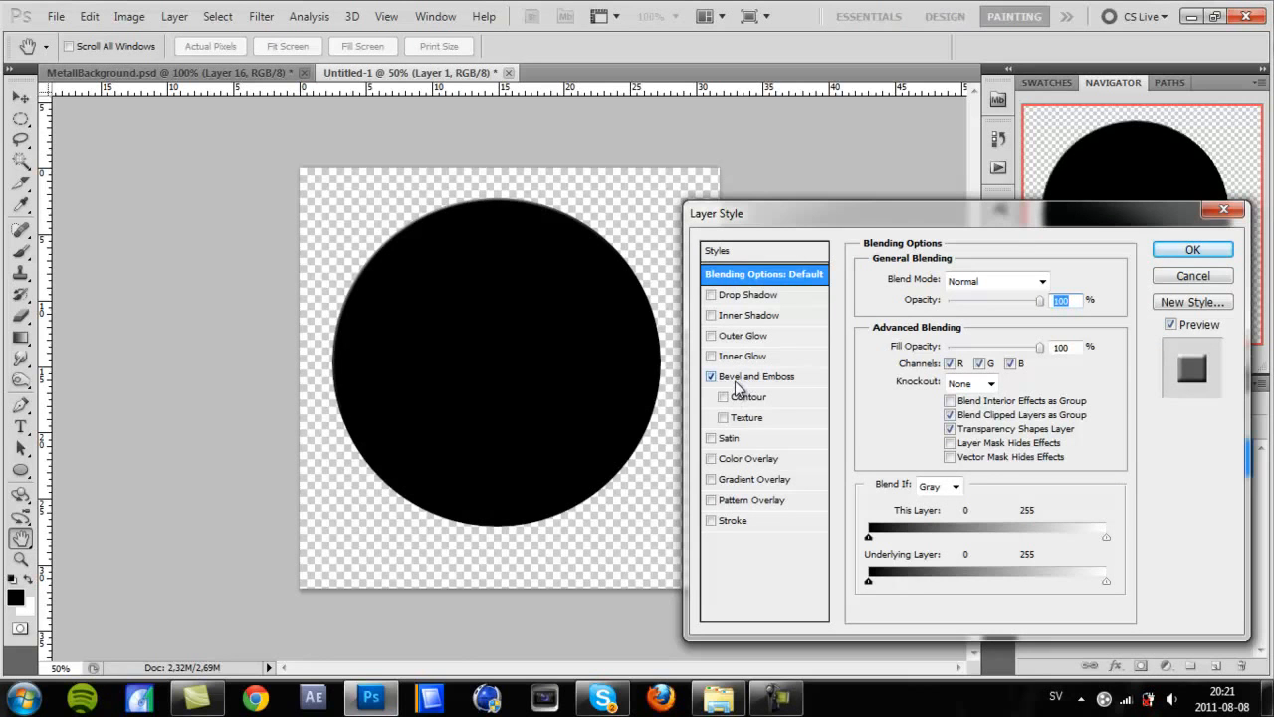
pyautogui.click(756, 376)
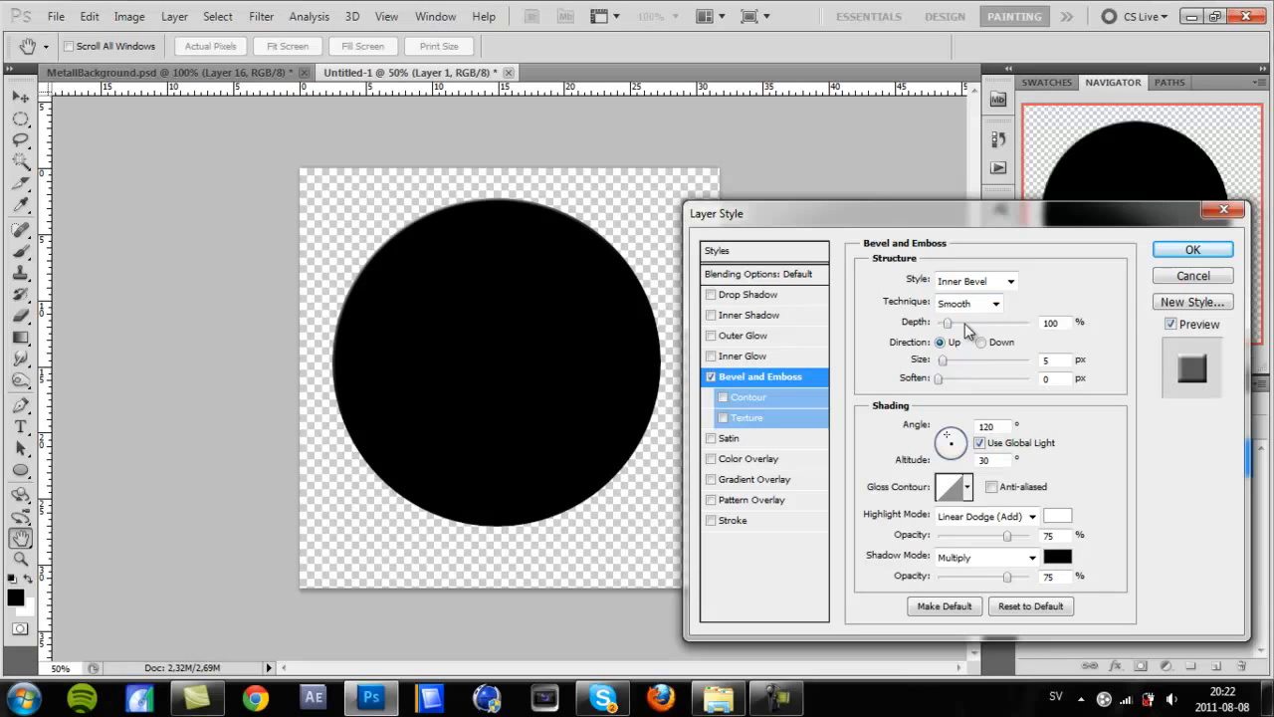
pyautogui.moveTo(945, 360); pyautogui.dragTo(988, 360)
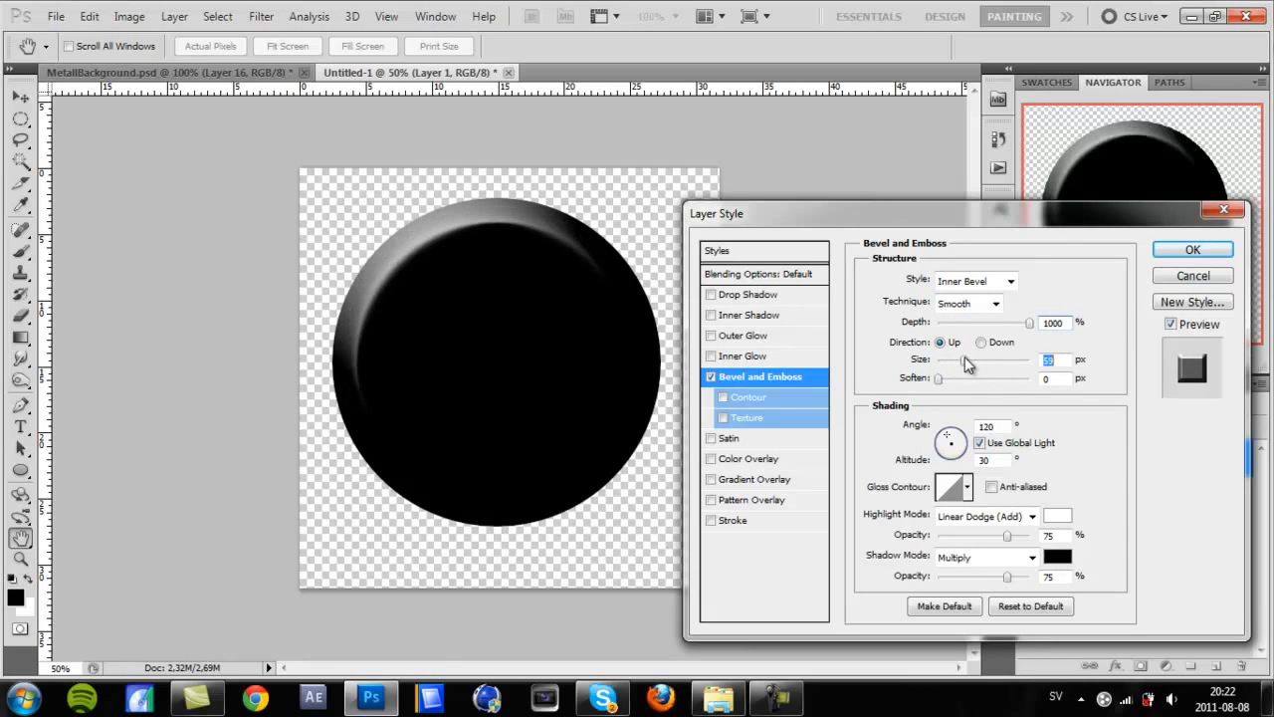
pyautogui.click(1191, 248)
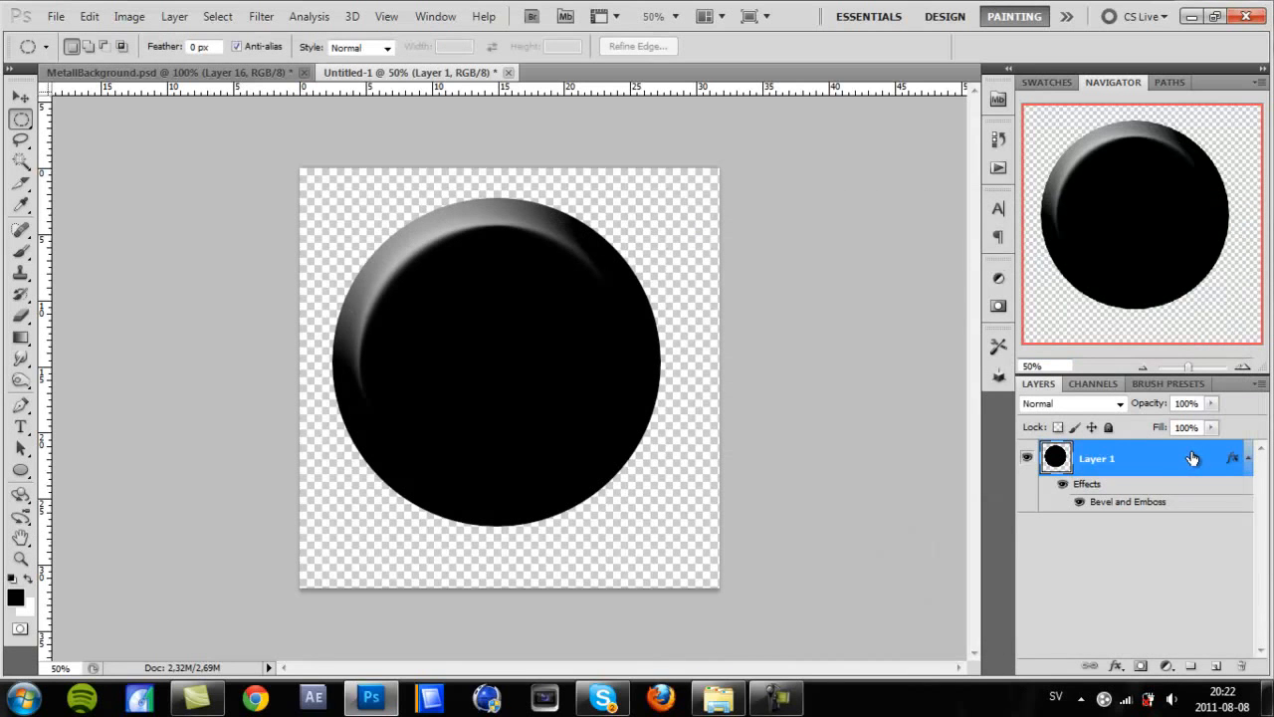
# Duplicate Layer 1 with Ctrl+J to create Layer 1 copy
pyautogui.click(1247, 458)
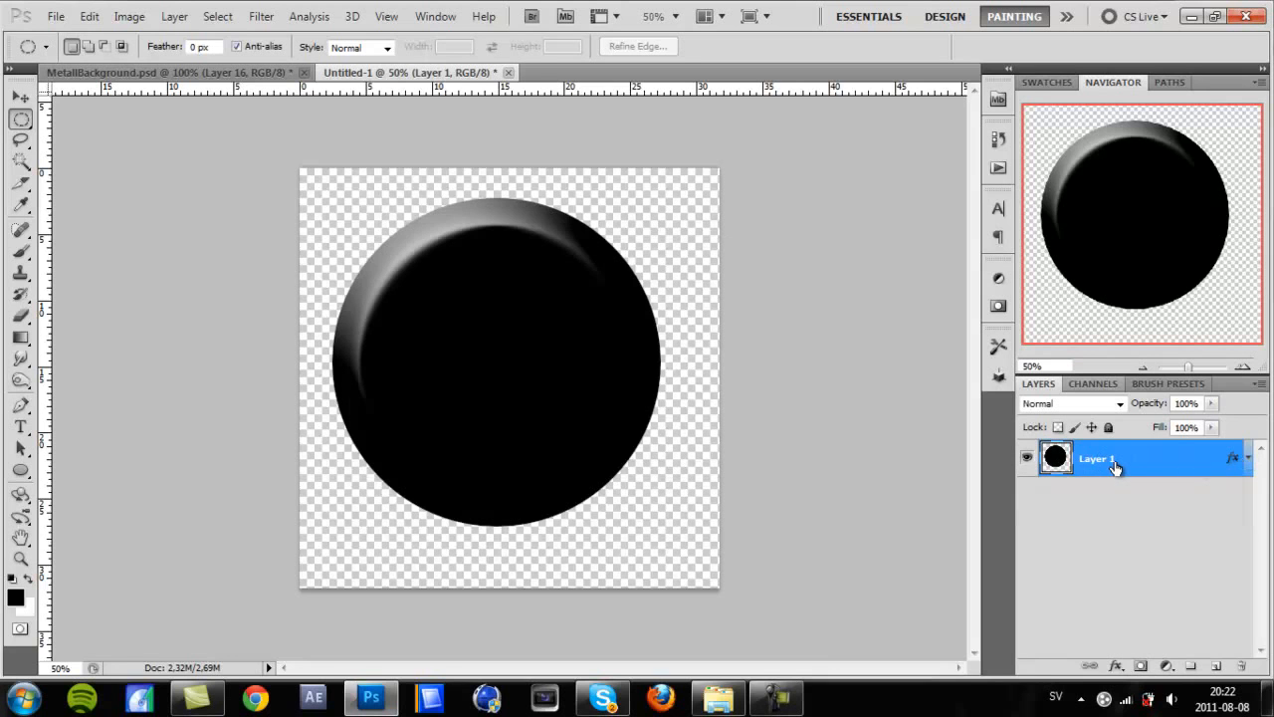
pyautogui.press('ctrl+j')
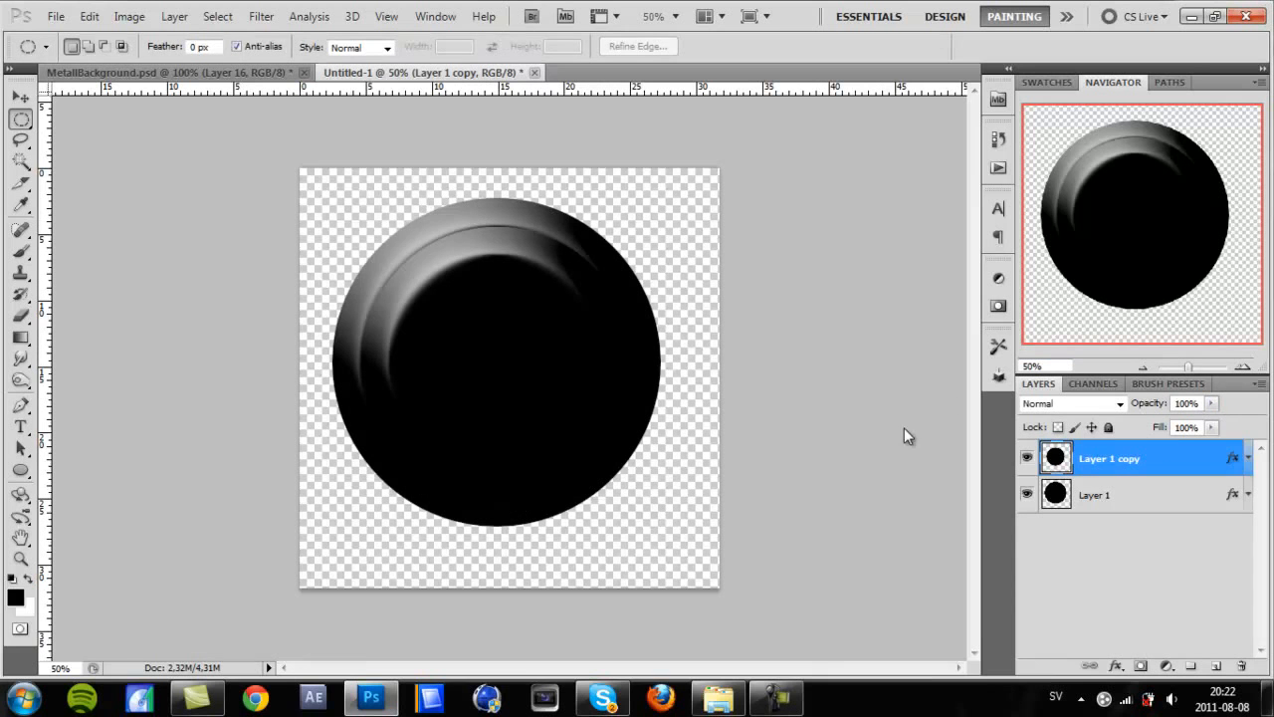
# On the copied circle, enable a contoured Bevel and Emboss with a smaller size for a thinner rim
pyautogui.doubleClick(1109, 458)
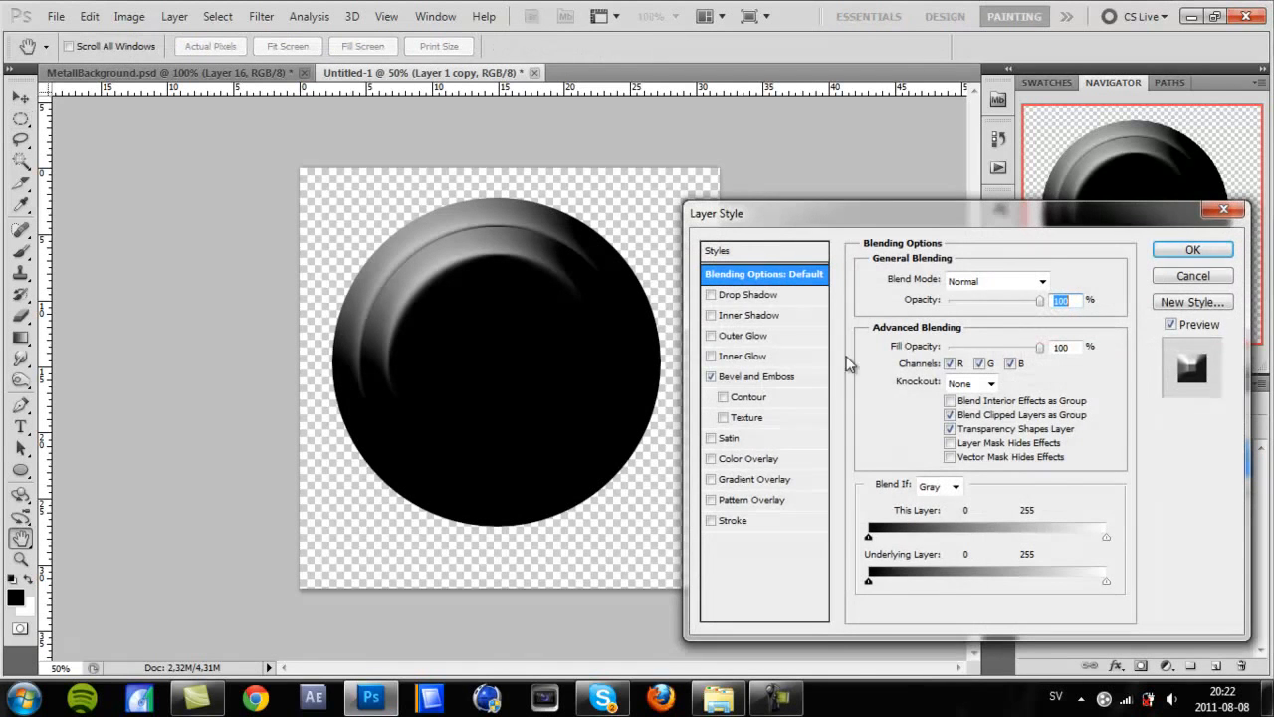
pyautogui.click(710, 377)
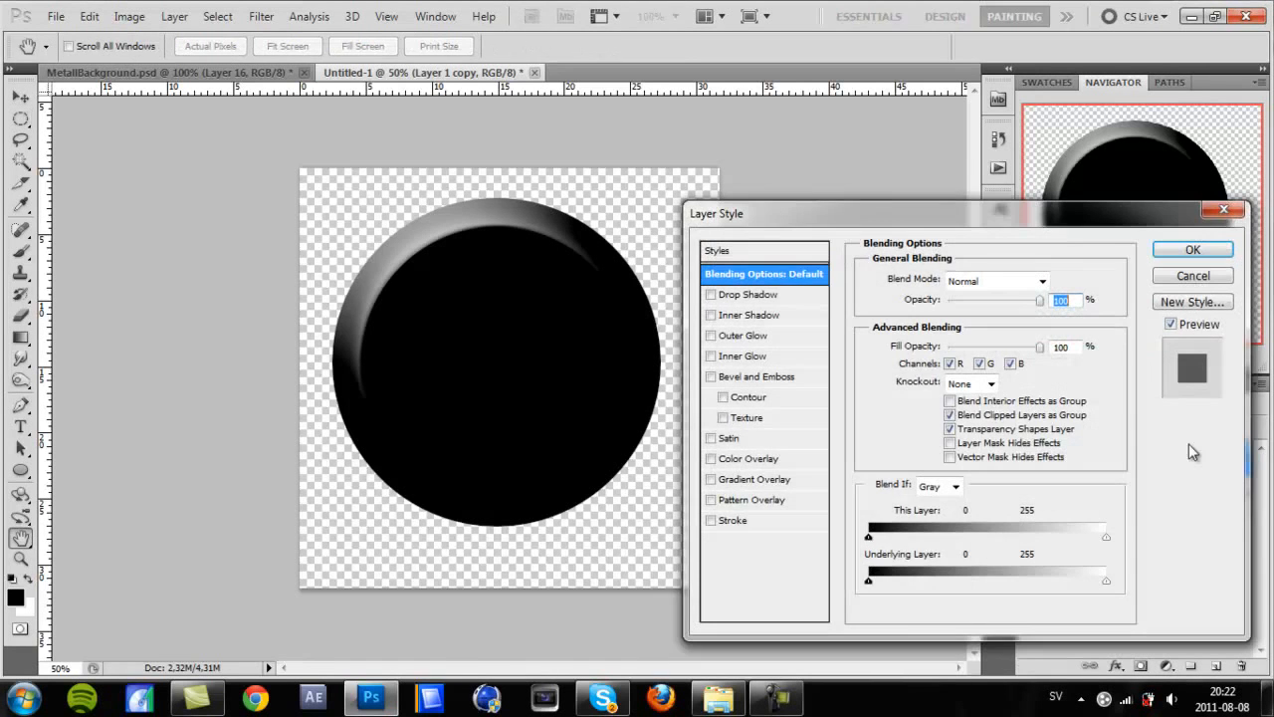
pyautogui.click(711, 478)
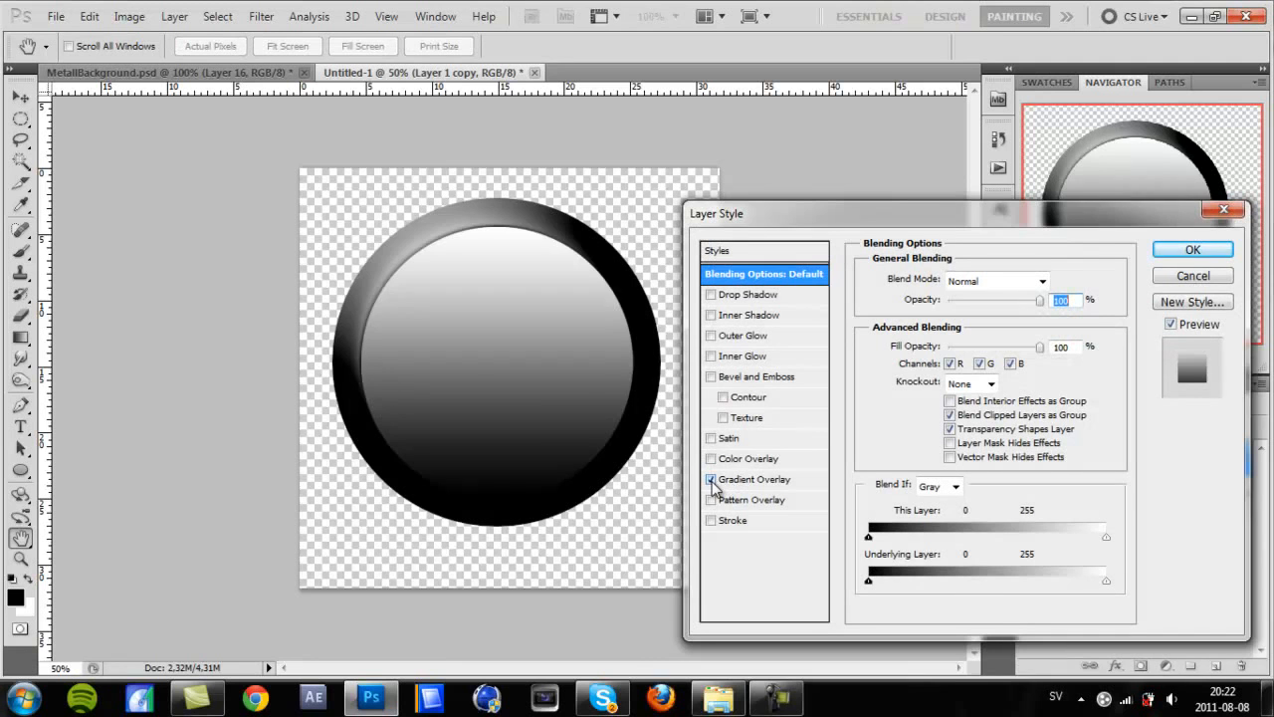
pyautogui.click(1191, 249)
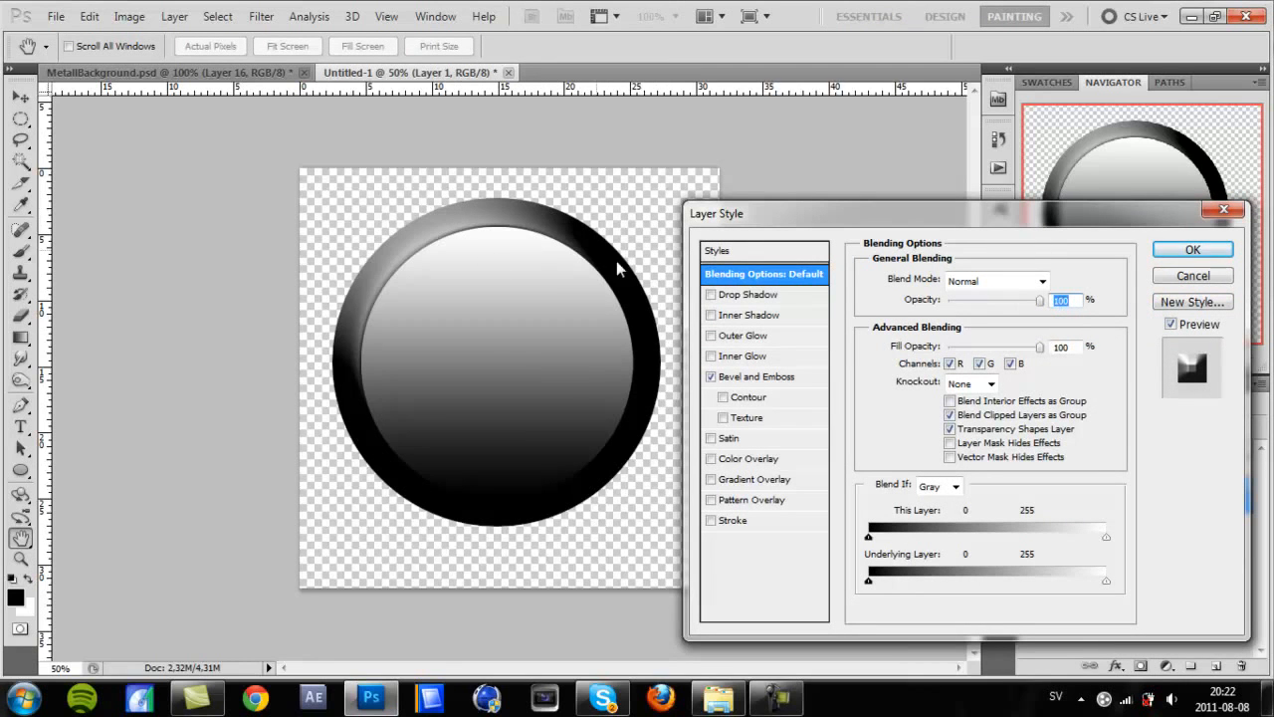
pyautogui.moveTo(819, 386)
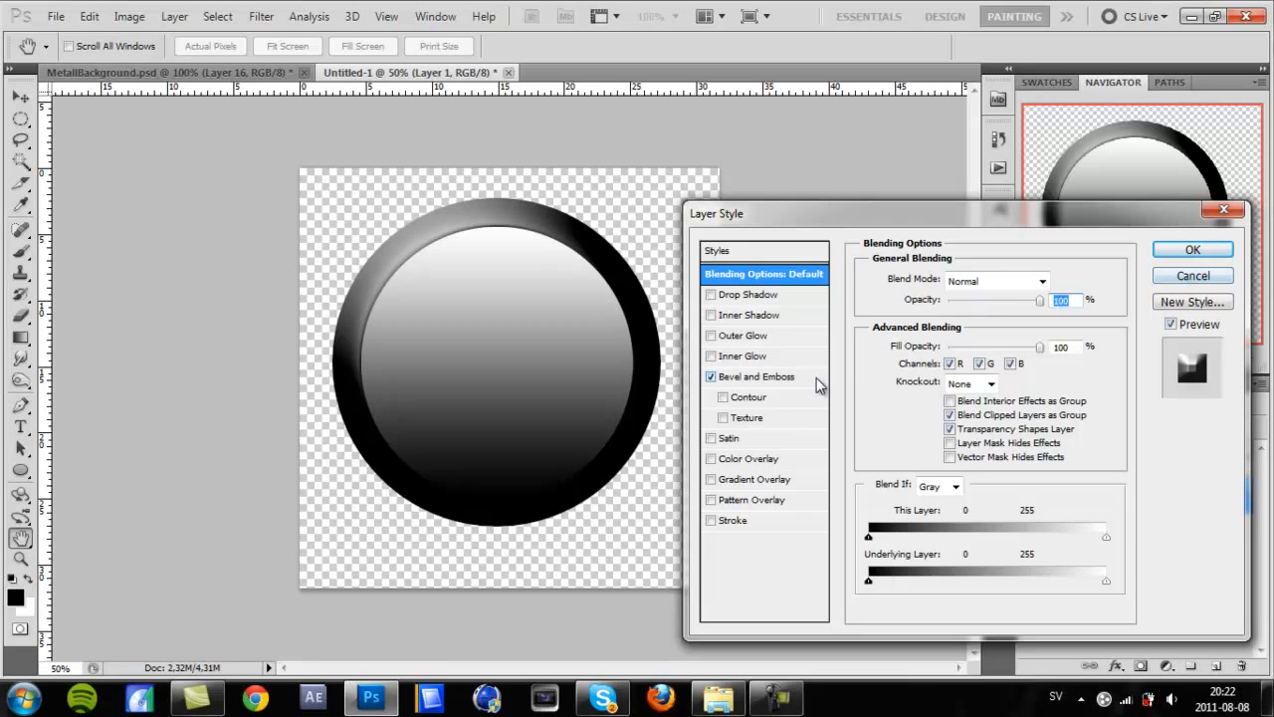
pyautogui.click(754, 376)
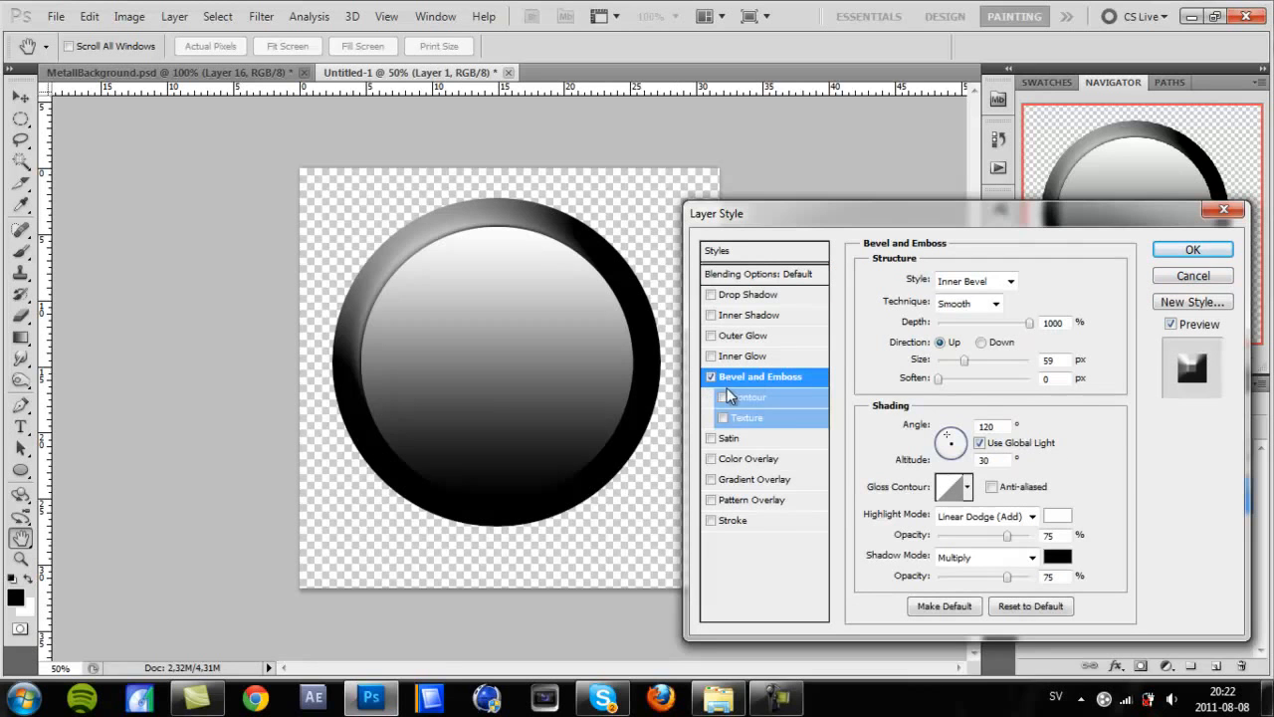
pyautogui.moveTo(773, 391)
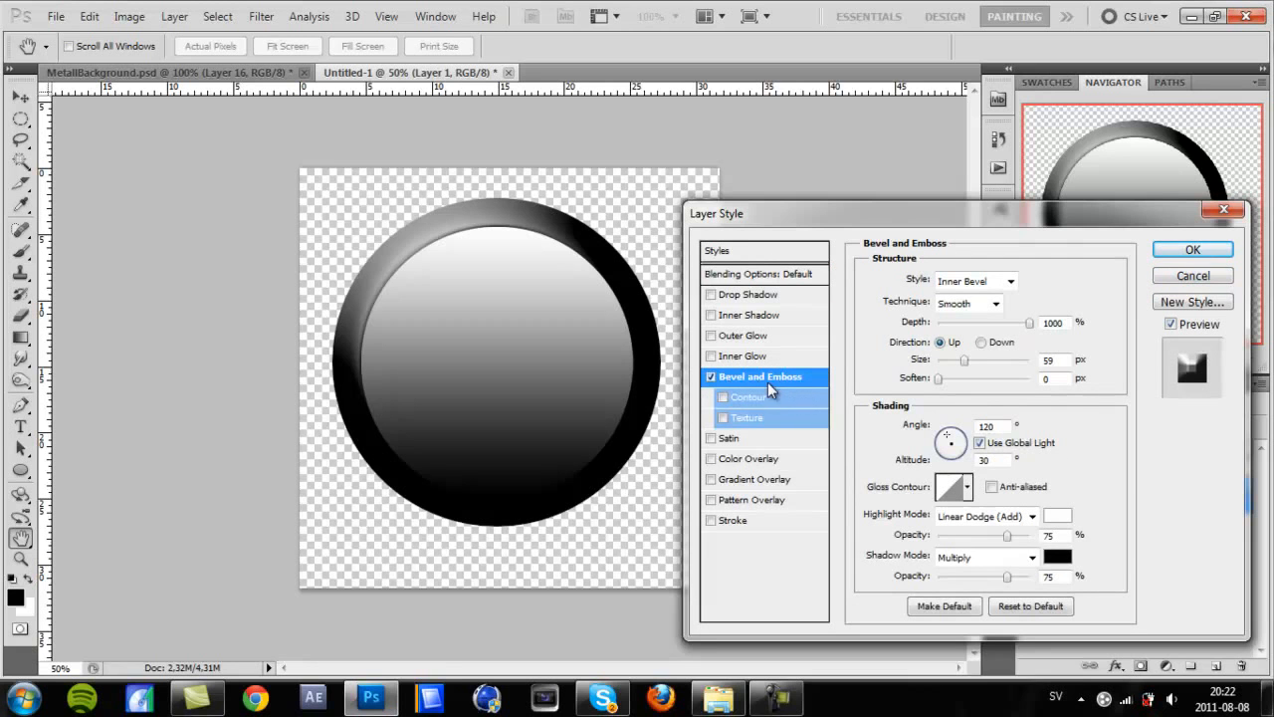
pyautogui.click(711, 399)
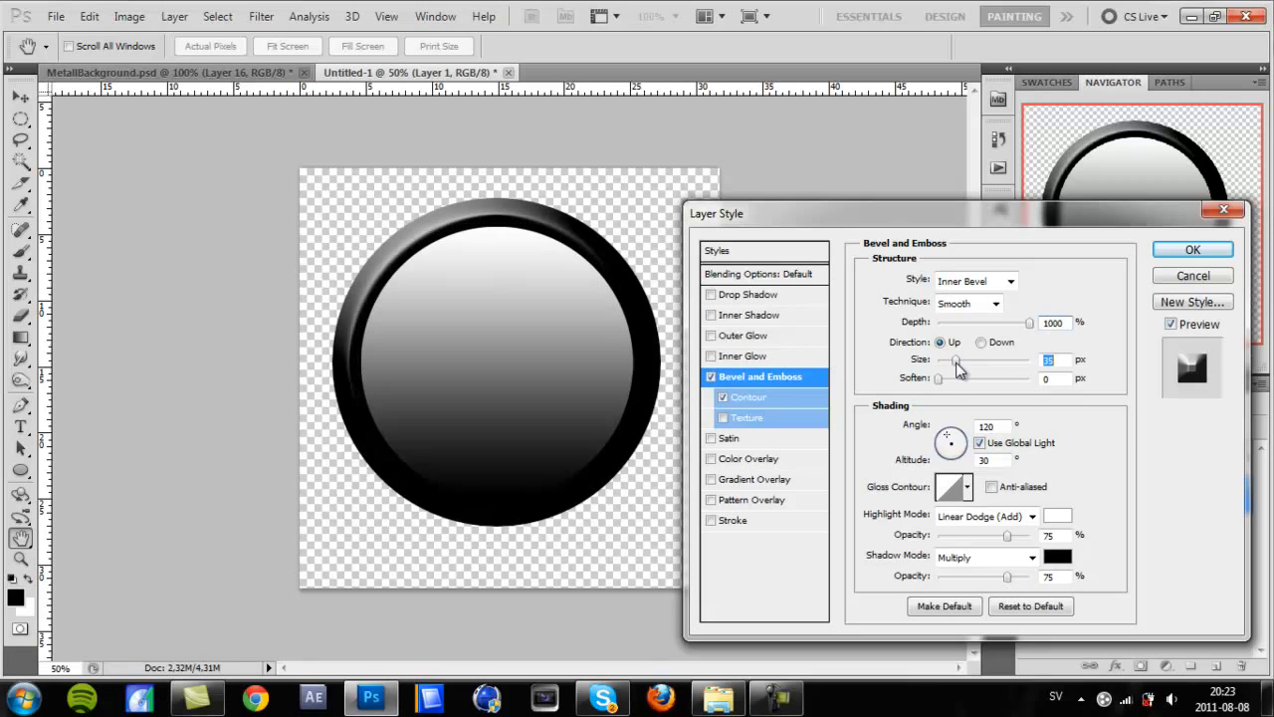
pyautogui.moveTo(966, 359); pyautogui.dragTo(955, 358)
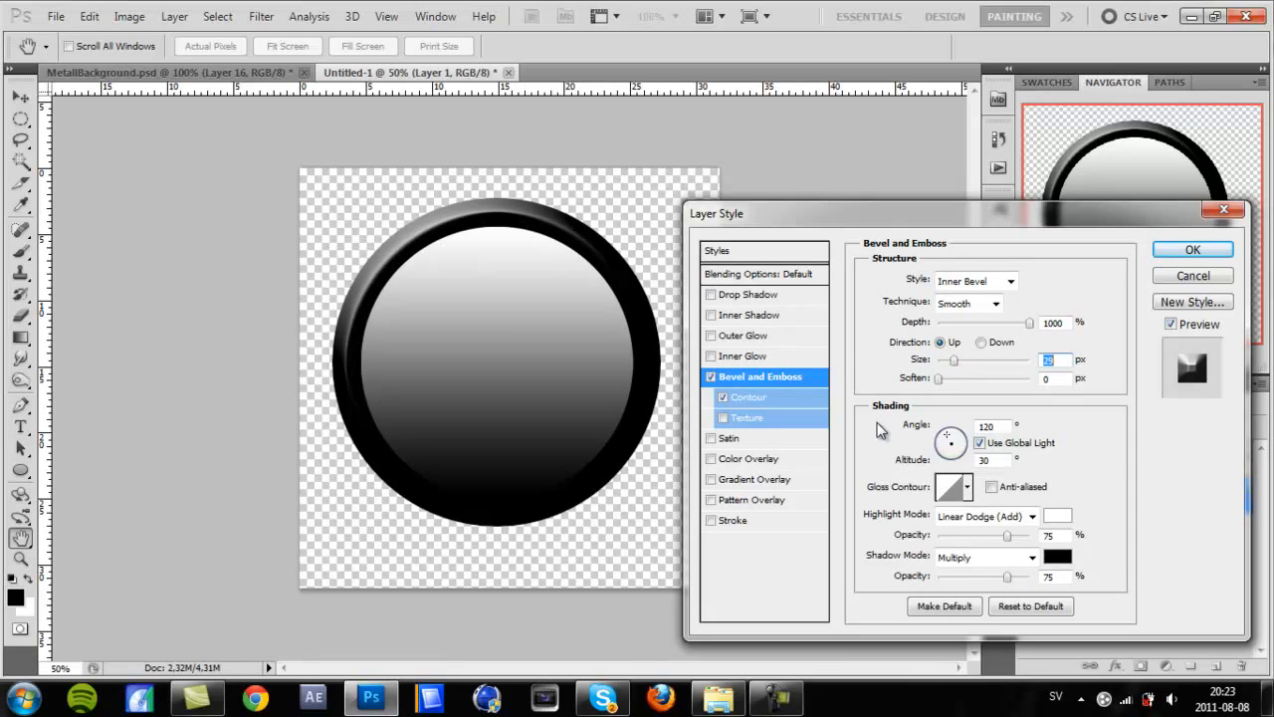
pyautogui.moveTo(777, 474)
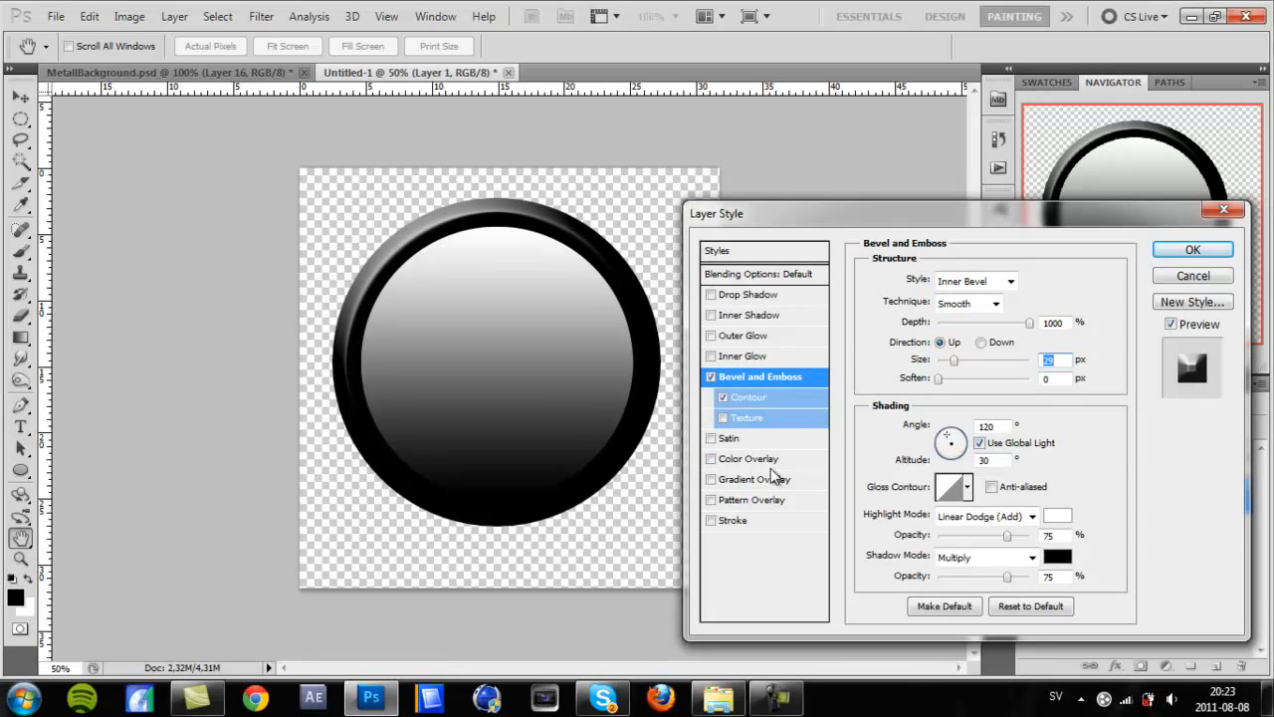
# Add a reversed black-to-white Gradient Overlay to the copy and apply the styles
pyautogui.click(711, 478)
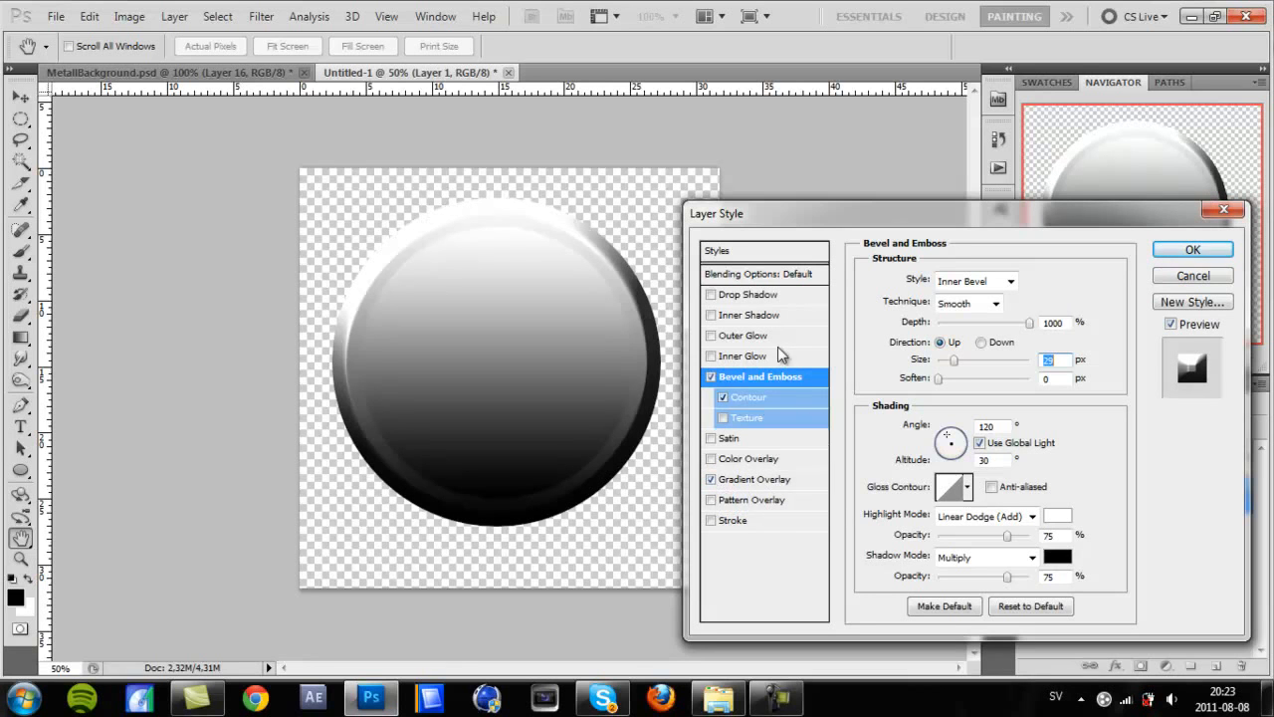
pyautogui.click(755, 478)
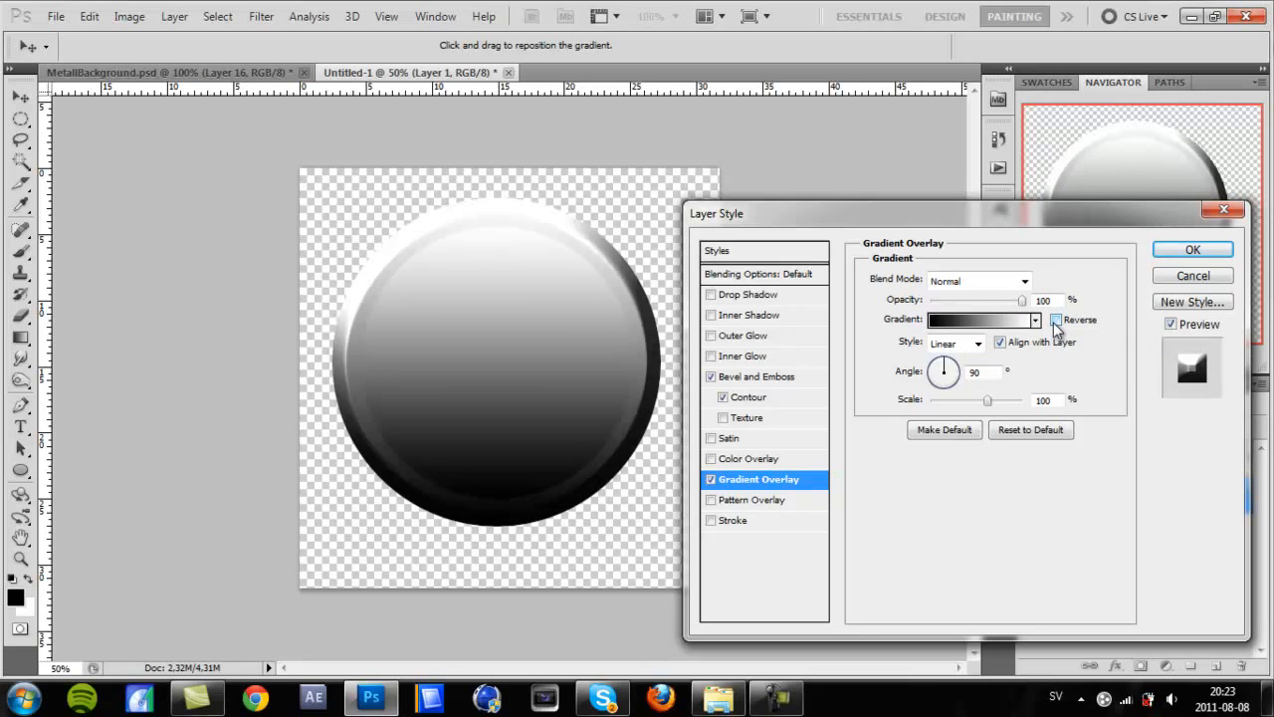
pyautogui.click(1056, 319)
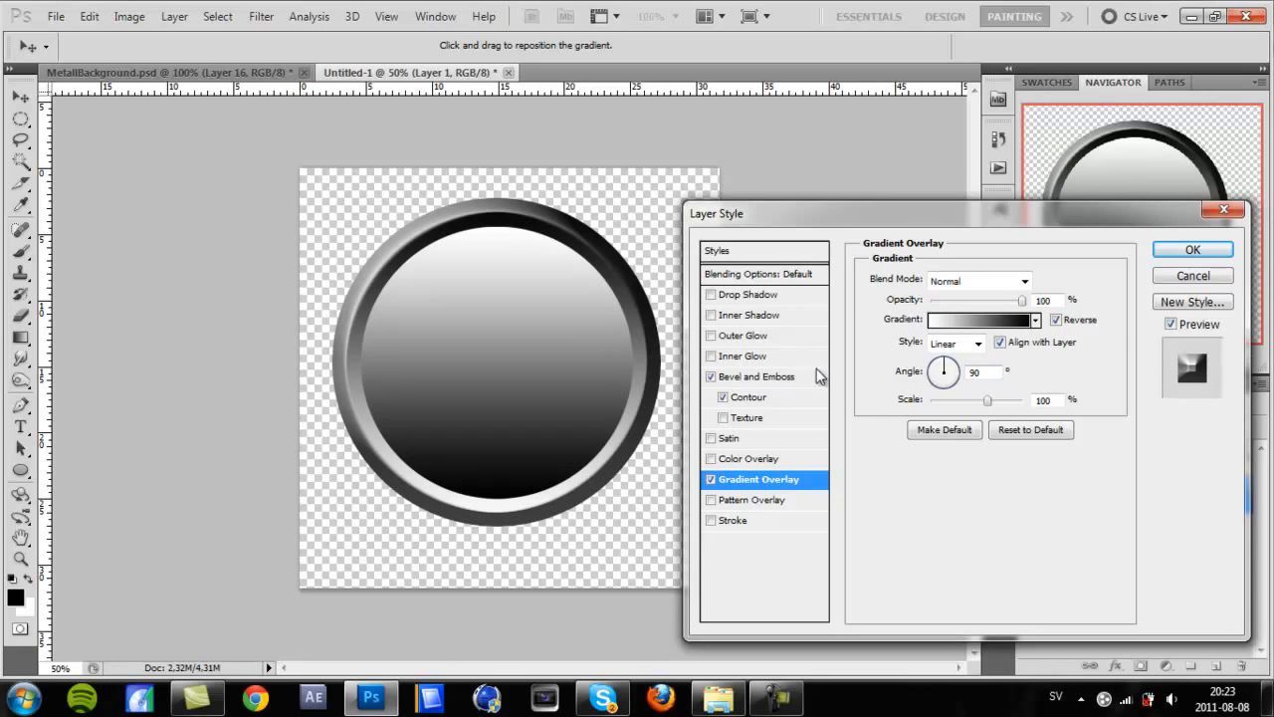
pyautogui.click(1056, 319)
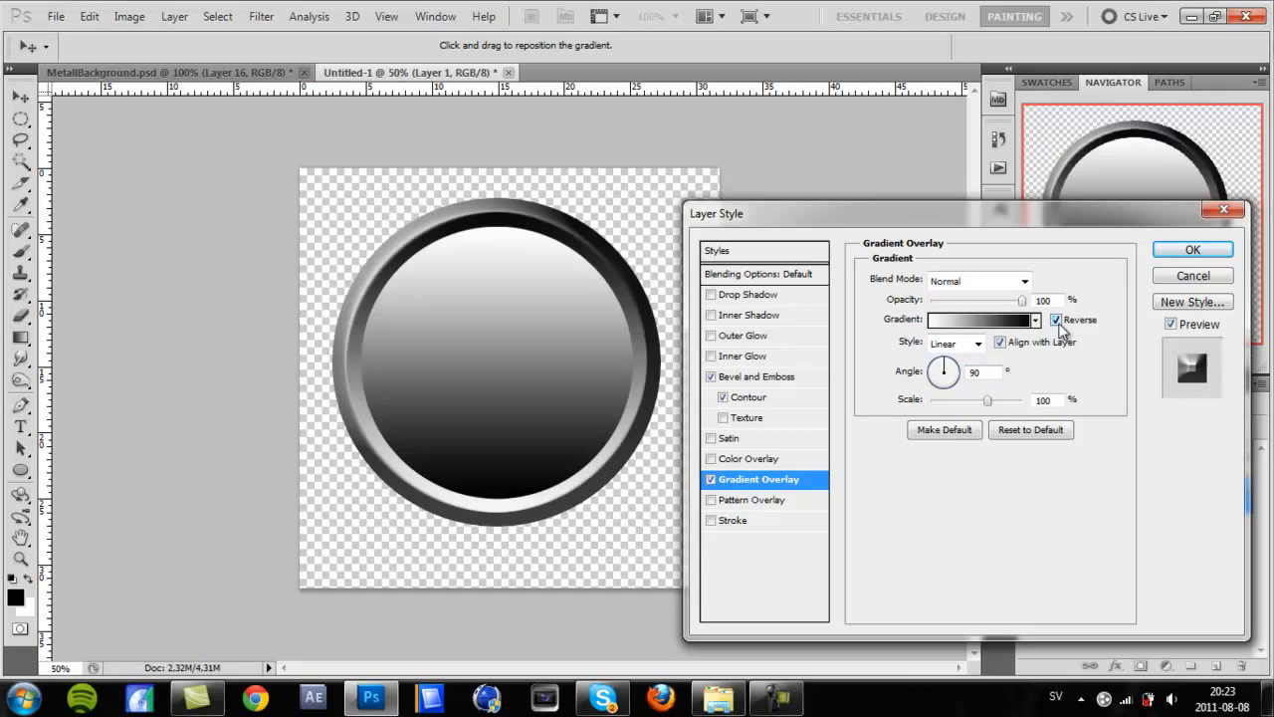
pyautogui.click(1055, 318)
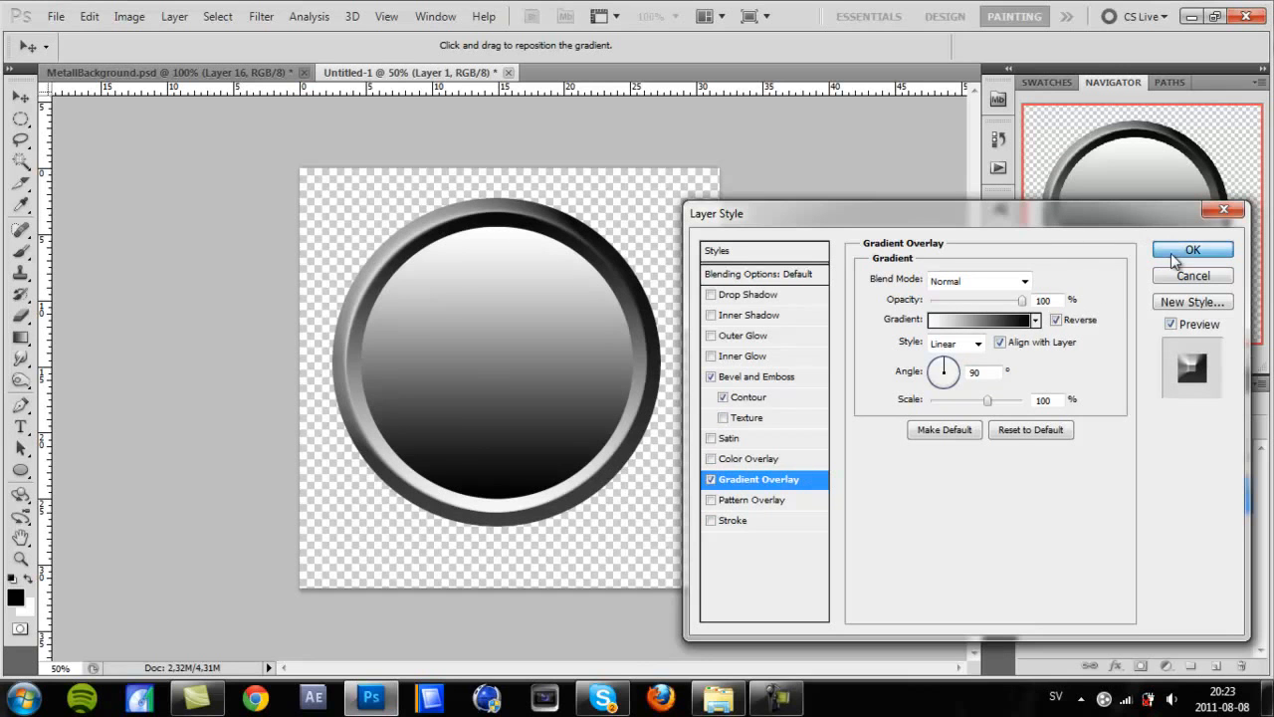
pyautogui.click(1190, 250)
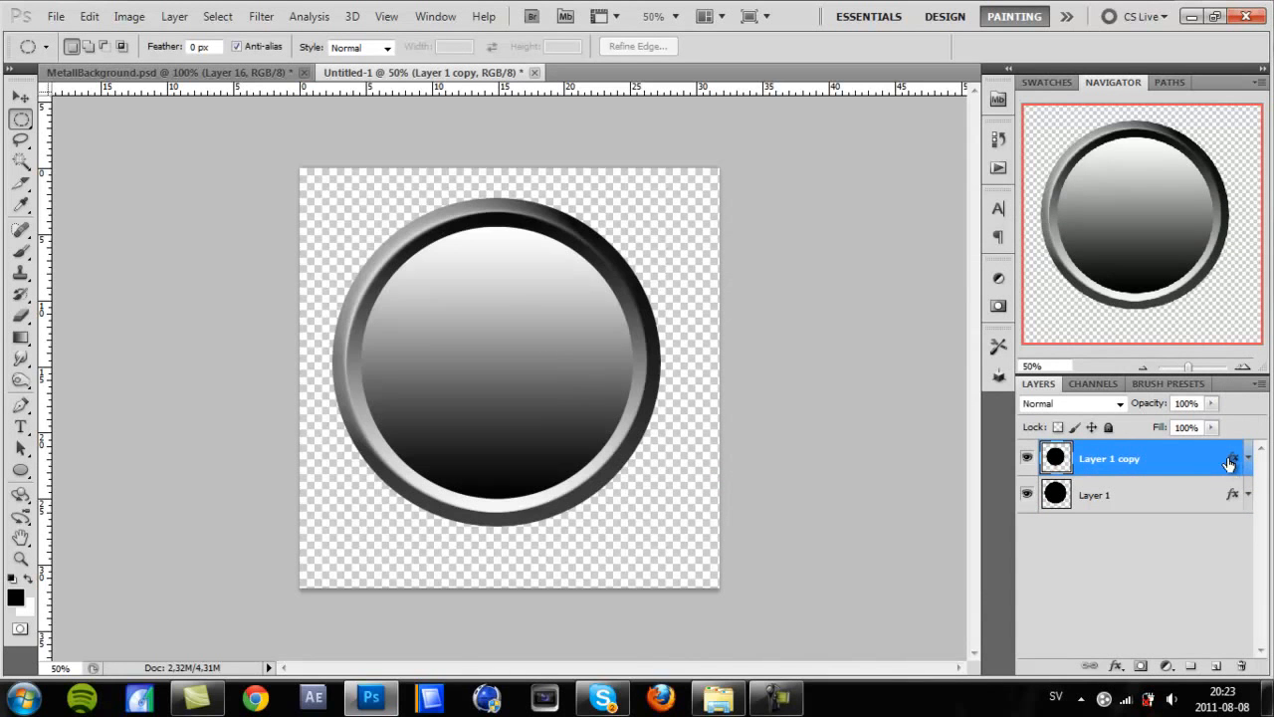
# Give Layer 1 copy a reversed Radial gradient overlay plus a Drop Shadow and apply it
pyautogui.doubleClick(1107, 458)
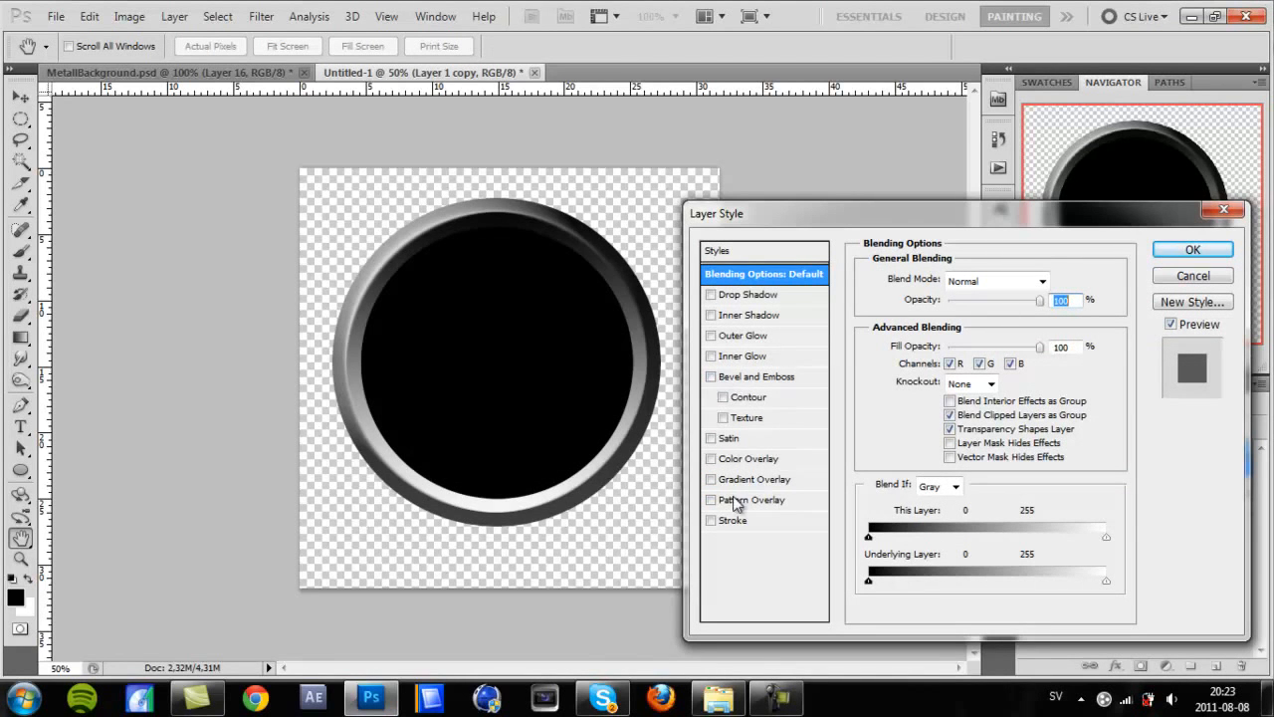
pyautogui.click(711, 478)
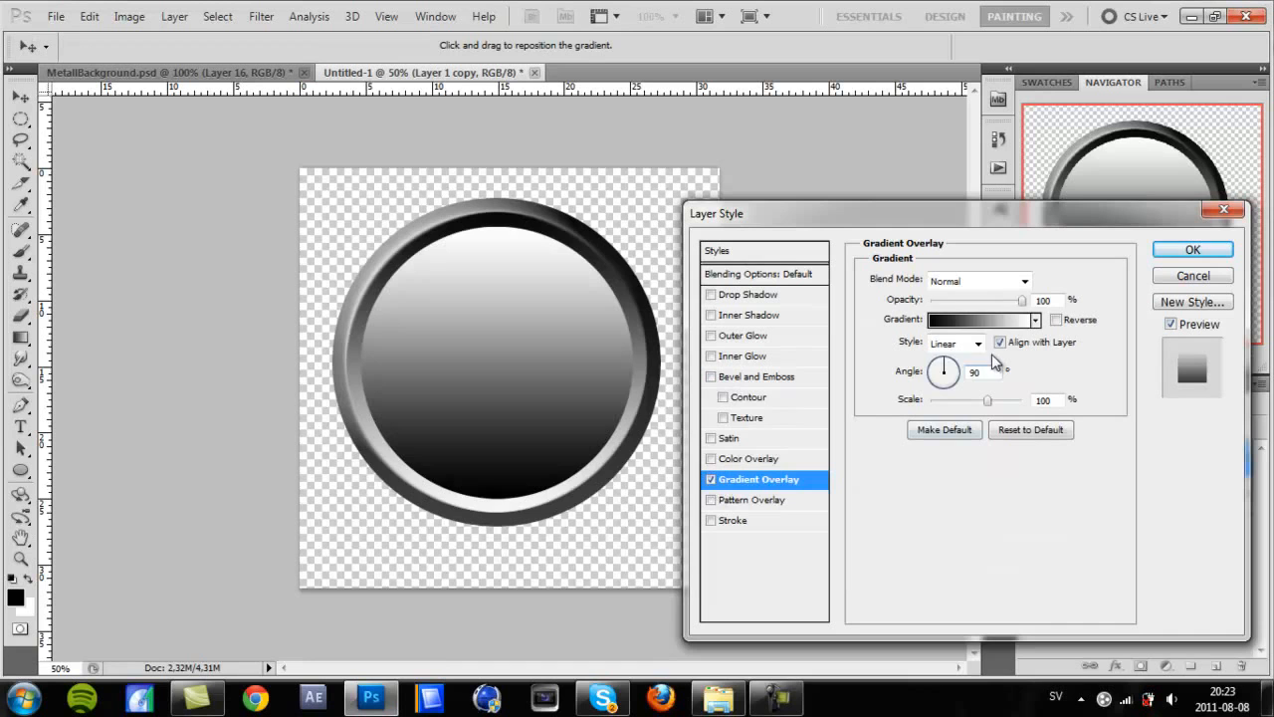
pyautogui.click(976, 343)
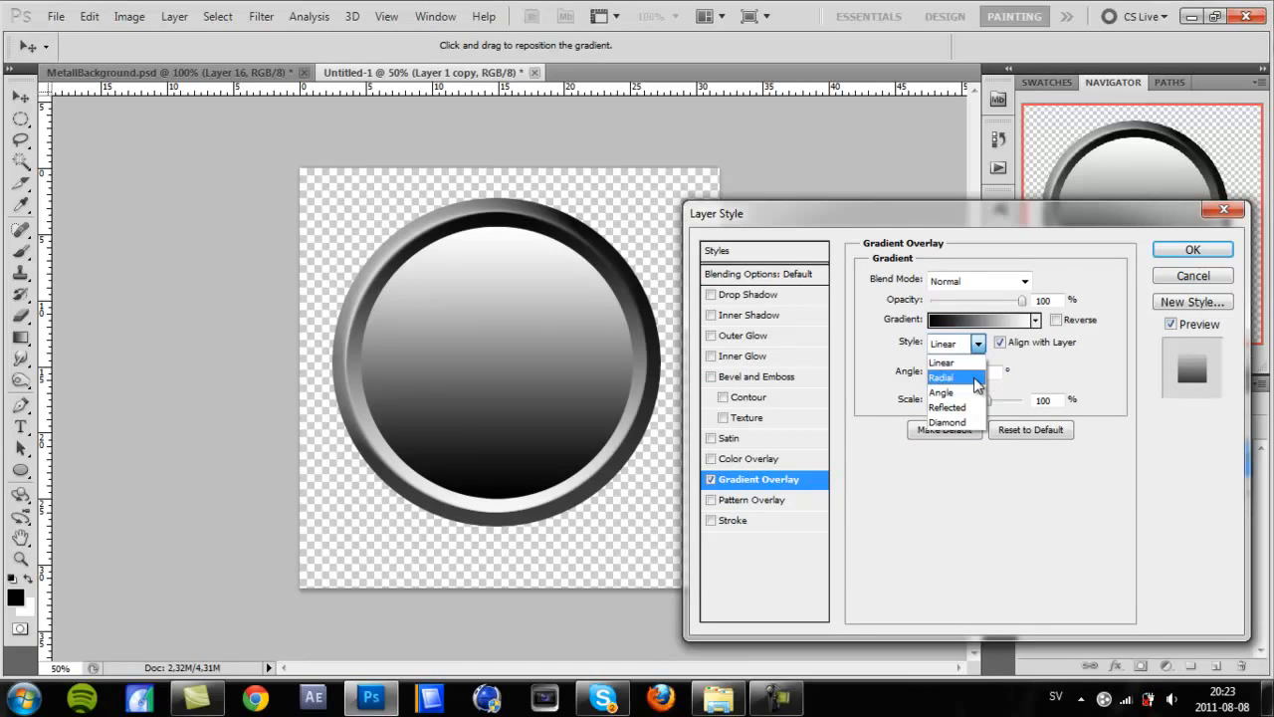
pyautogui.click(939, 378)
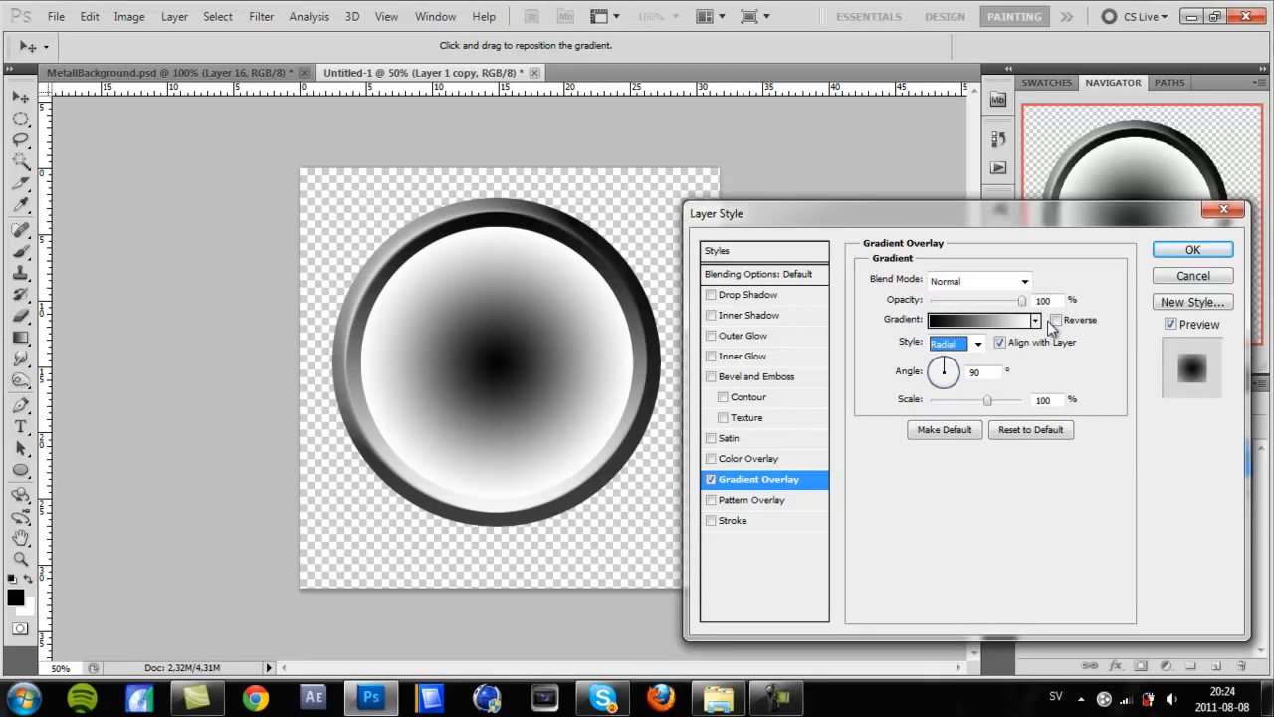
pyautogui.click(1055, 318)
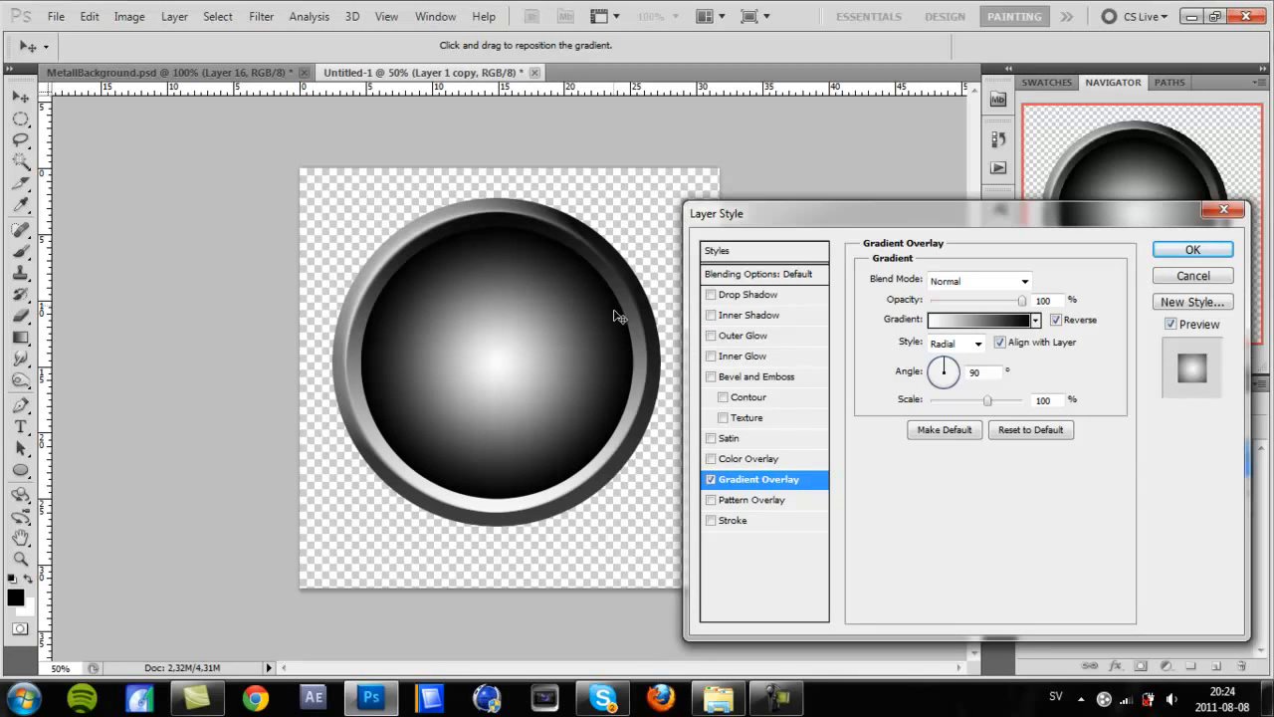
pyautogui.moveTo(813, 347)
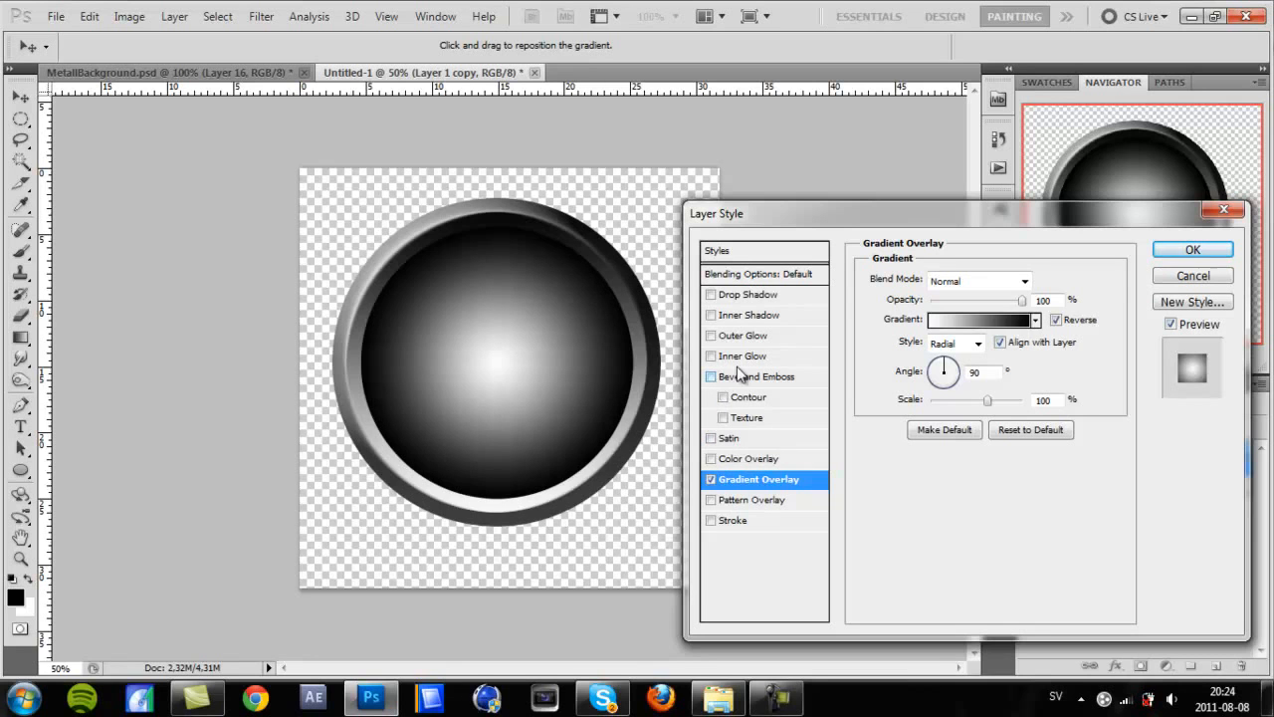
pyautogui.click(709, 376)
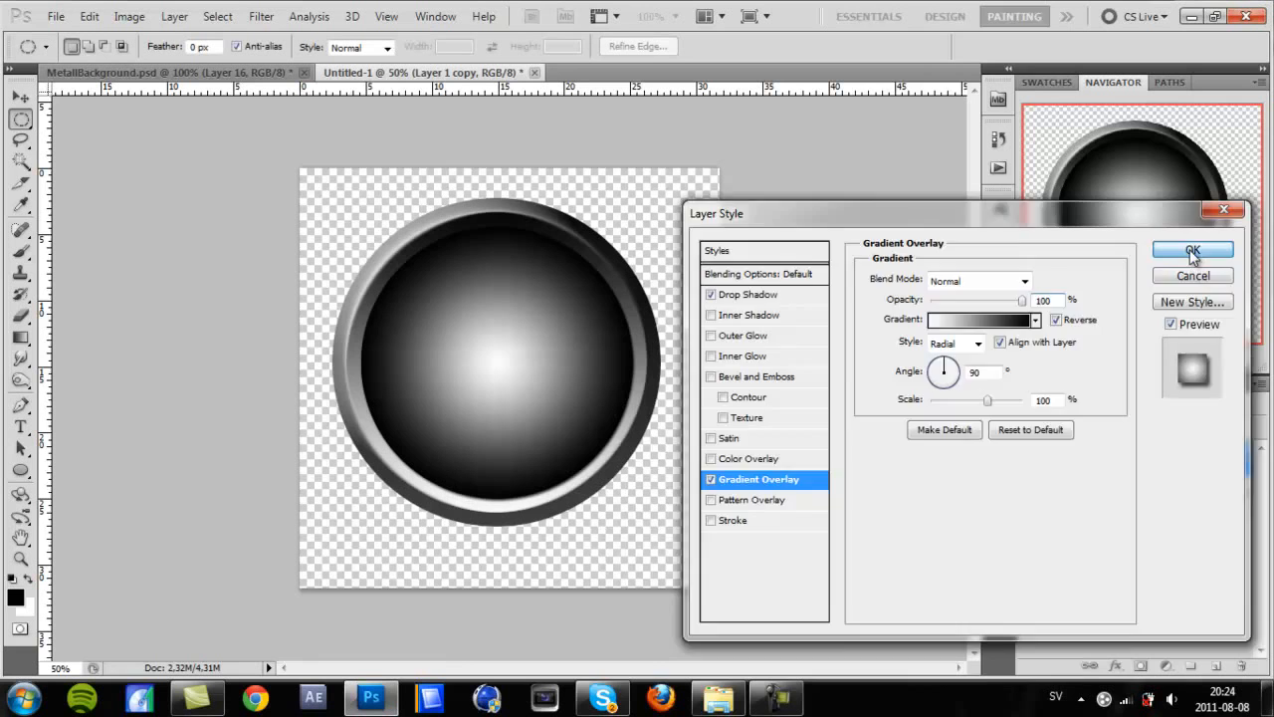
pyautogui.click(1193, 251)
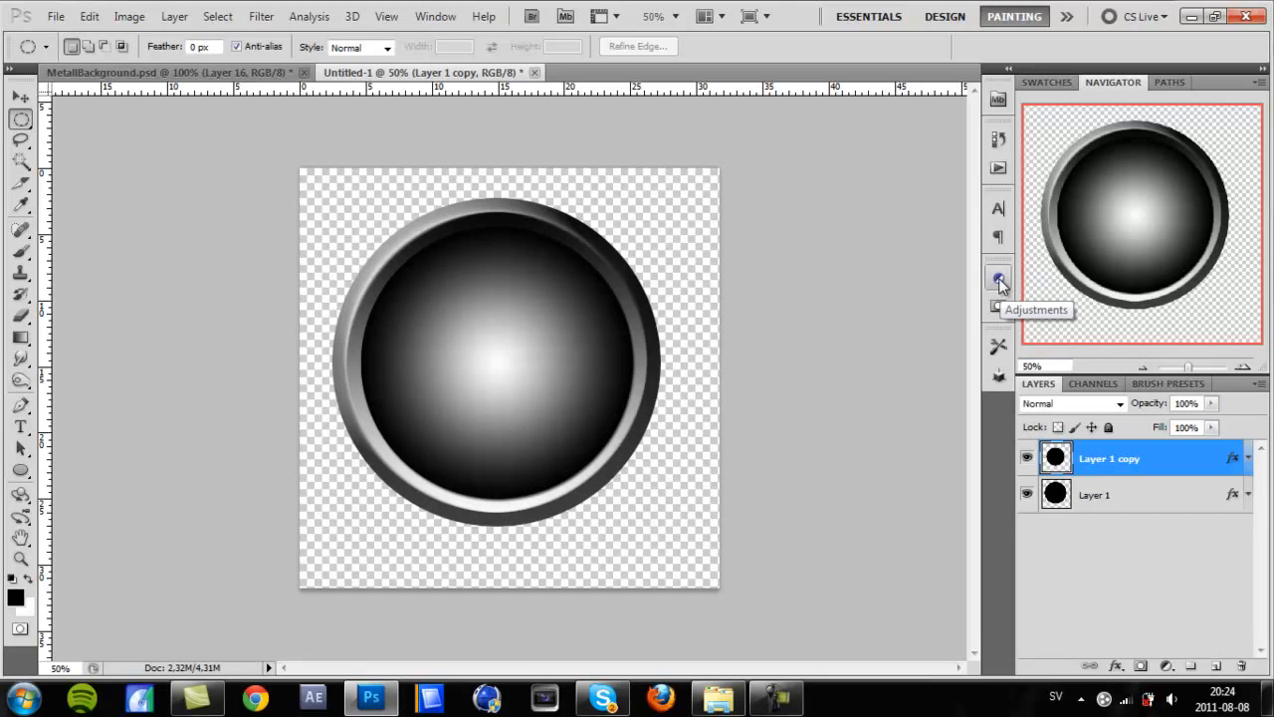
# Add a Gradient Map adjustment layer using the purple-to-orange preset
pyautogui.click(1000, 277)
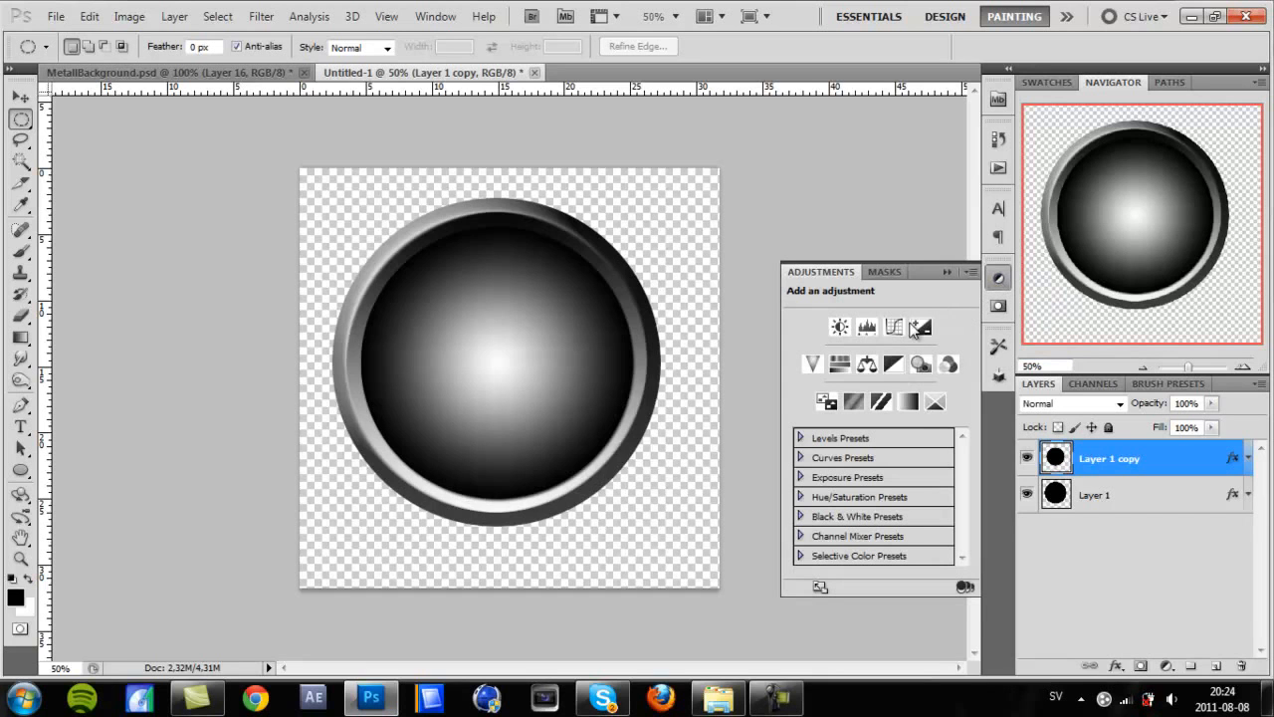
pyautogui.click(908, 402)
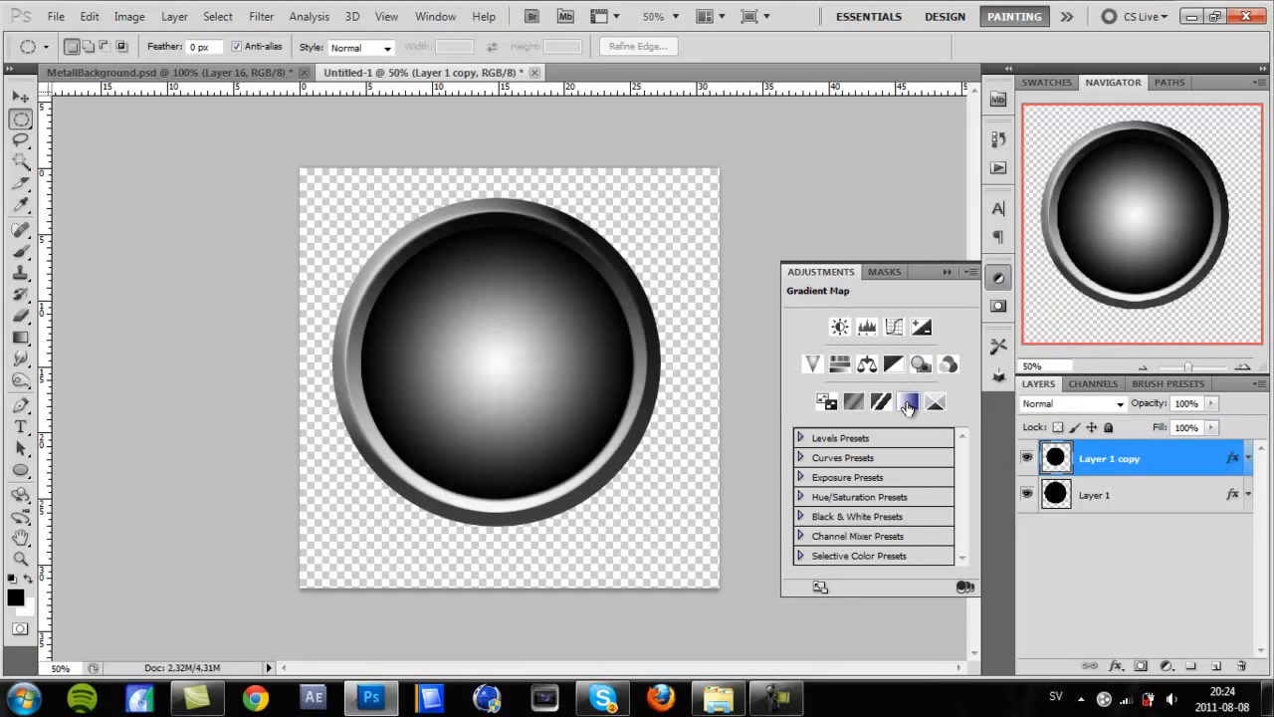
pyautogui.click(908, 402)
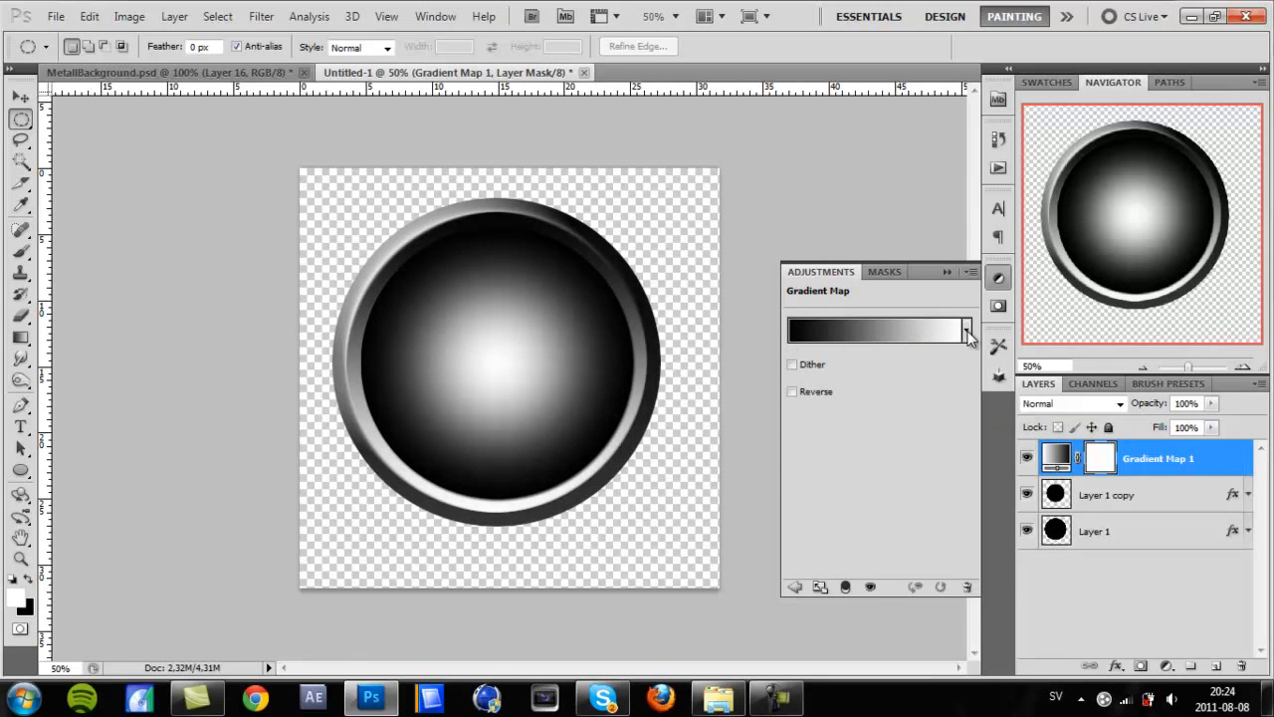
pyautogui.click(964, 330)
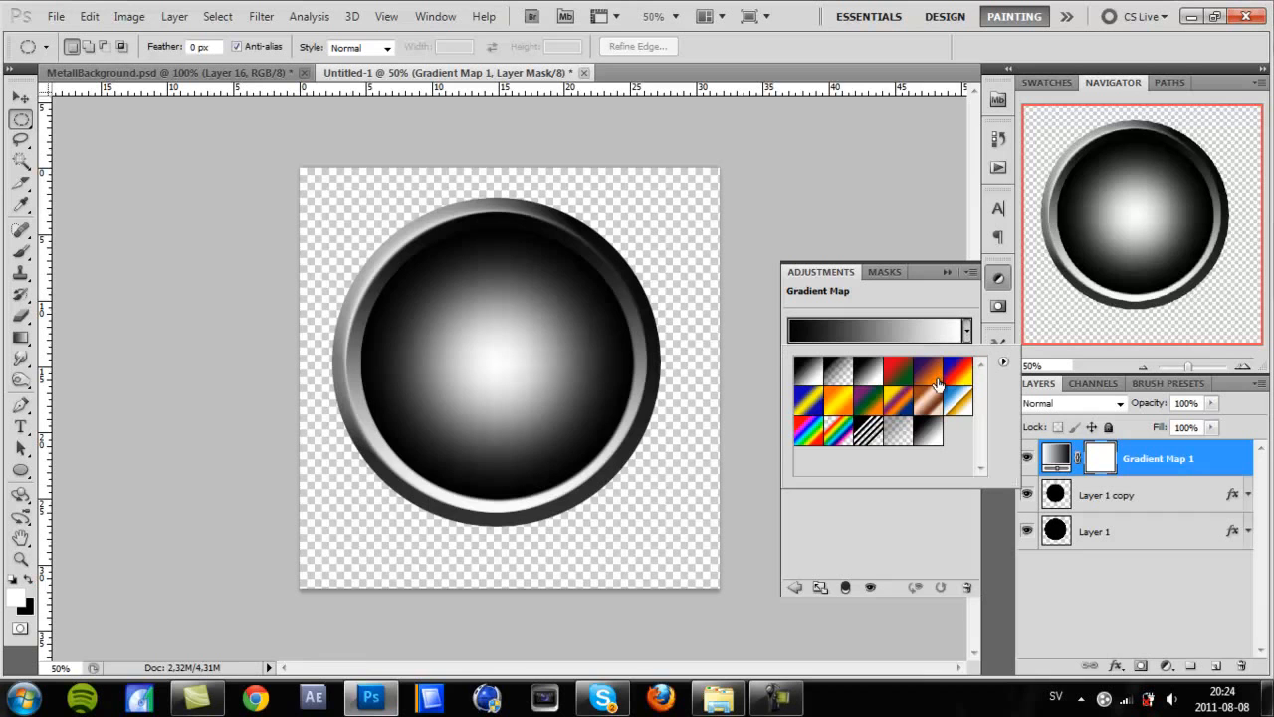
pyautogui.click(900, 374)
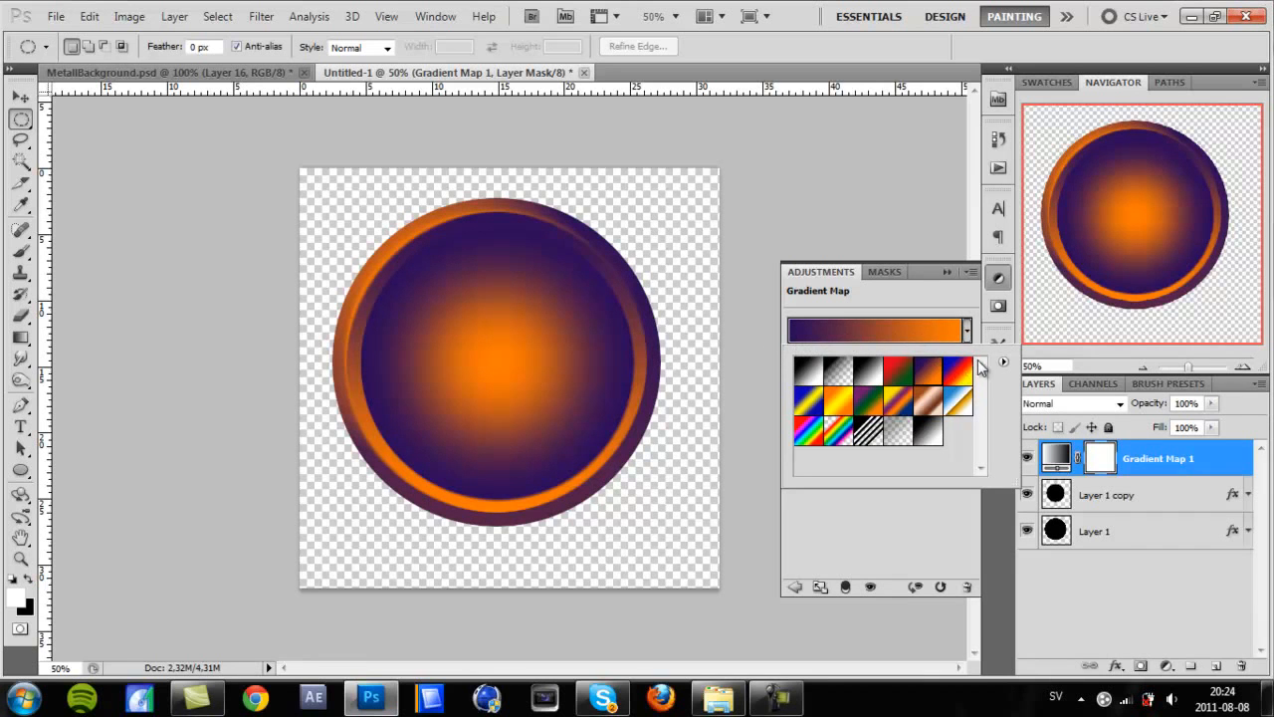
pyautogui.click(880, 330)
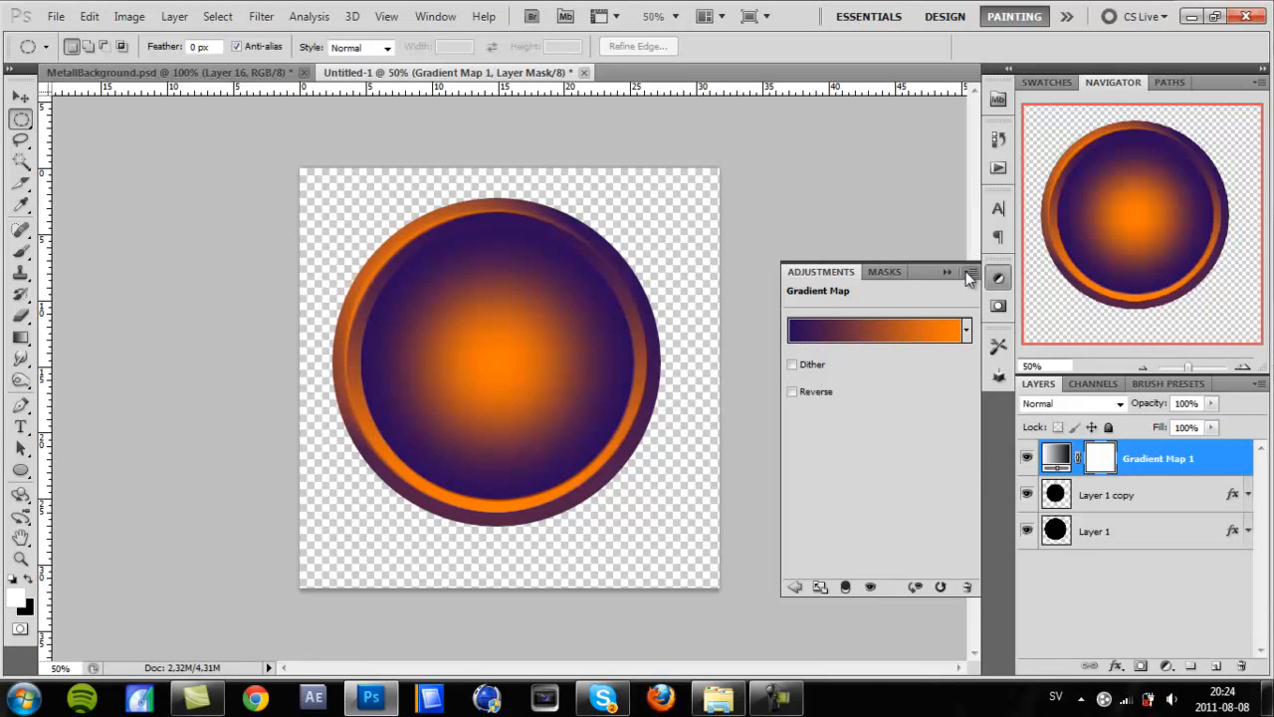
pyautogui.click(968, 275)
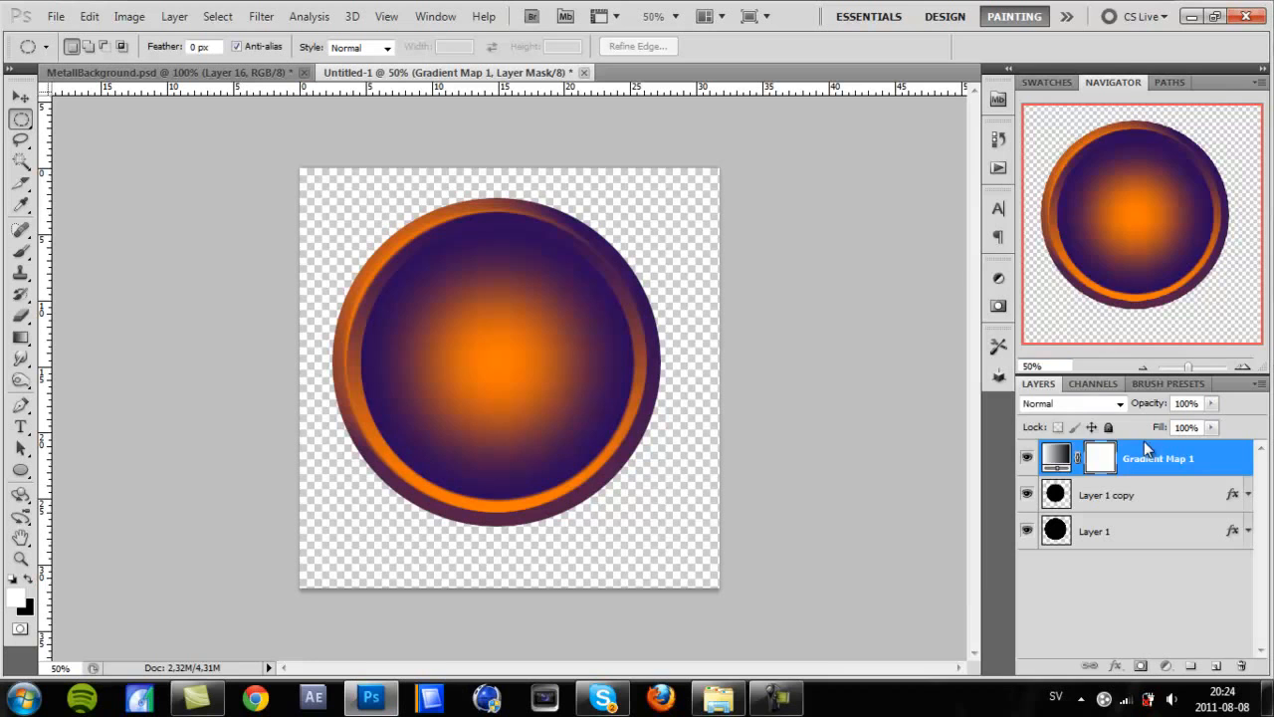
# Set Gradient Map 1 to Overlay blend mode and reselect the Layer 1 copy disc
pyautogui.click(1071, 402)
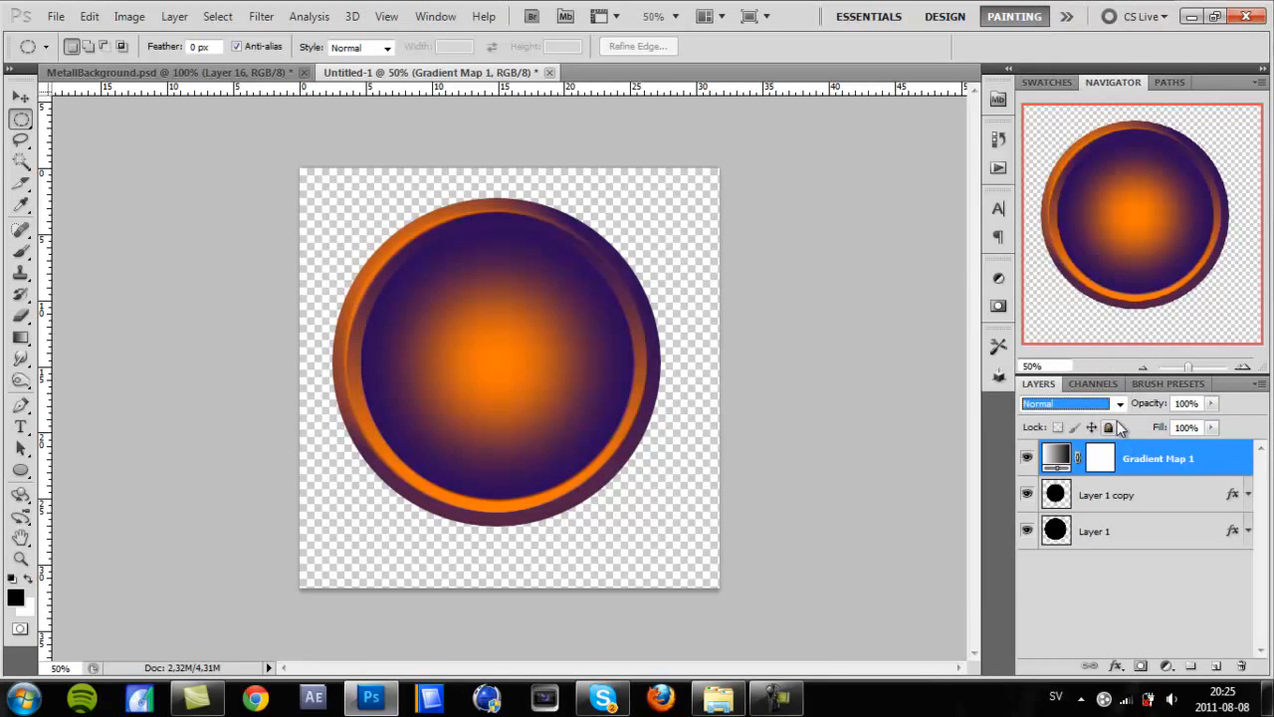
pyautogui.click(1065, 402)
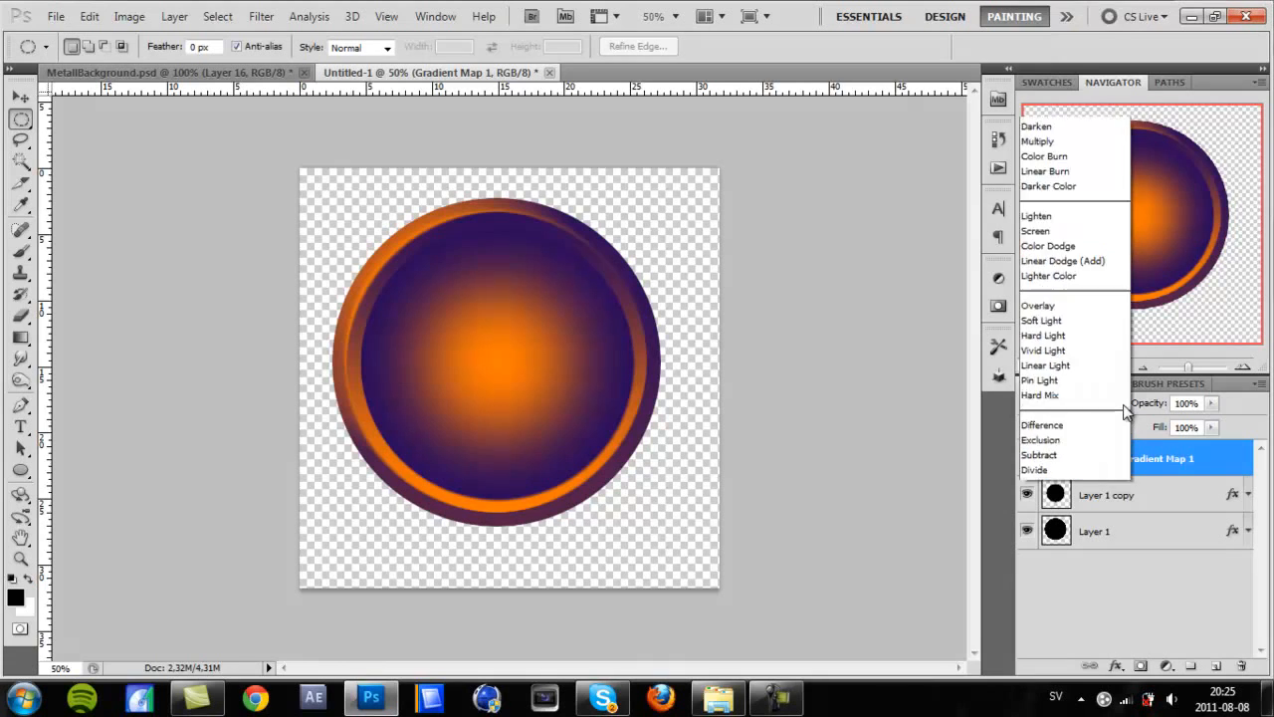
pyautogui.click(1040, 306)
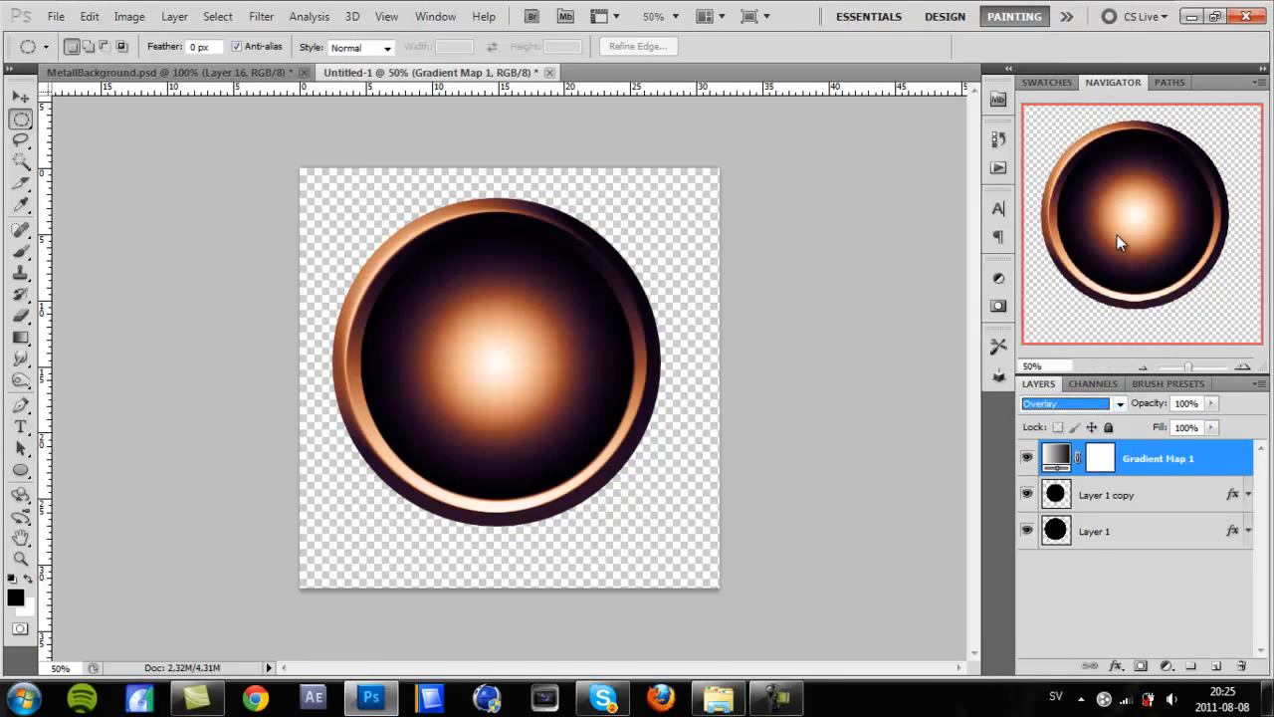
pyautogui.moveTo(860, 412)
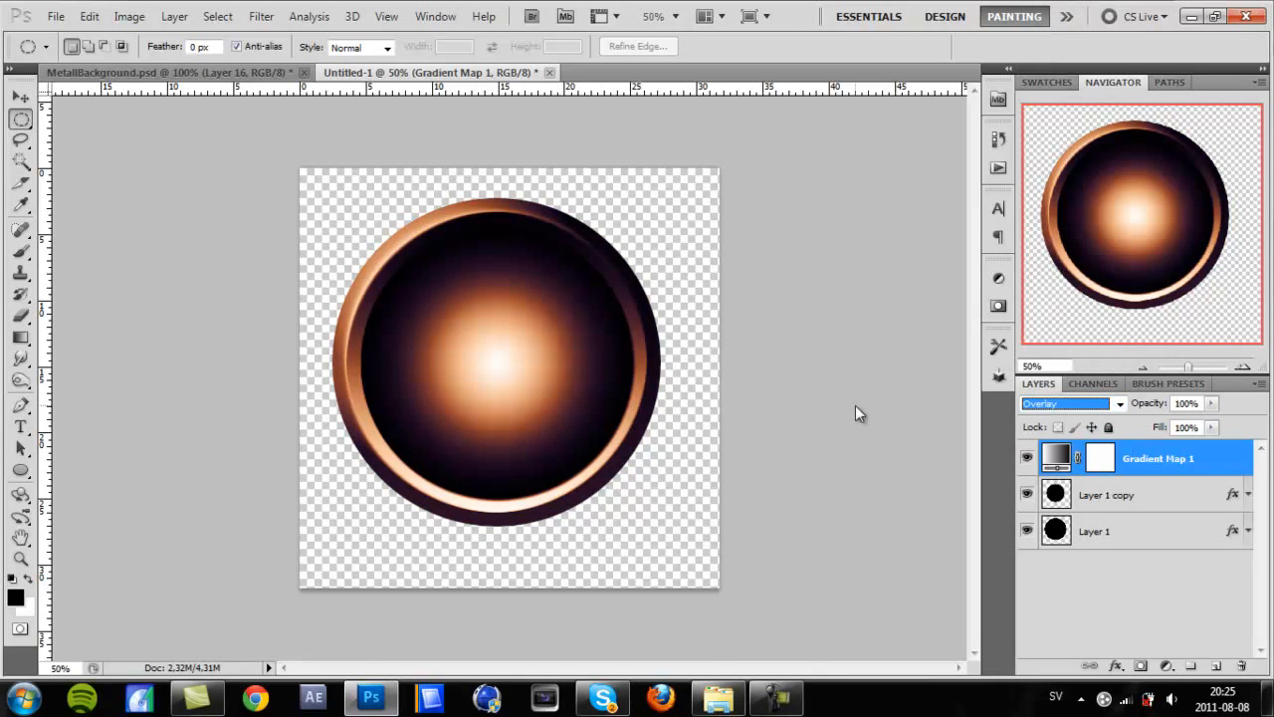
pyautogui.click(1099, 457)
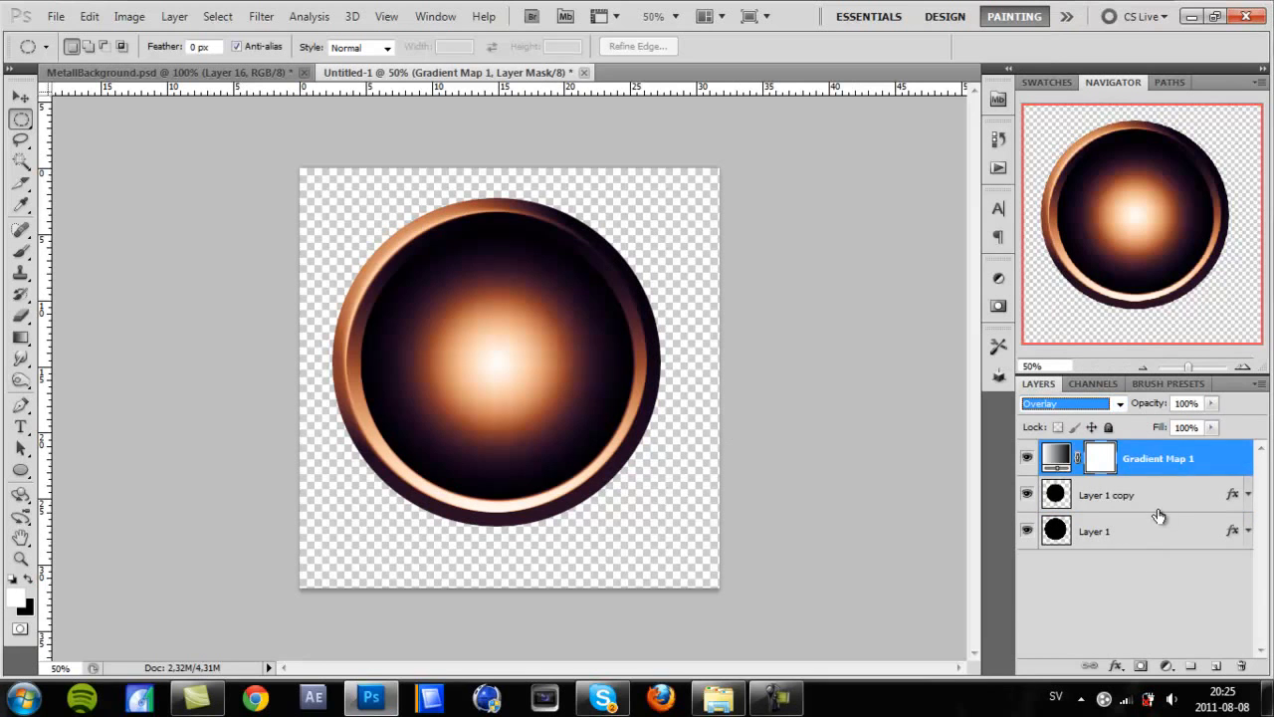
pyautogui.click(1107, 494)
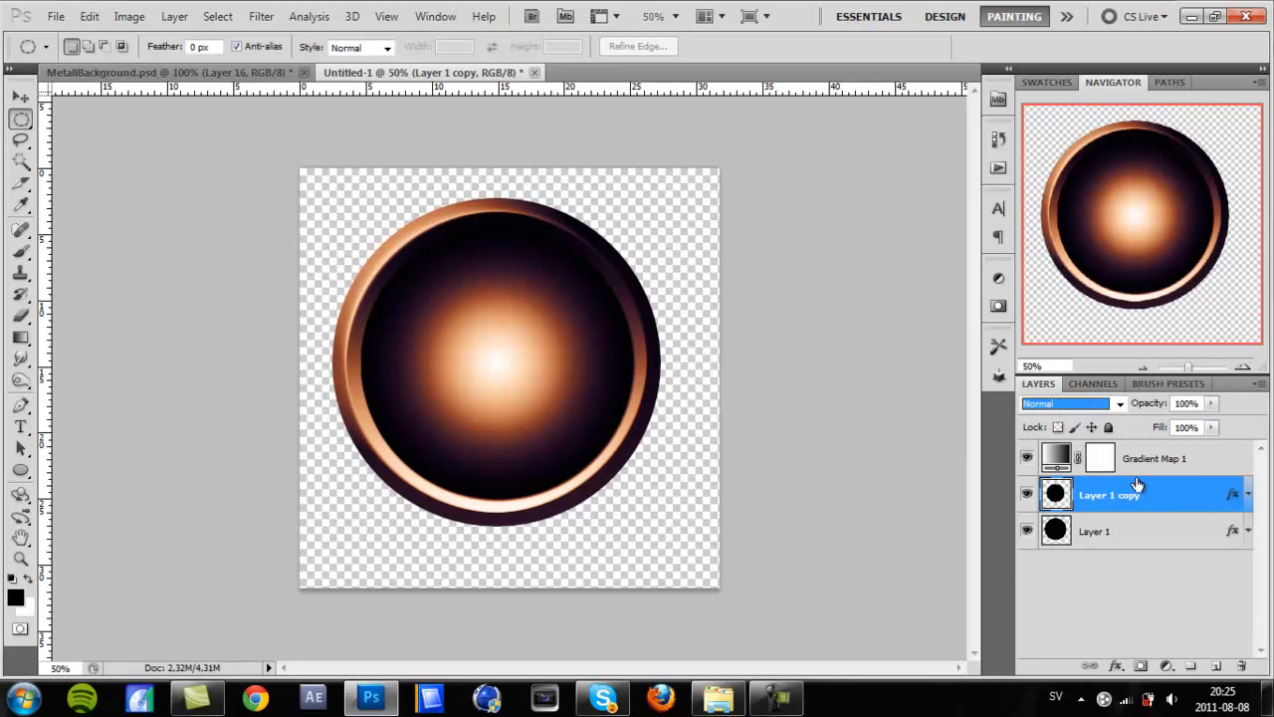
pyautogui.moveTo(651, 490)
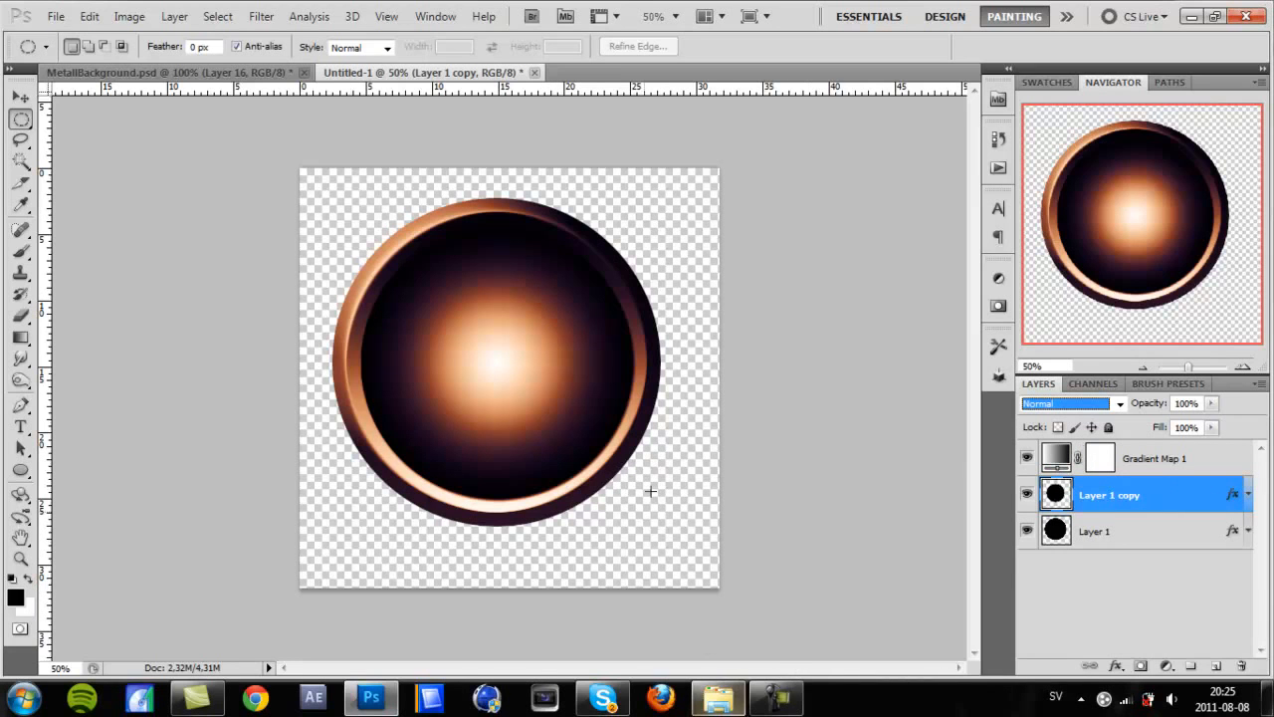
# Drag Grunge Metal.jpg from the Textures folder onto the canvas as a new layer
pyautogui.click(719, 697)
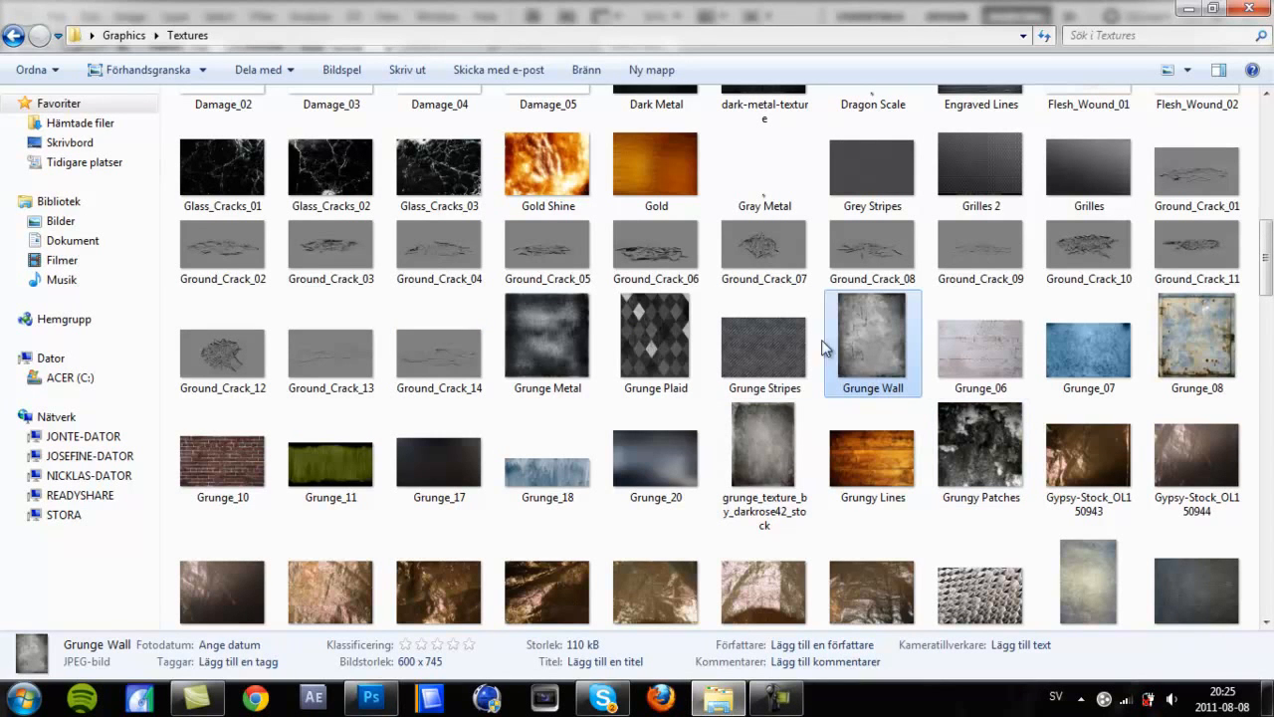
pyautogui.click(547, 346)
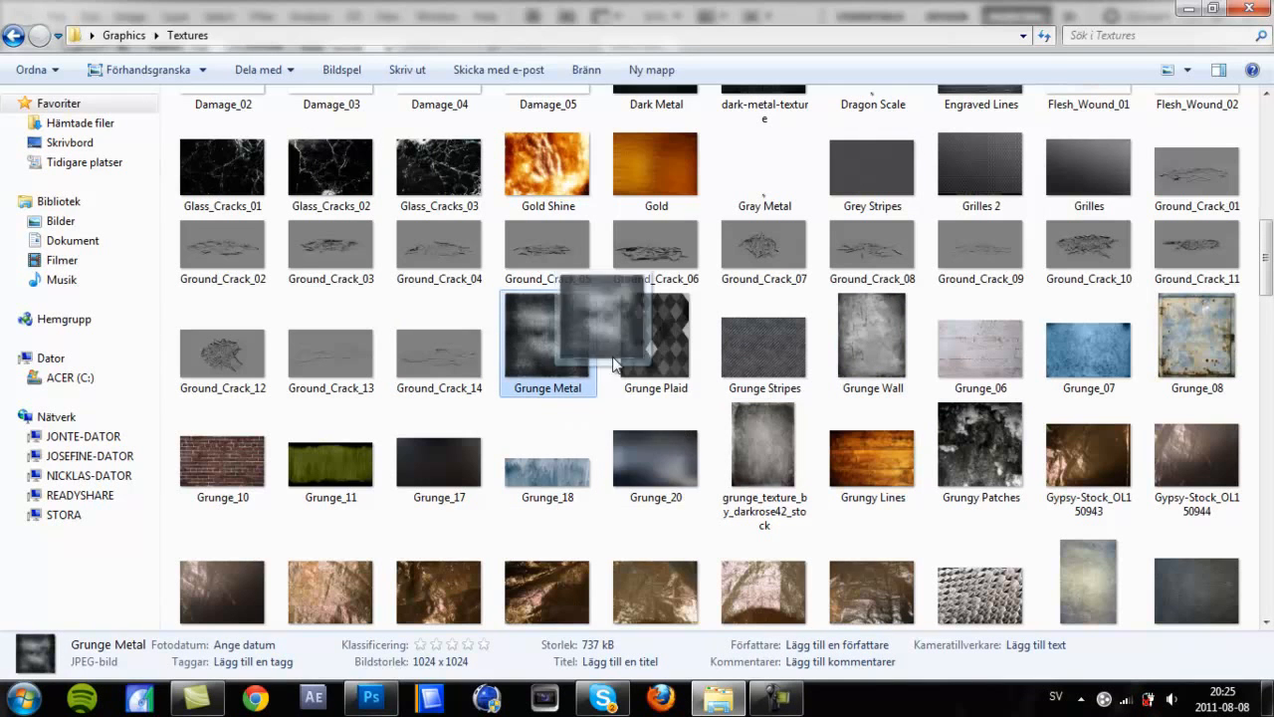
pyautogui.click(370, 697)
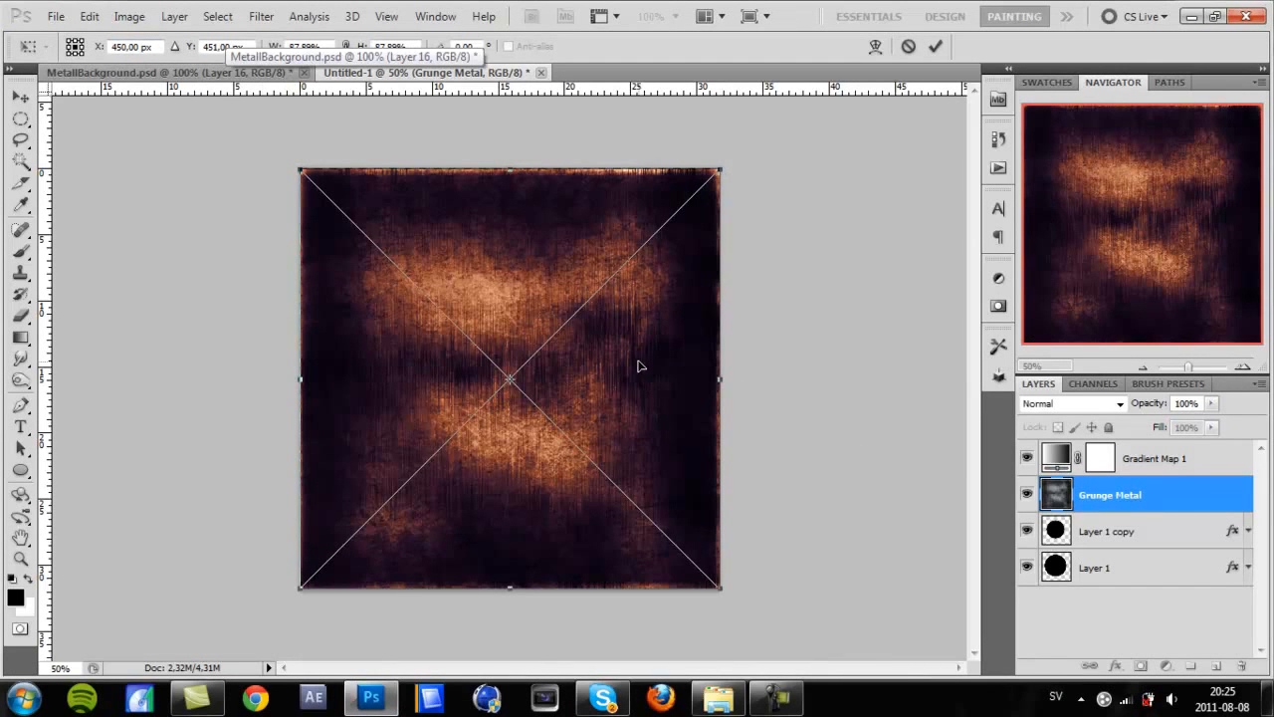
pyautogui.moveTo(538, 372)
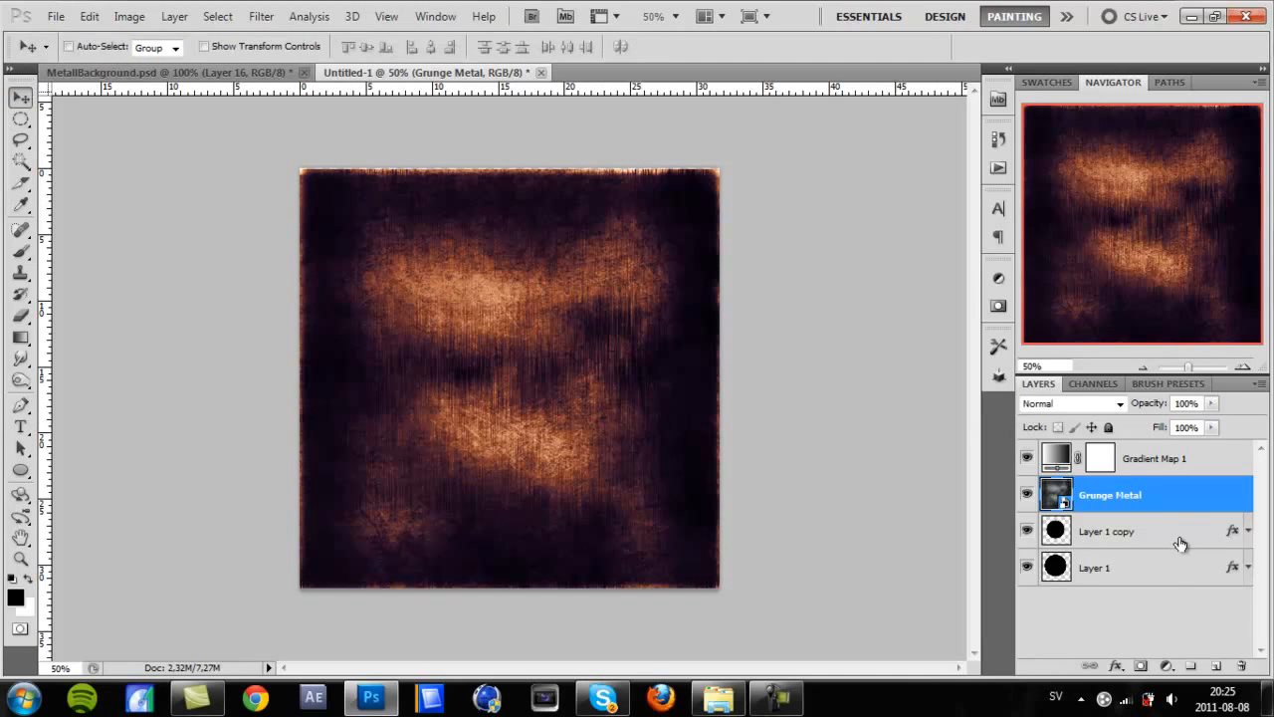
# Set the Grunge Metal layer's blend mode to Overlay
pyautogui.rightClick(1109, 493)
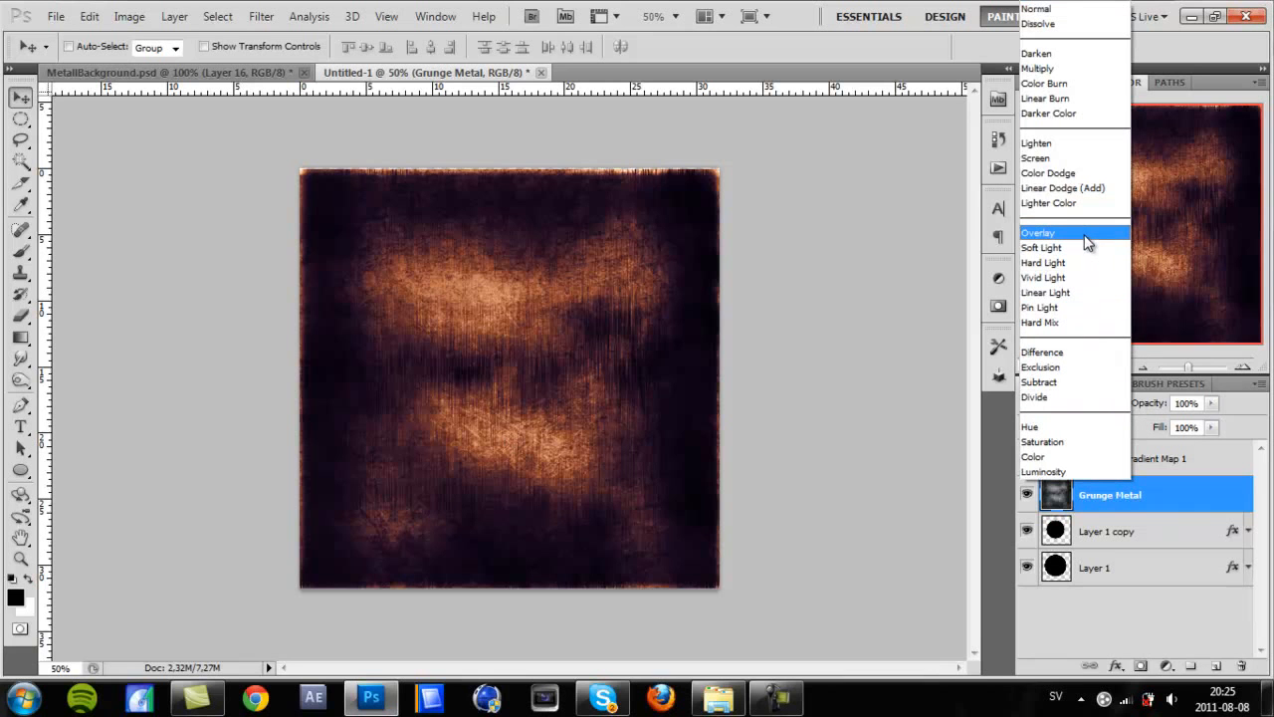
pyautogui.click(1040, 231)
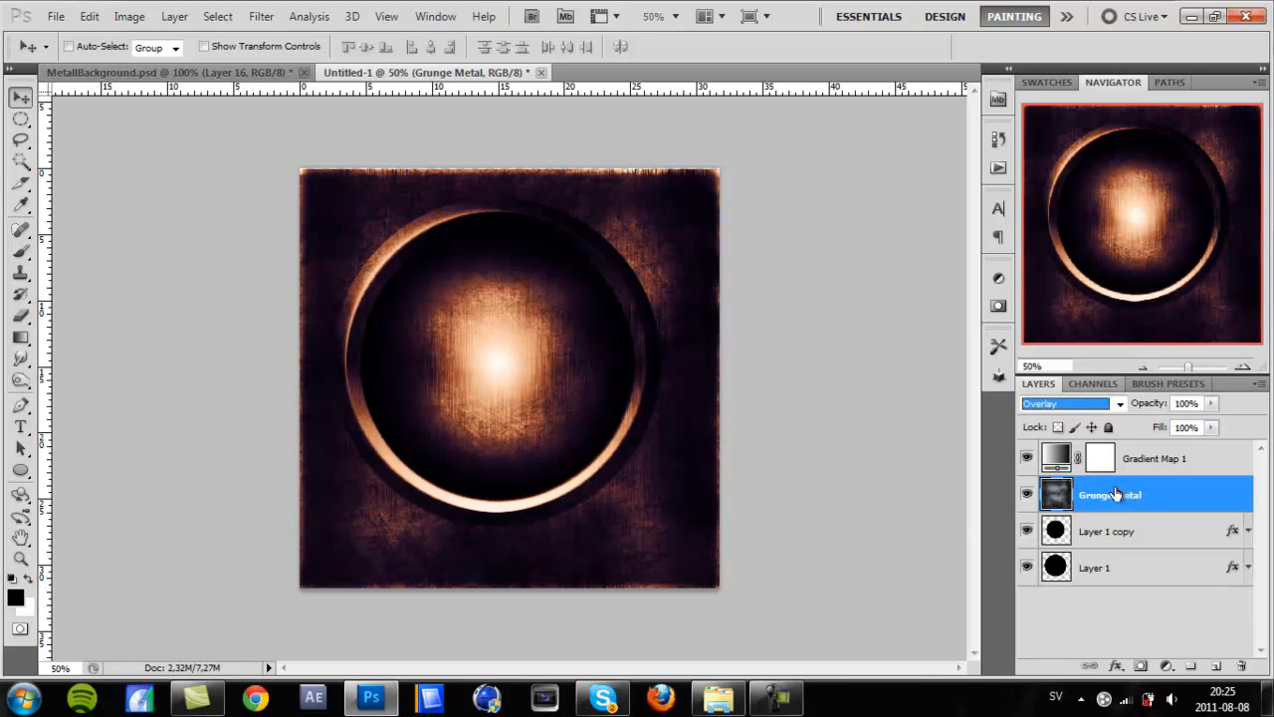
pyautogui.moveTo(1121, 577)
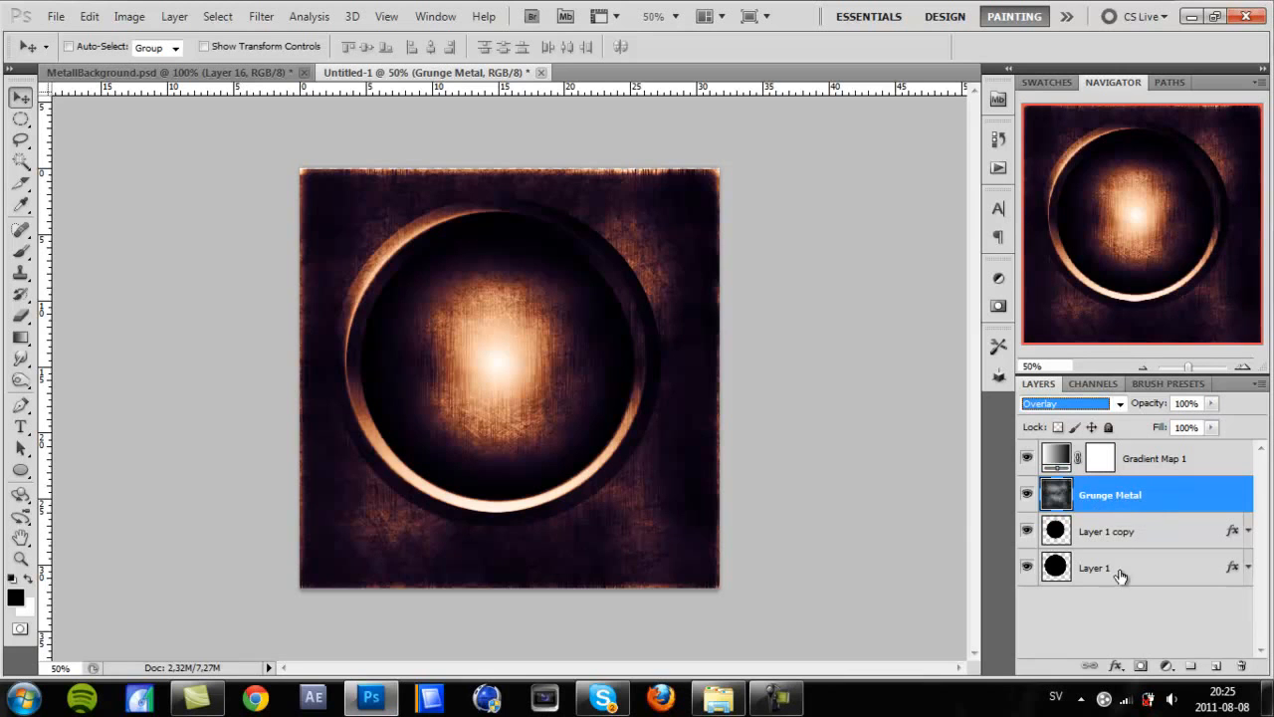
# Select Layer 1's outside area, then target the Grunge Metal layer for trimming
pyautogui.click(1096, 568)
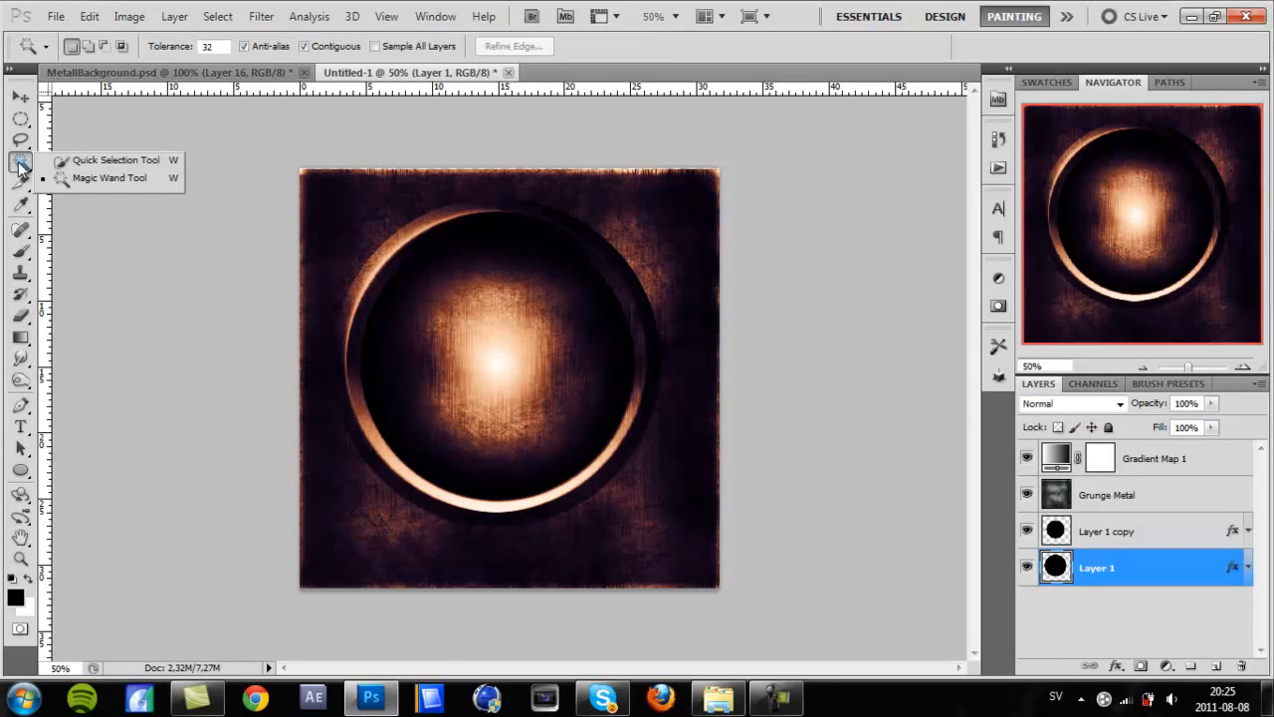
pyautogui.moveTo(140, 164)
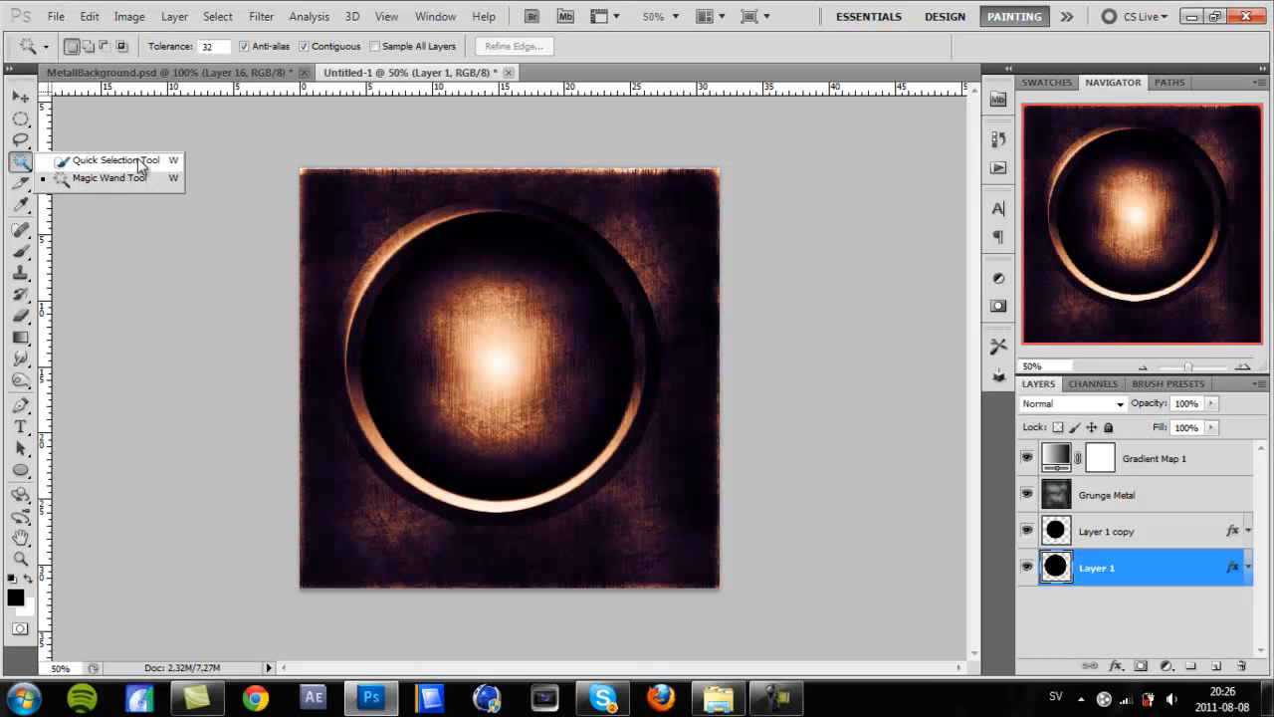
pyautogui.moveTo(159, 177)
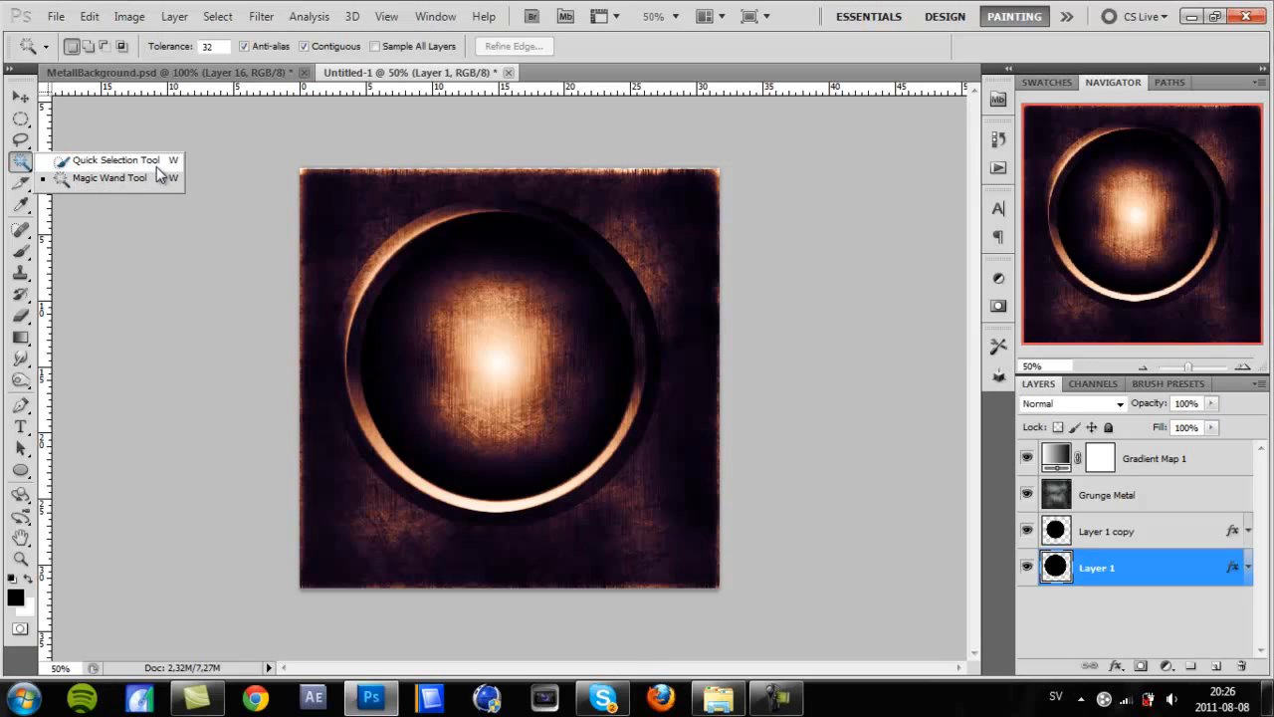
pyautogui.moveTo(116, 159)
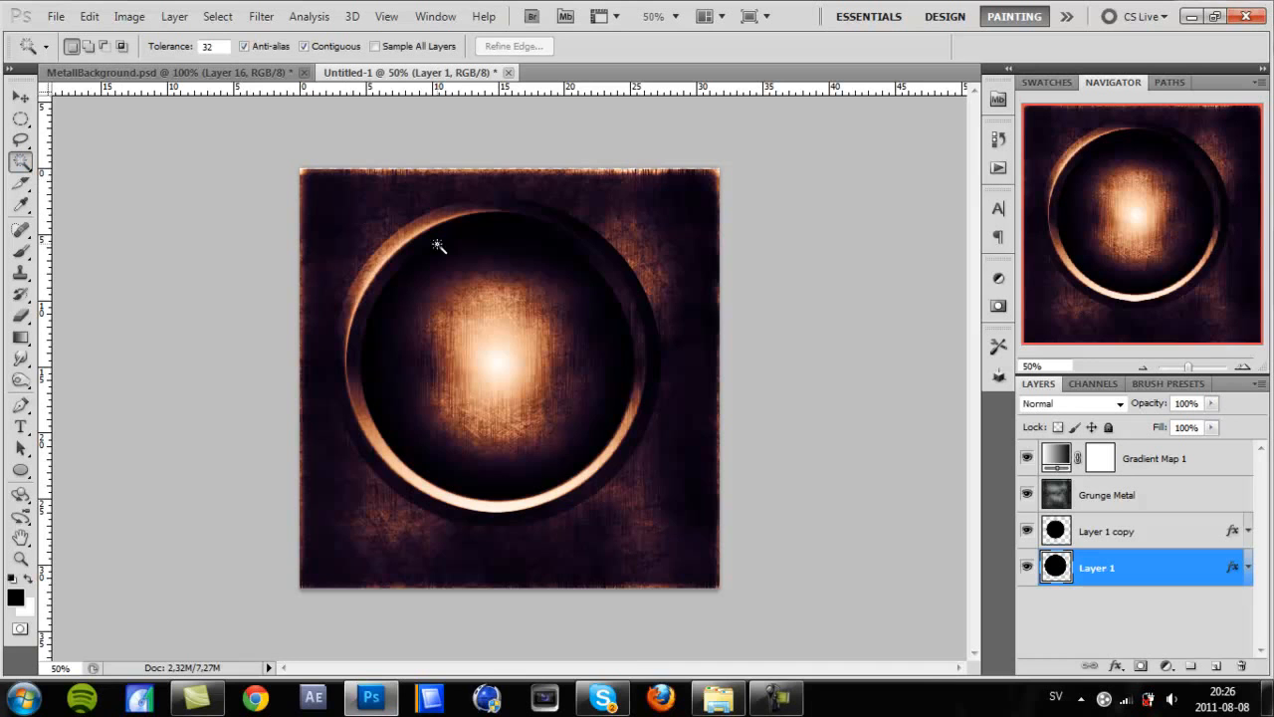
pyautogui.moveTo(426, 283)
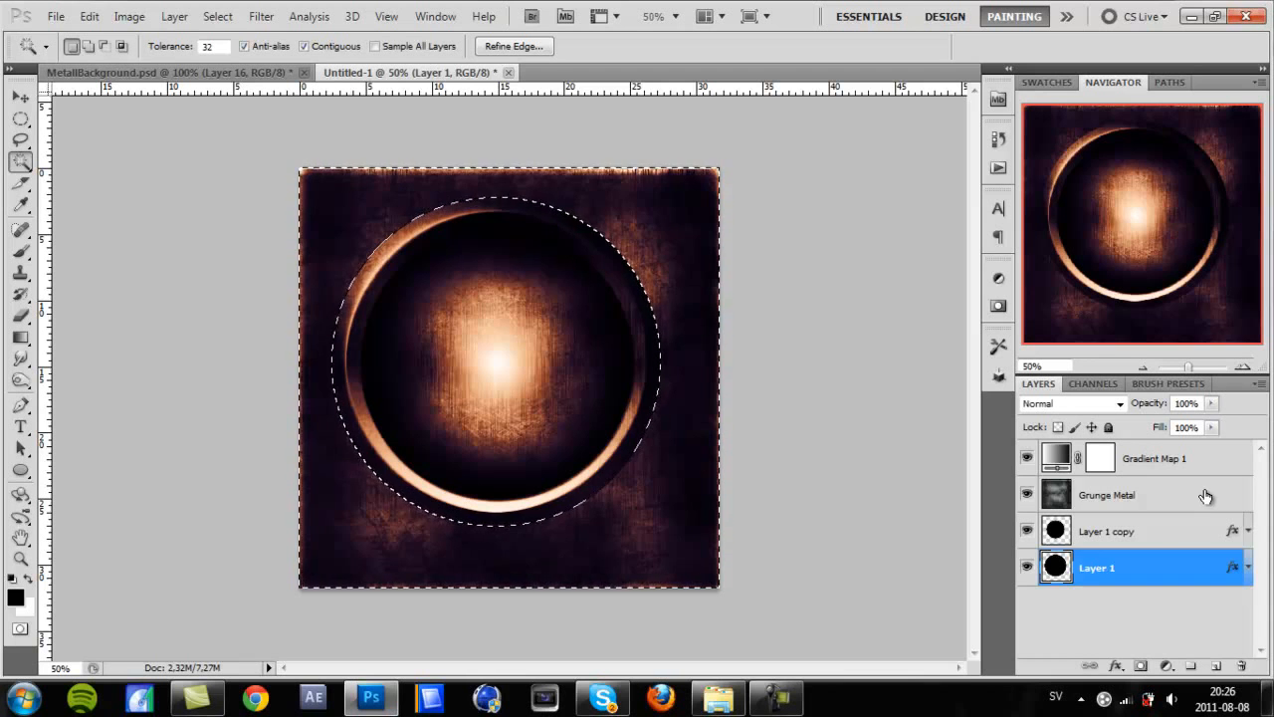
pyautogui.click(1107, 494)
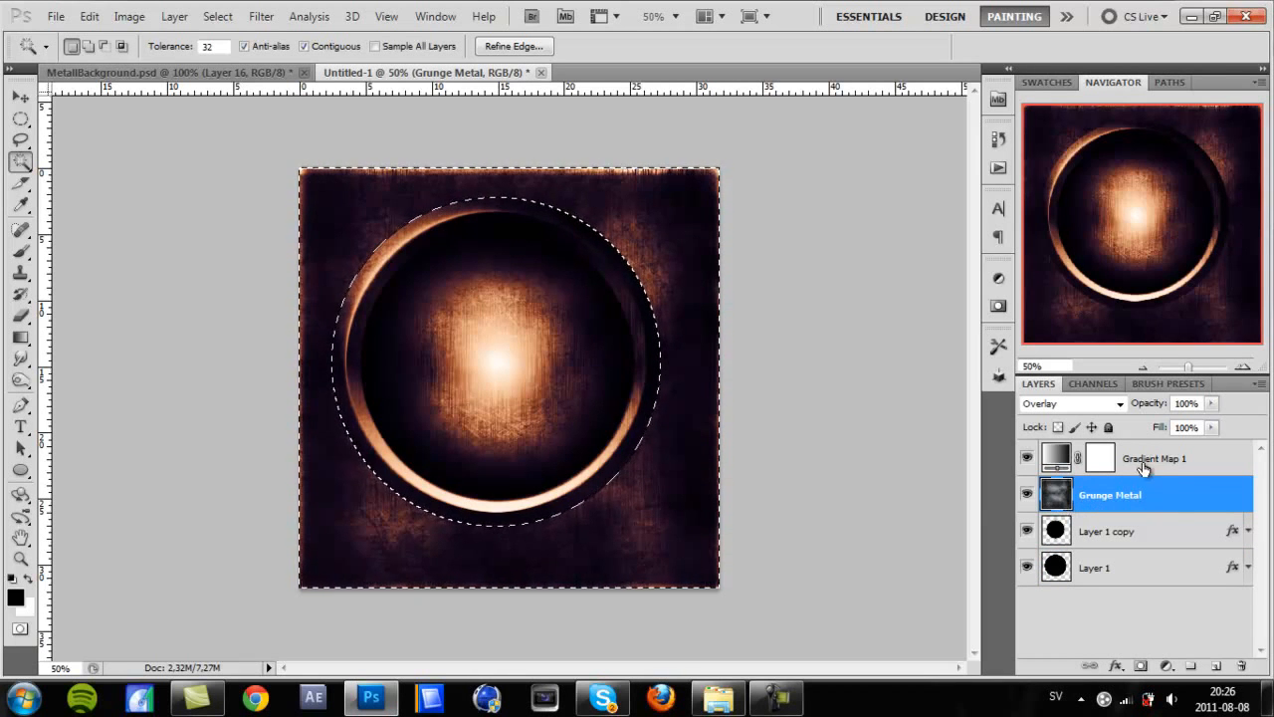
pyautogui.moveTo(997, 345)
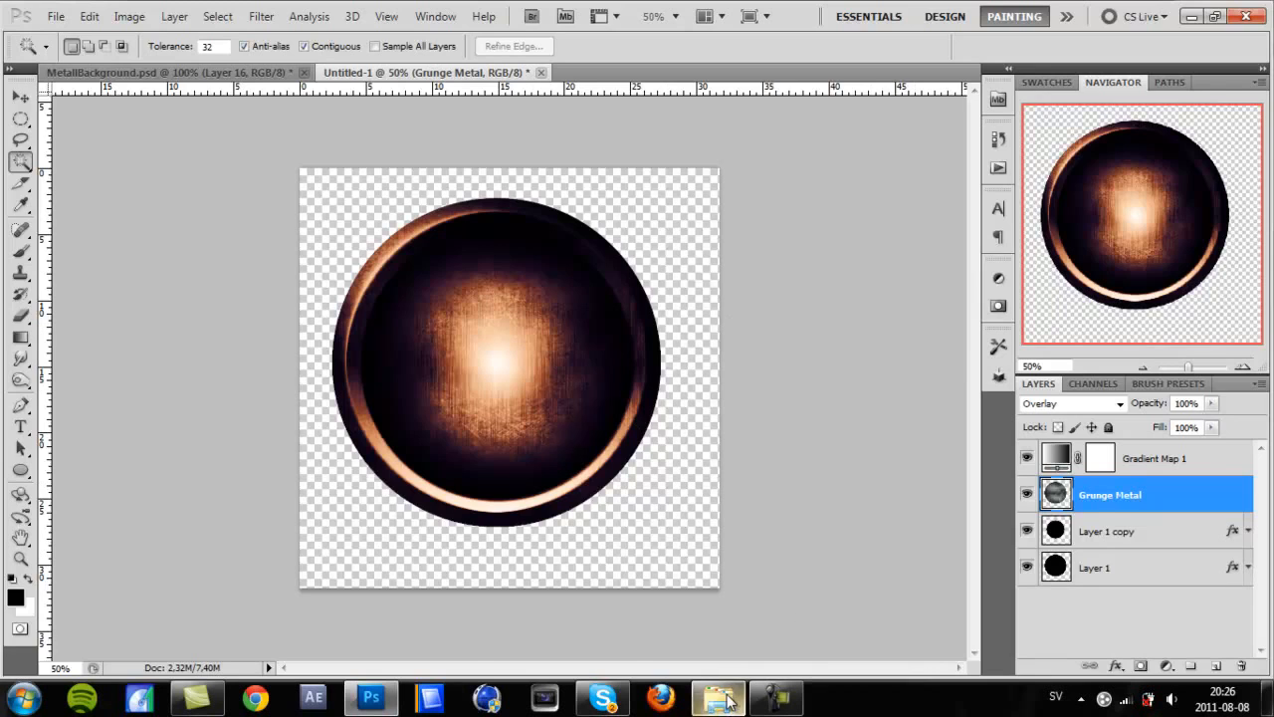
# Select the Grunge Wall texture in the Textures folder and drop it onto the orb document
pyautogui.click(717, 697)
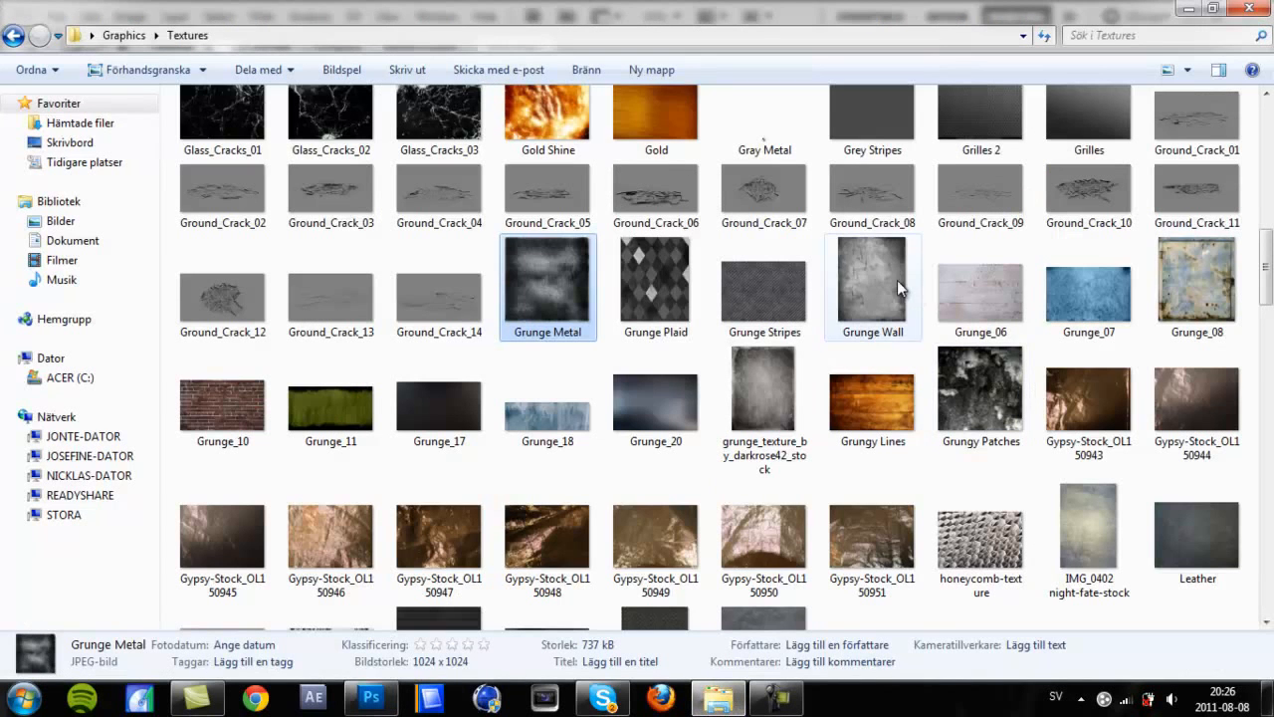
pyautogui.click(872, 282)
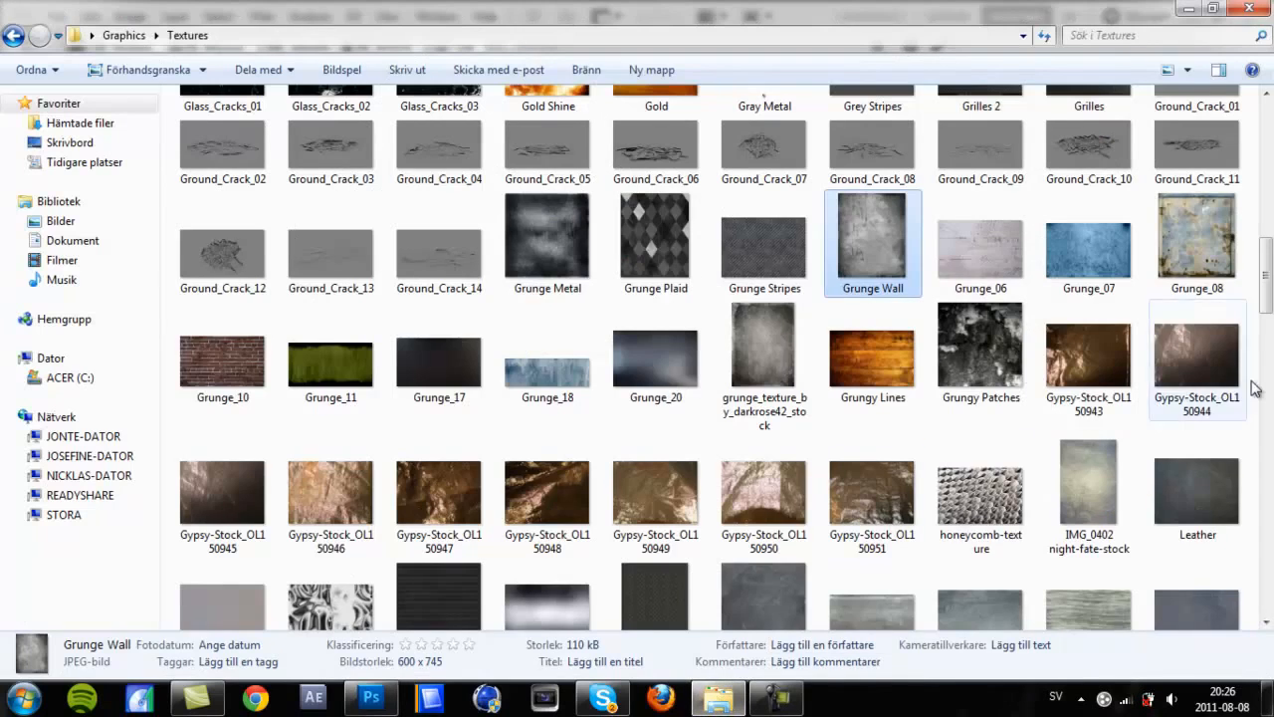
pyautogui.scroll(-3)
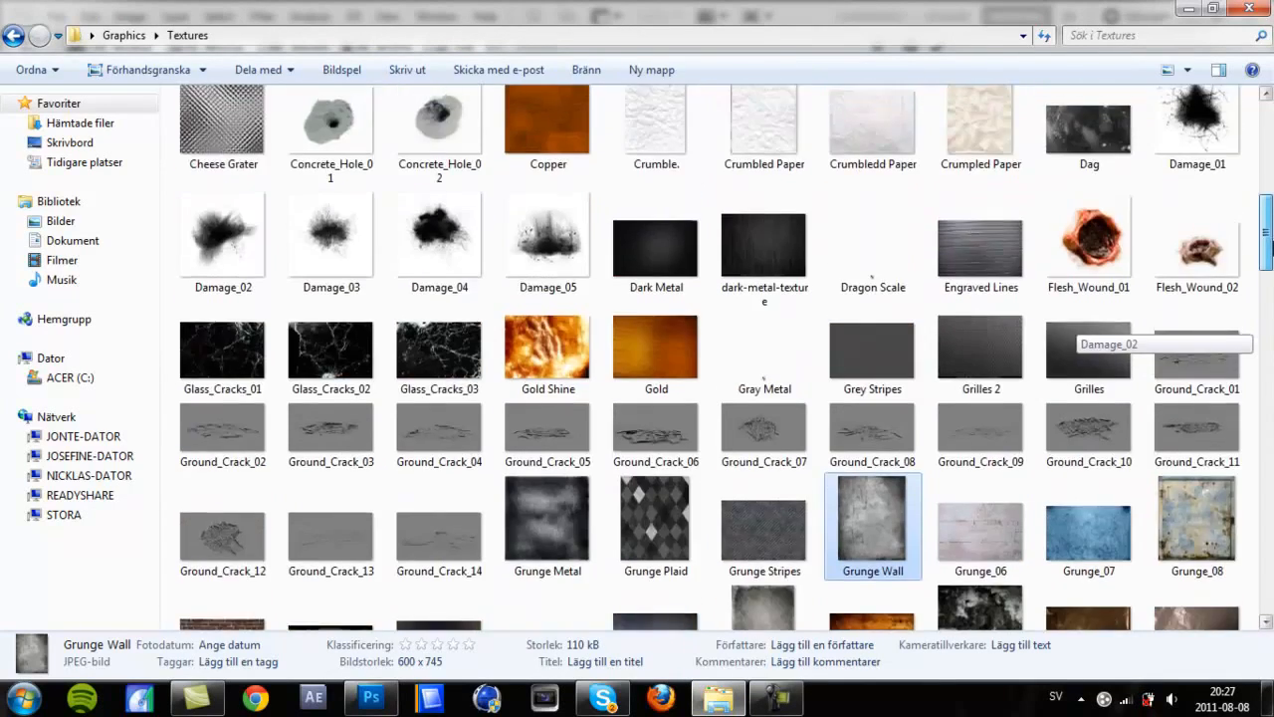
pyautogui.scroll(-3)
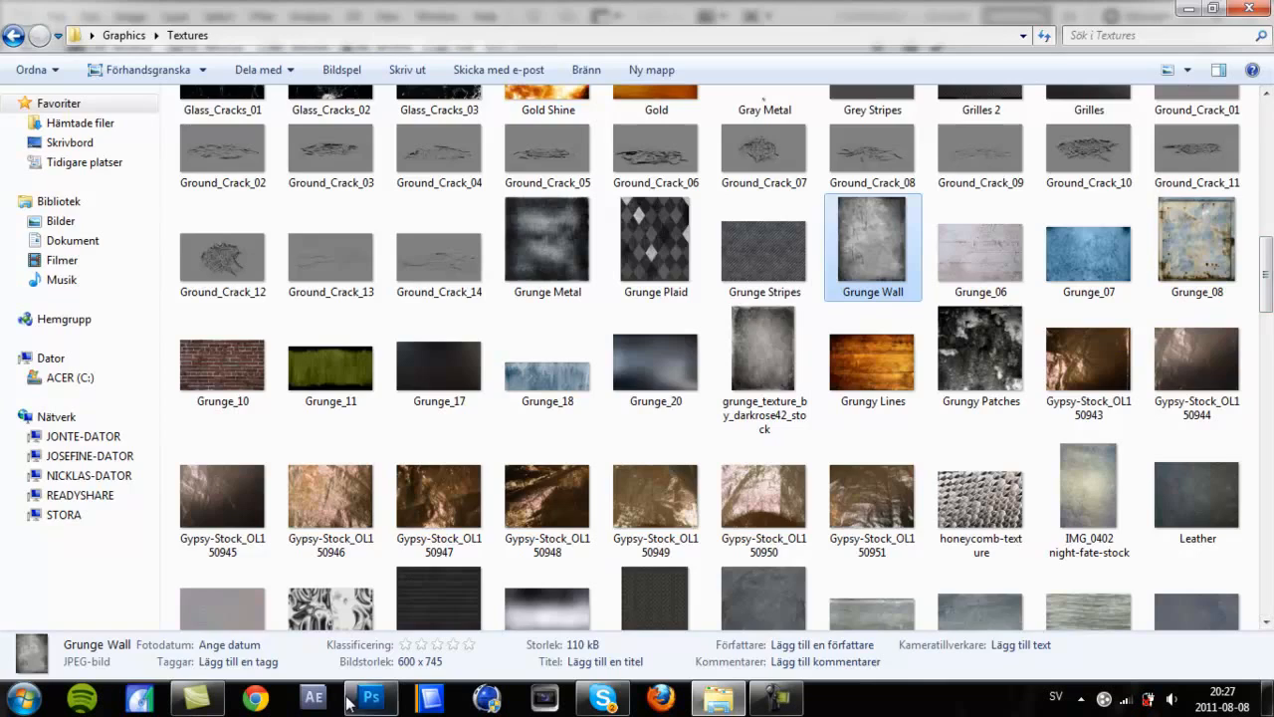
pyautogui.click(370, 697)
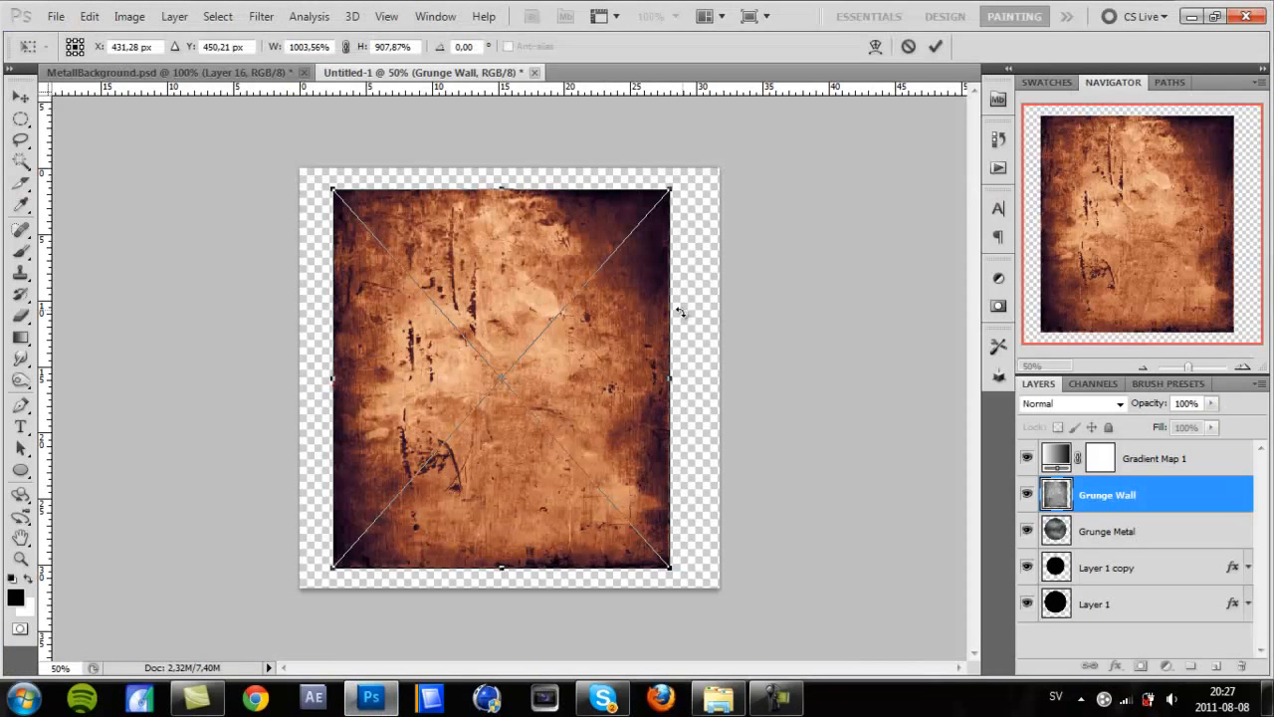
# Commit the placed Grunge Wall texture and set its layer blend mode to Overlay
pyautogui.rightClick(1107, 493)
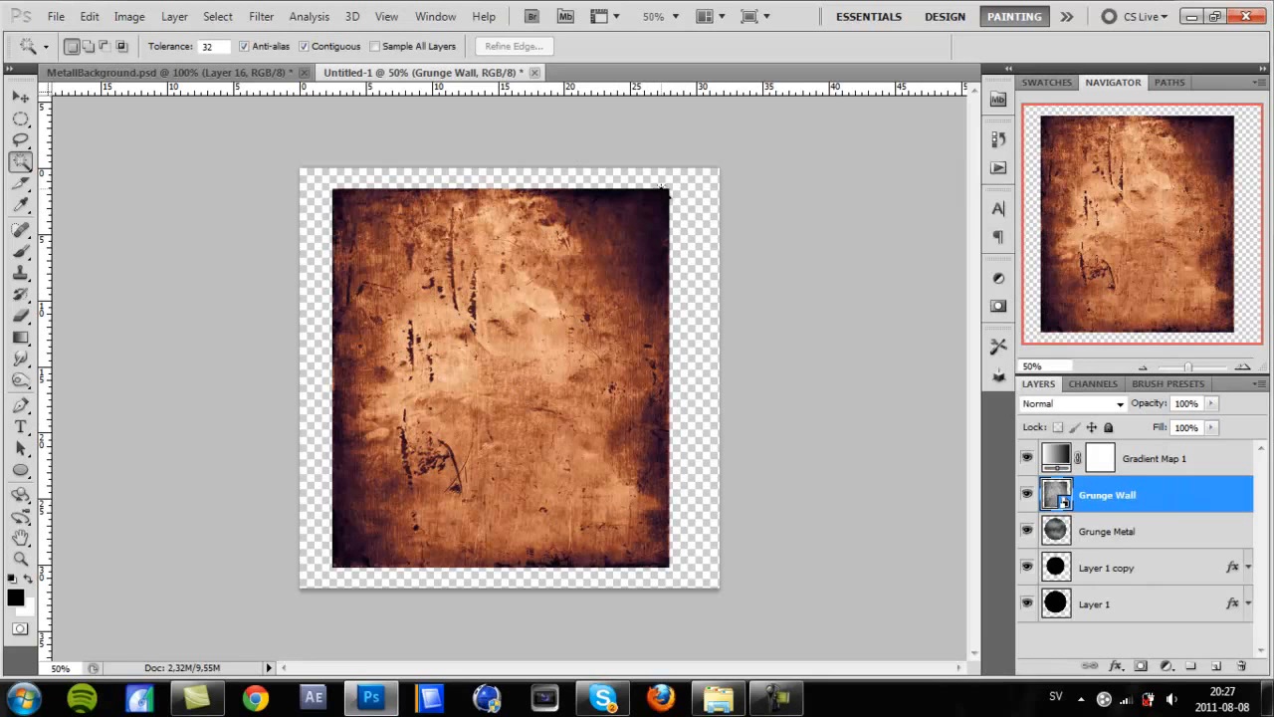
pyautogui.moveTo(338, 263)
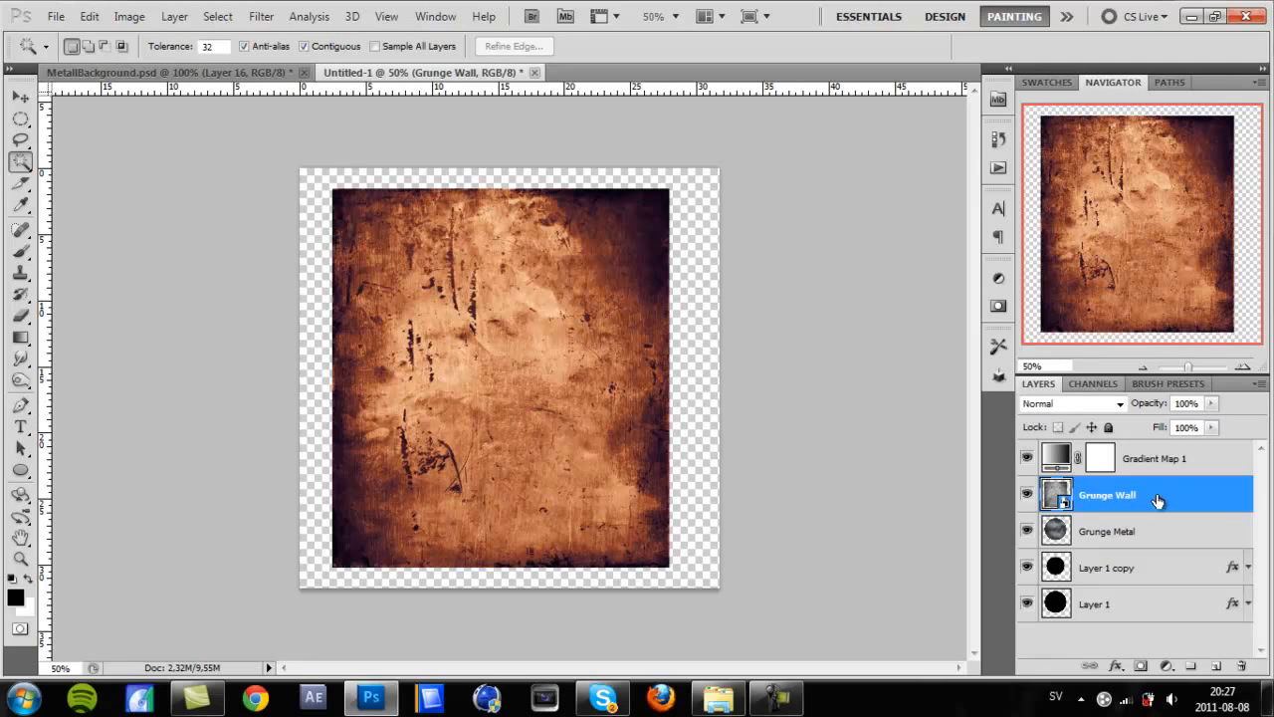
pyautogui.rightClick(1107, 494)
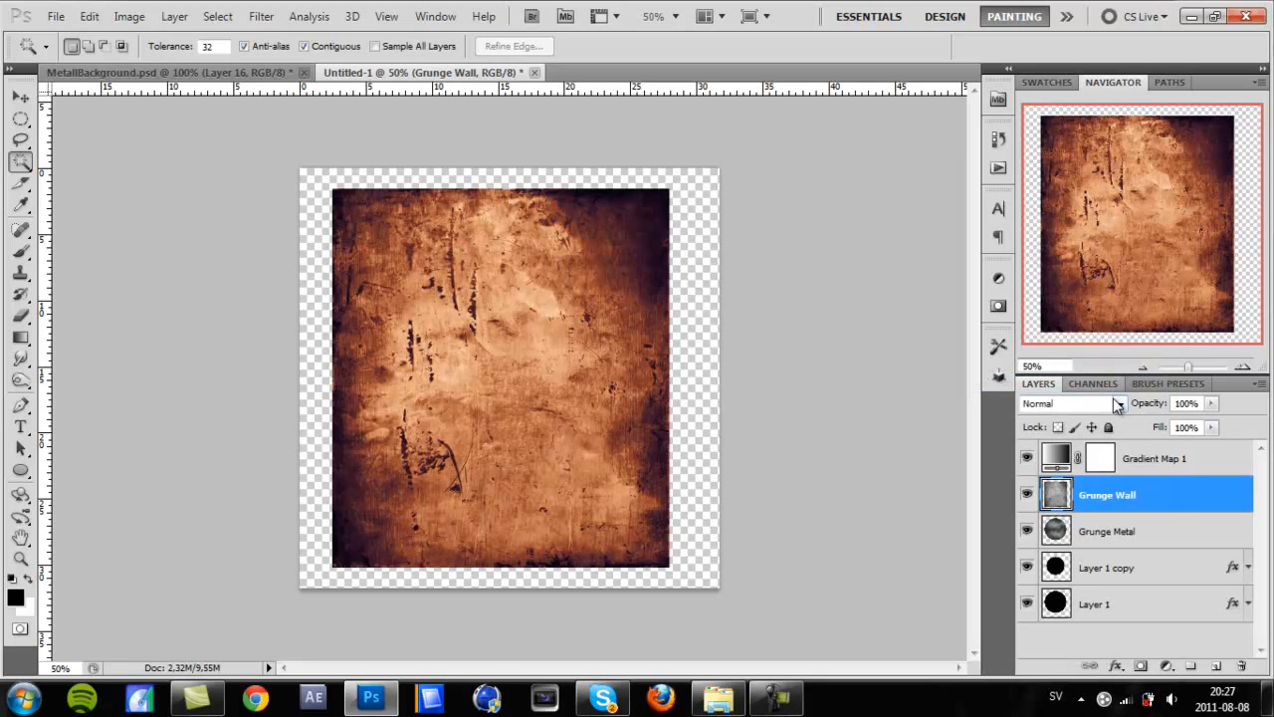
pyautogui.moveTo(1125, 428)
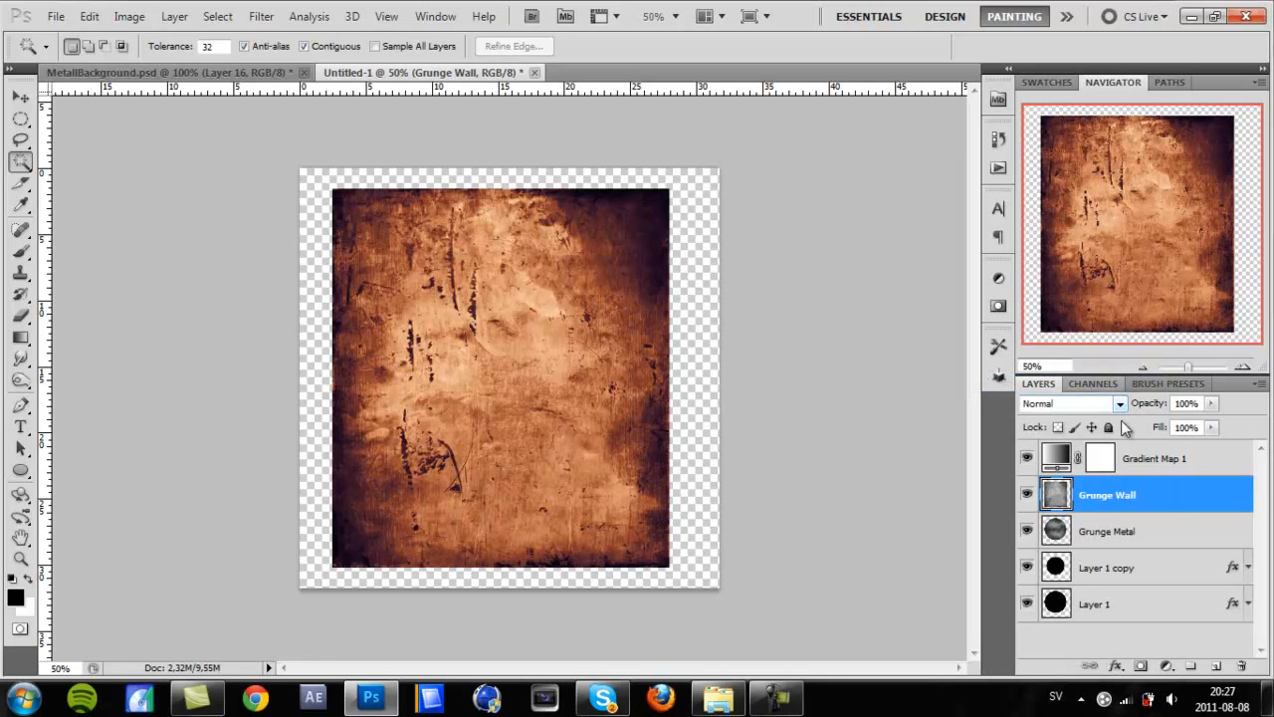
pyautogui.click(1071, 402)
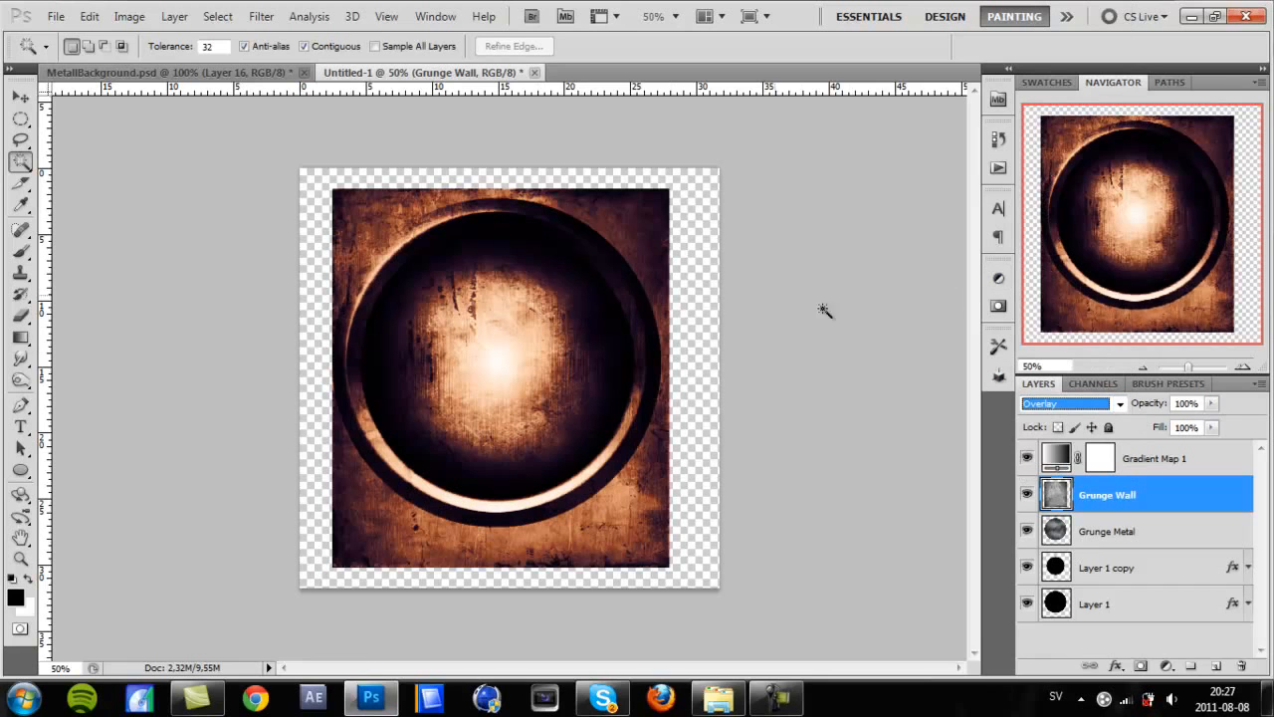
# Delete the Grunge Wall area outside Layer 1's circle, then deselect
pyautogui.click(1095, 604)
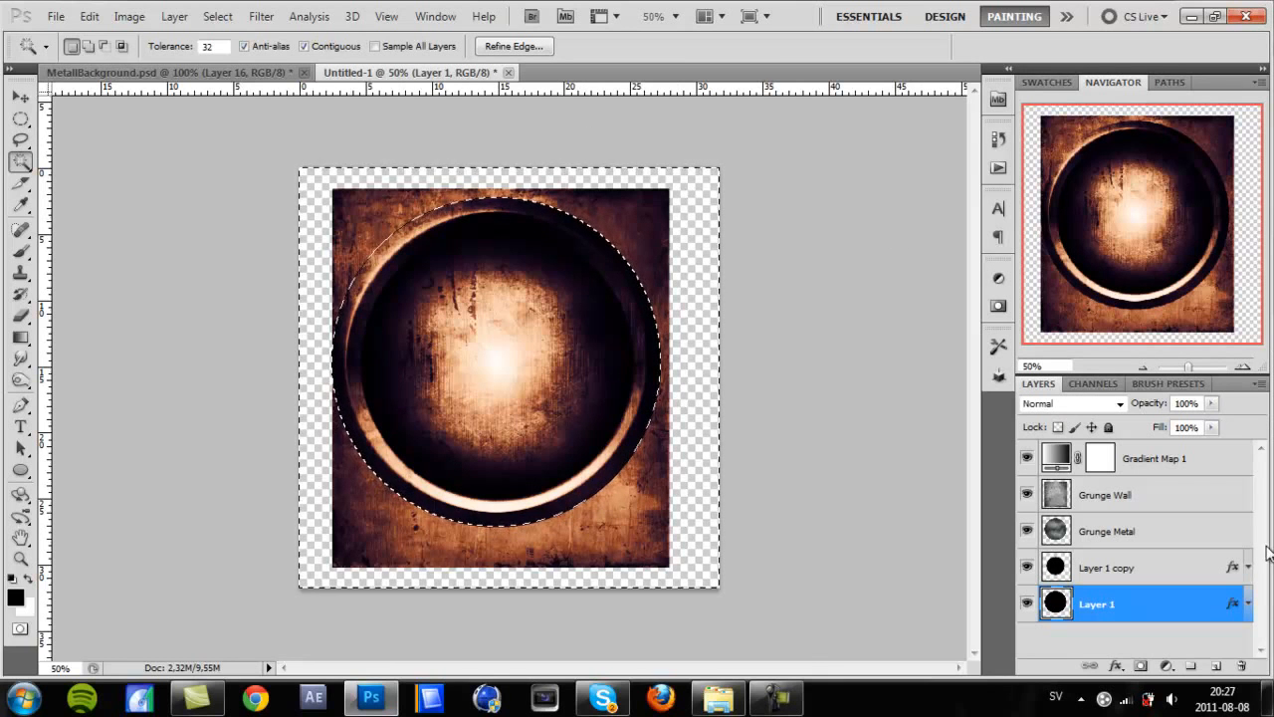
pyautogui.click(1105, 494)
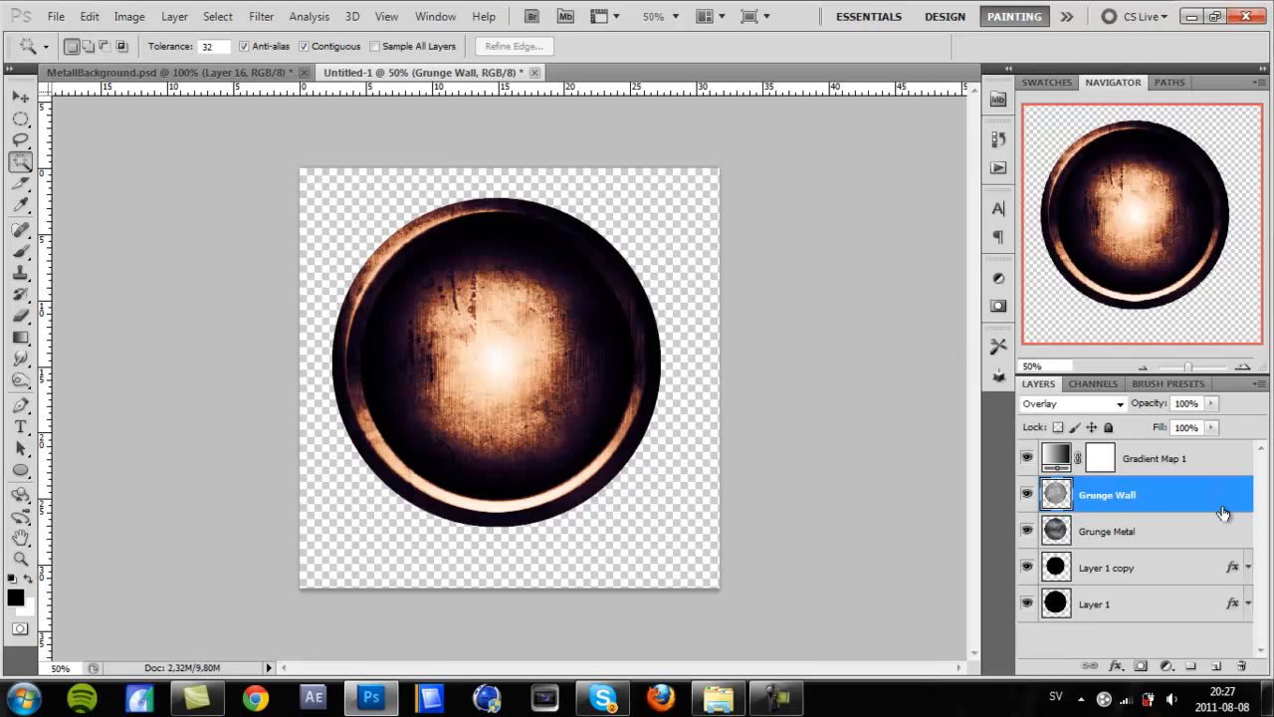
pyautogui.moveTo(92, 10)
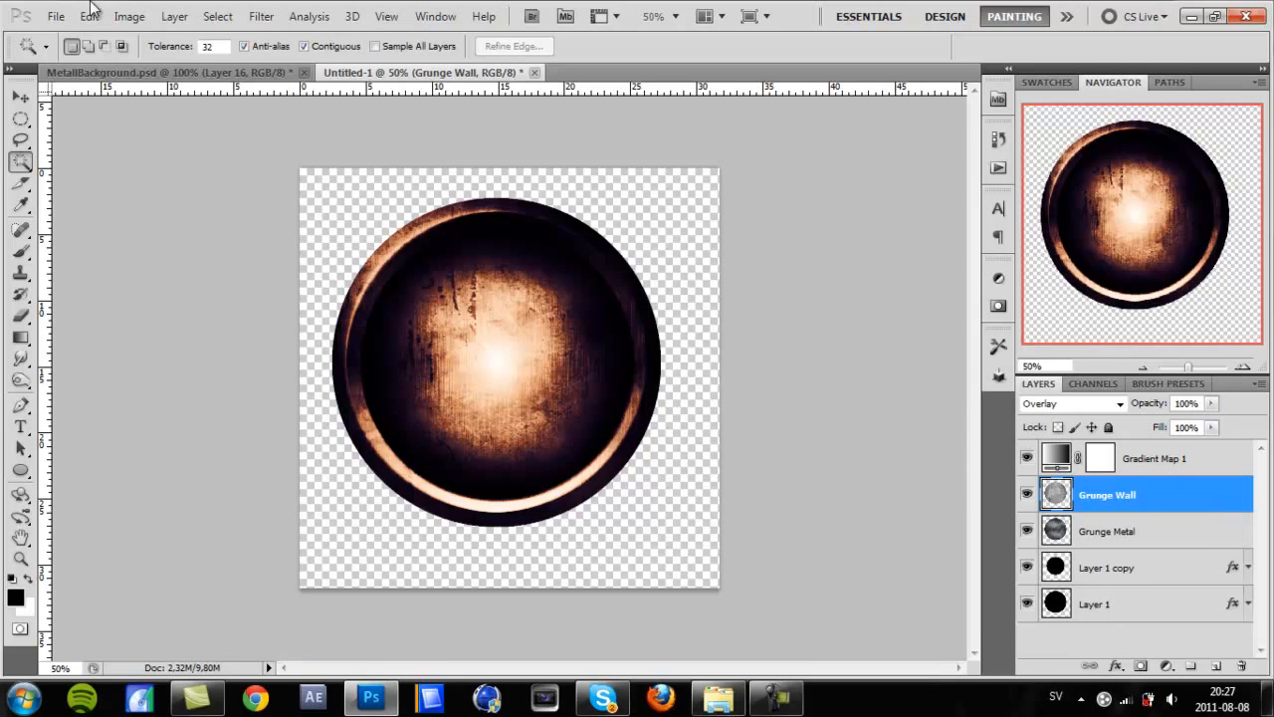
pyautogui.click(217, 16)
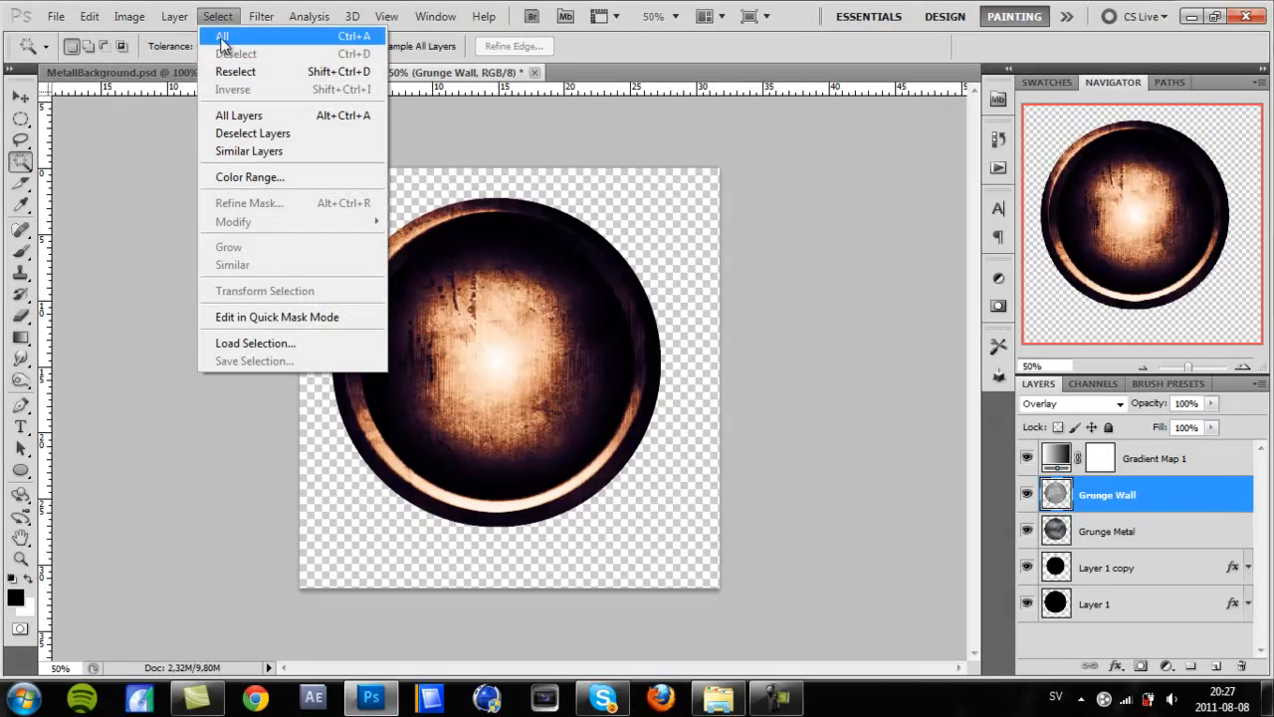
pyautogui.moveTo(235, 90)
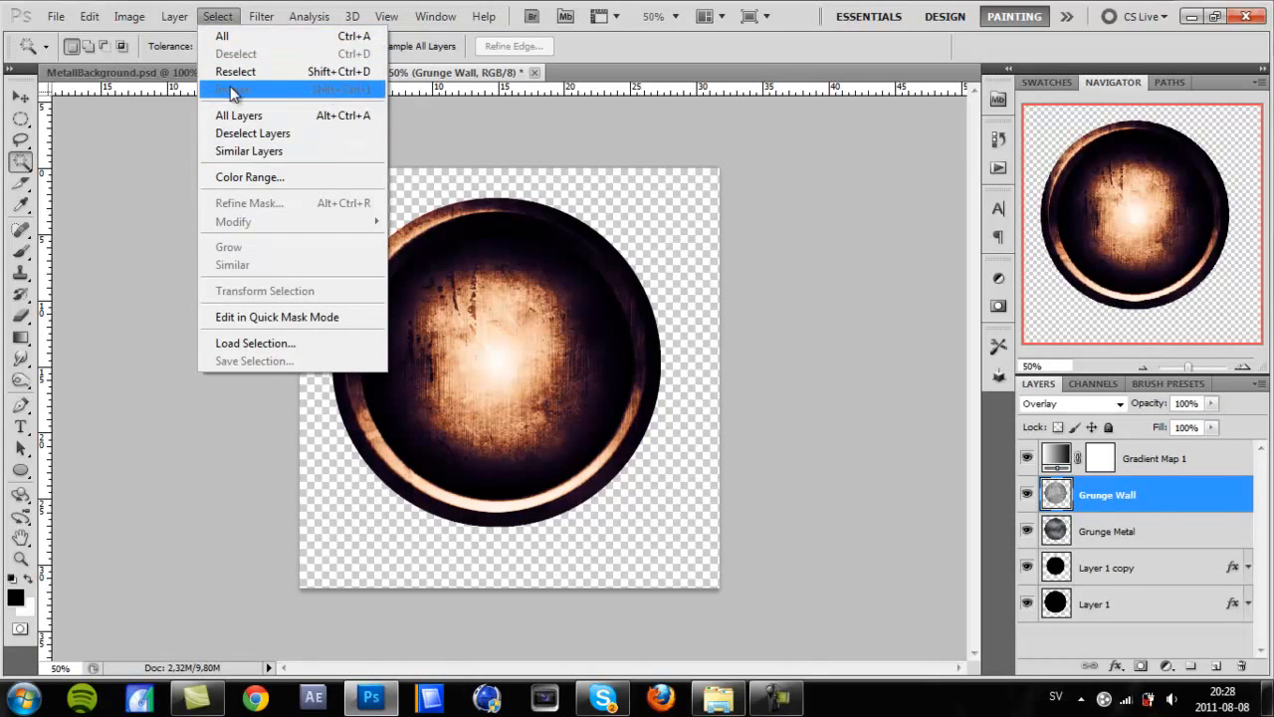
pyautogui.click(231, 87)
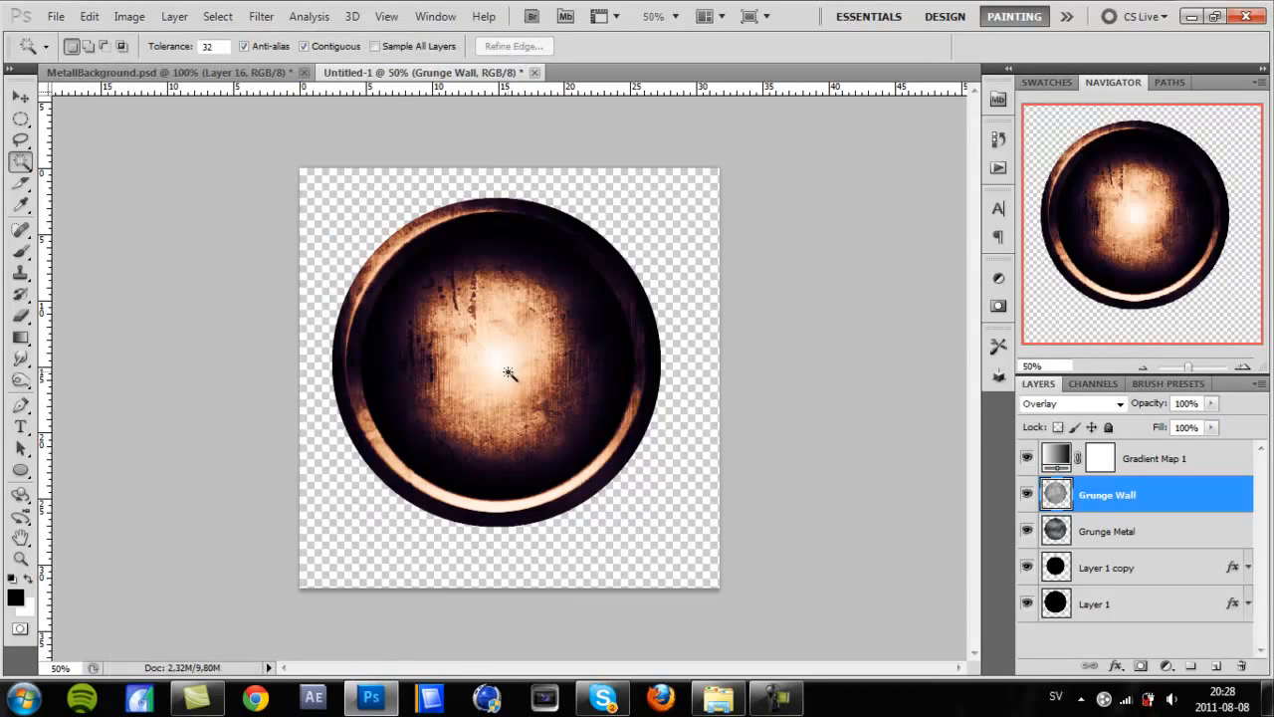
pyautogui.moveTo(803, 358)
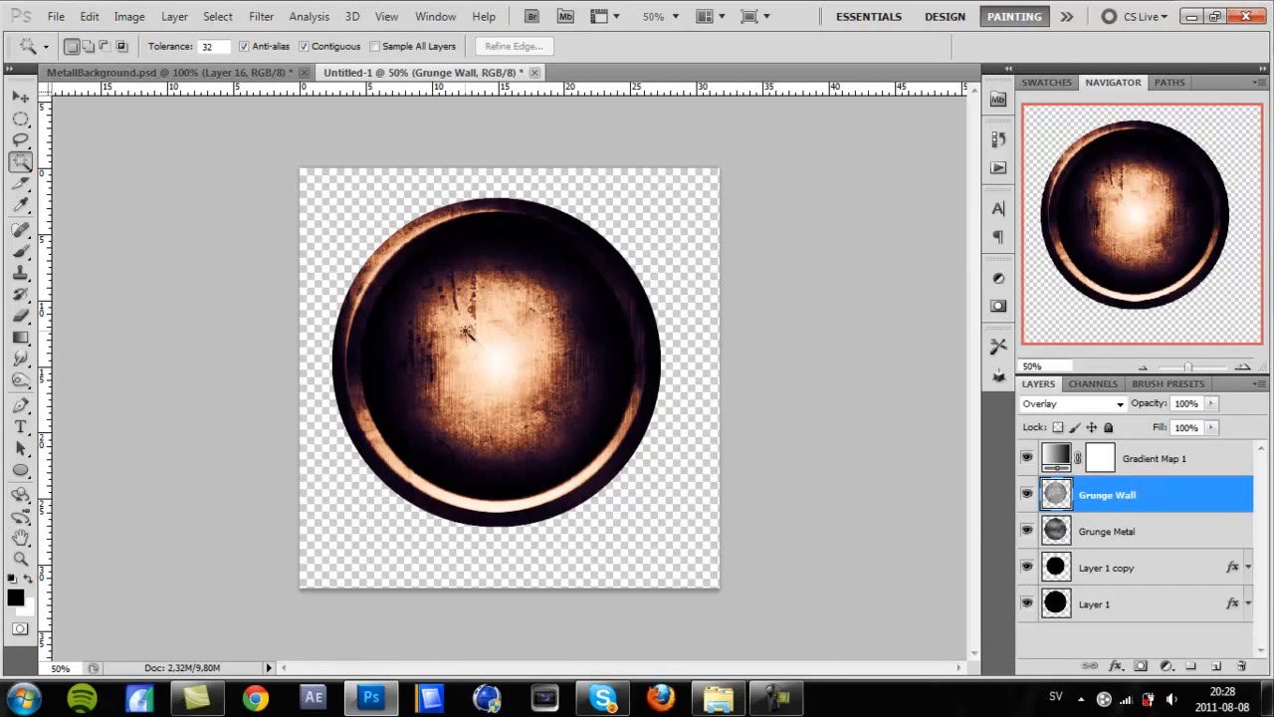
pyautogui.moveTo(179, 203)
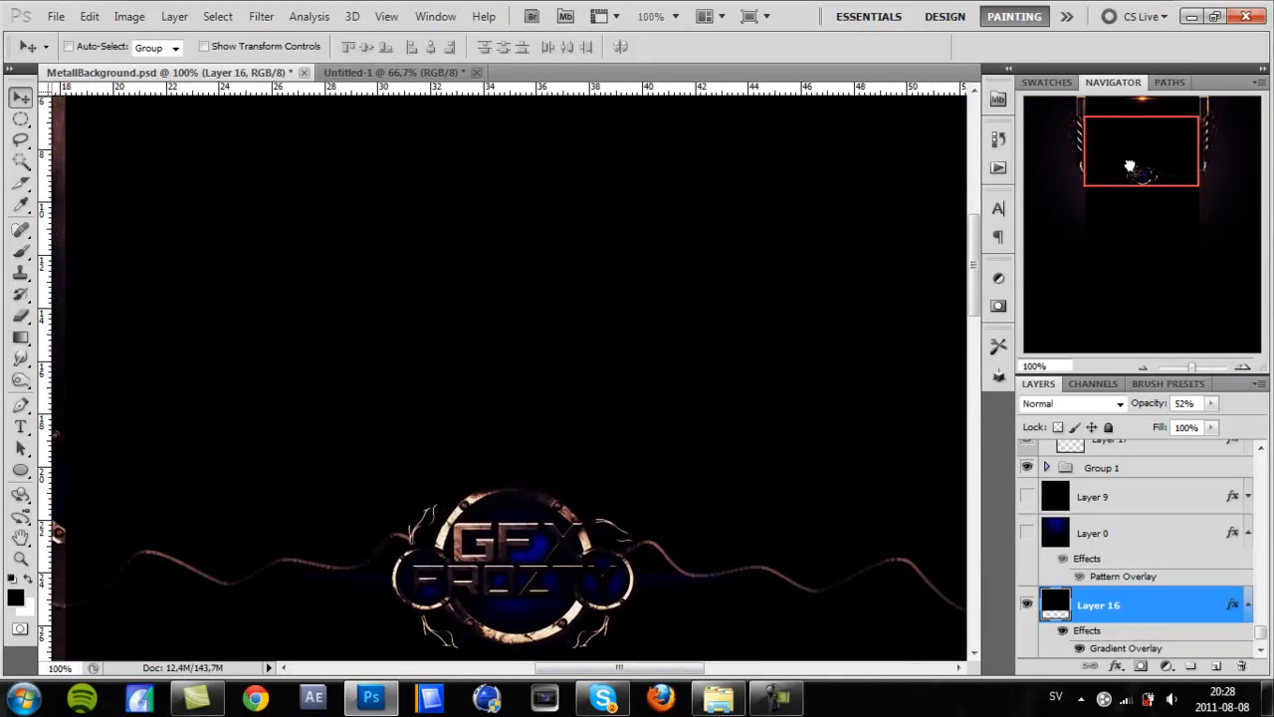
# Open LogoGFX.psd from the FrostyGFX folder via File > Open
pyautogui.click(55, 16)
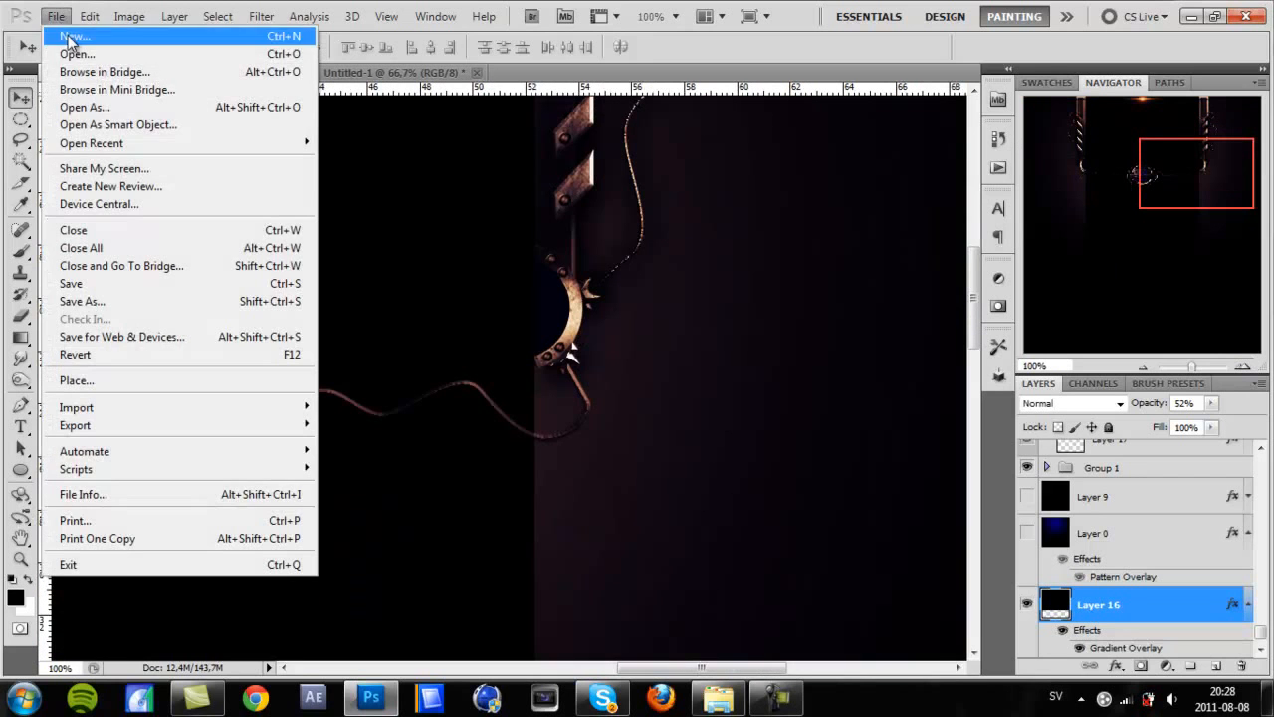
pyautogui.click(76, 54)
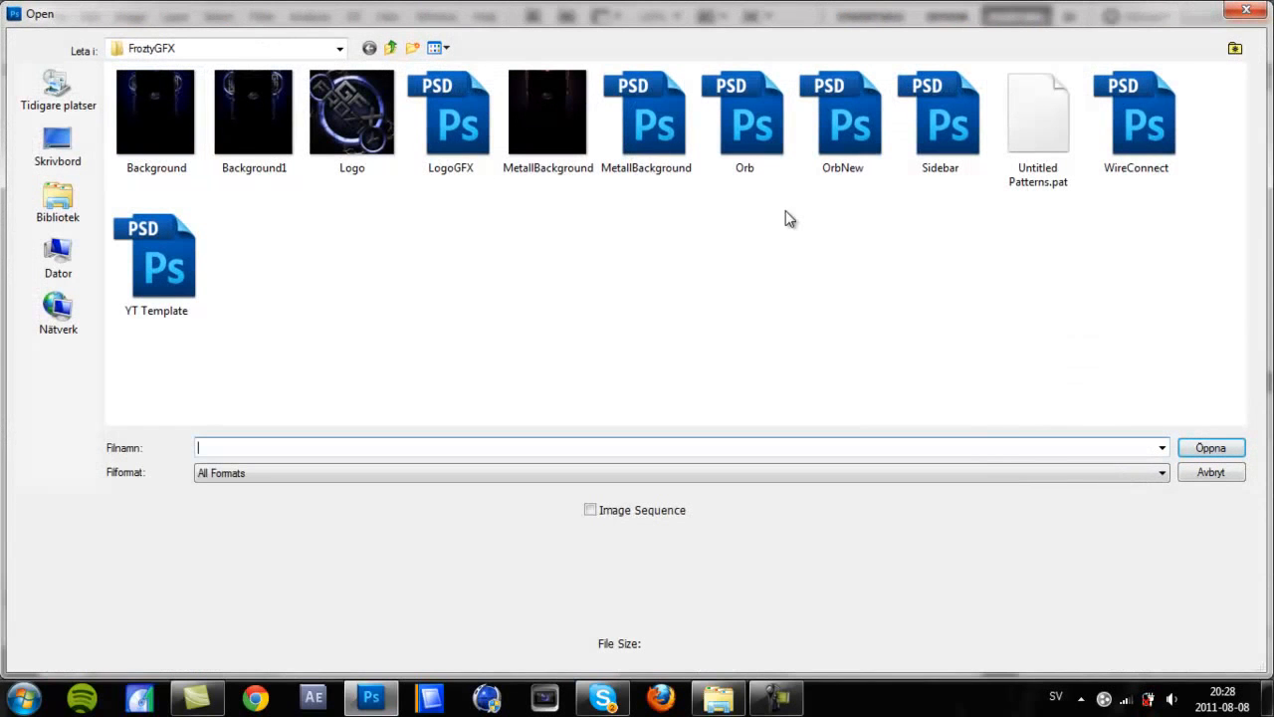
pyautogui.moveTo(247, 259)
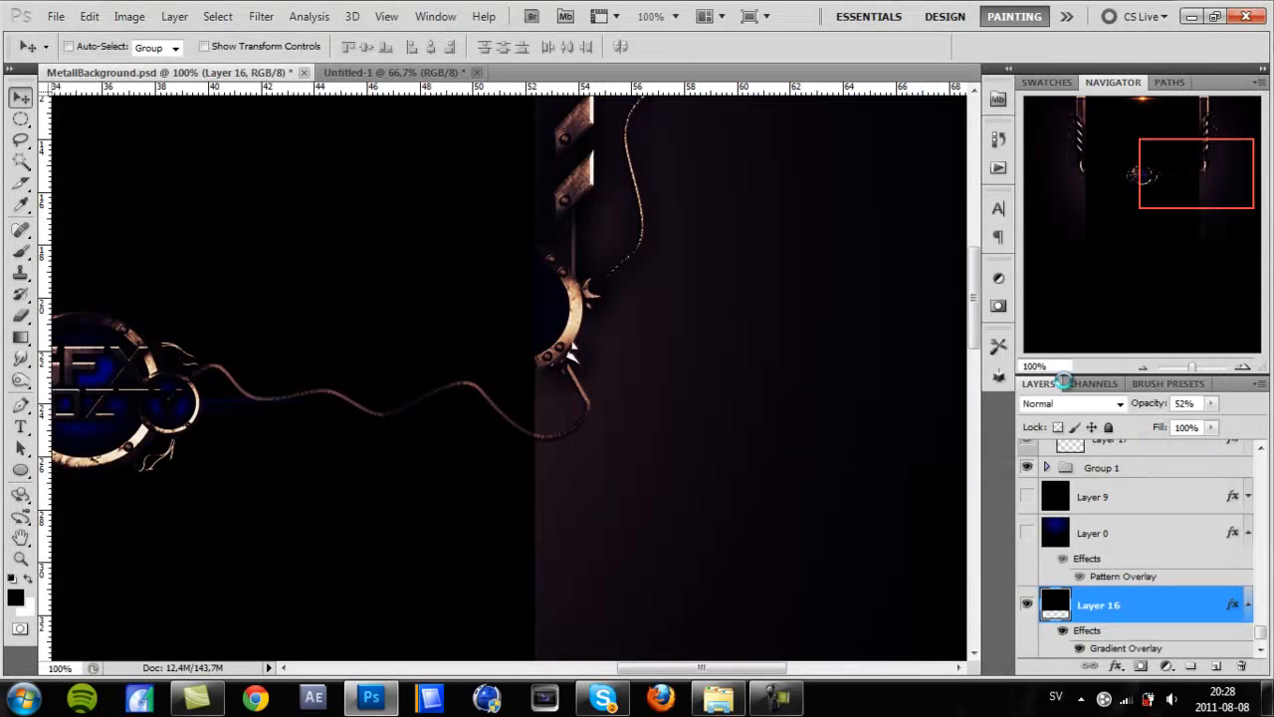
pyautogui.click(568, 72)
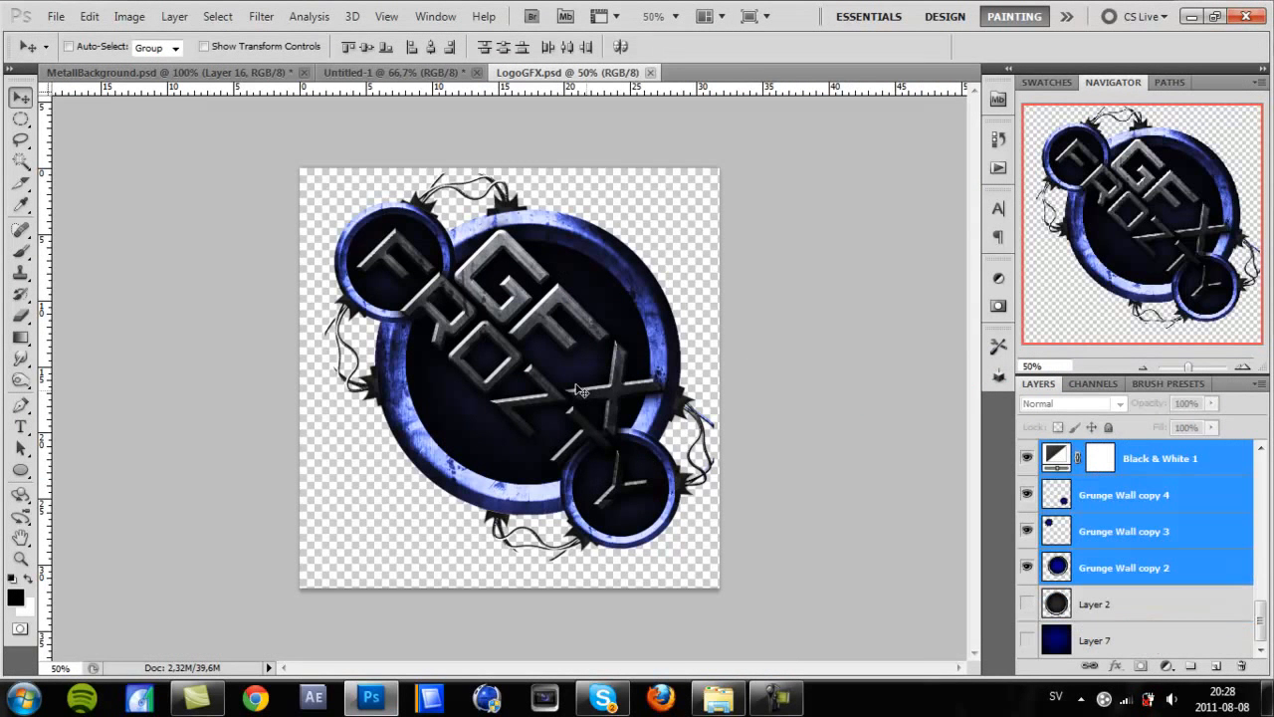
pyautogui.moveTo(549, 266)
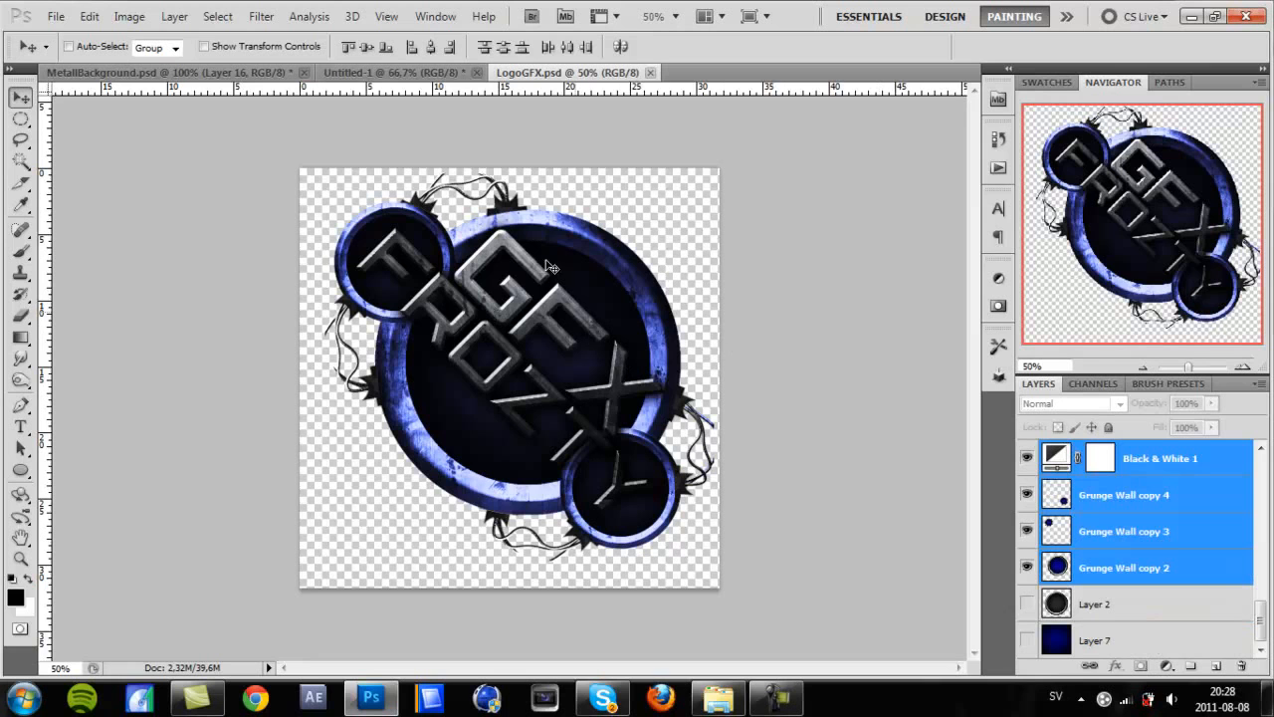
pyautogui.moveTo(370, 235)
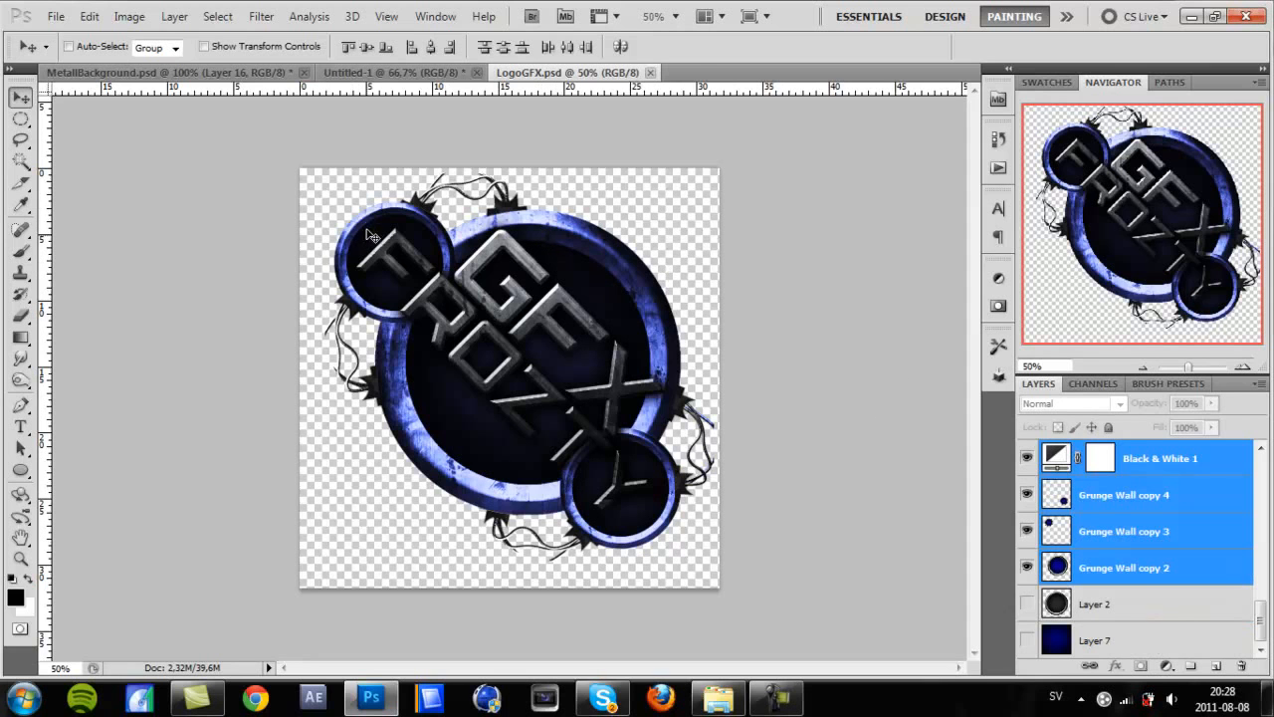
pyautogui.moveTo(386, 496)
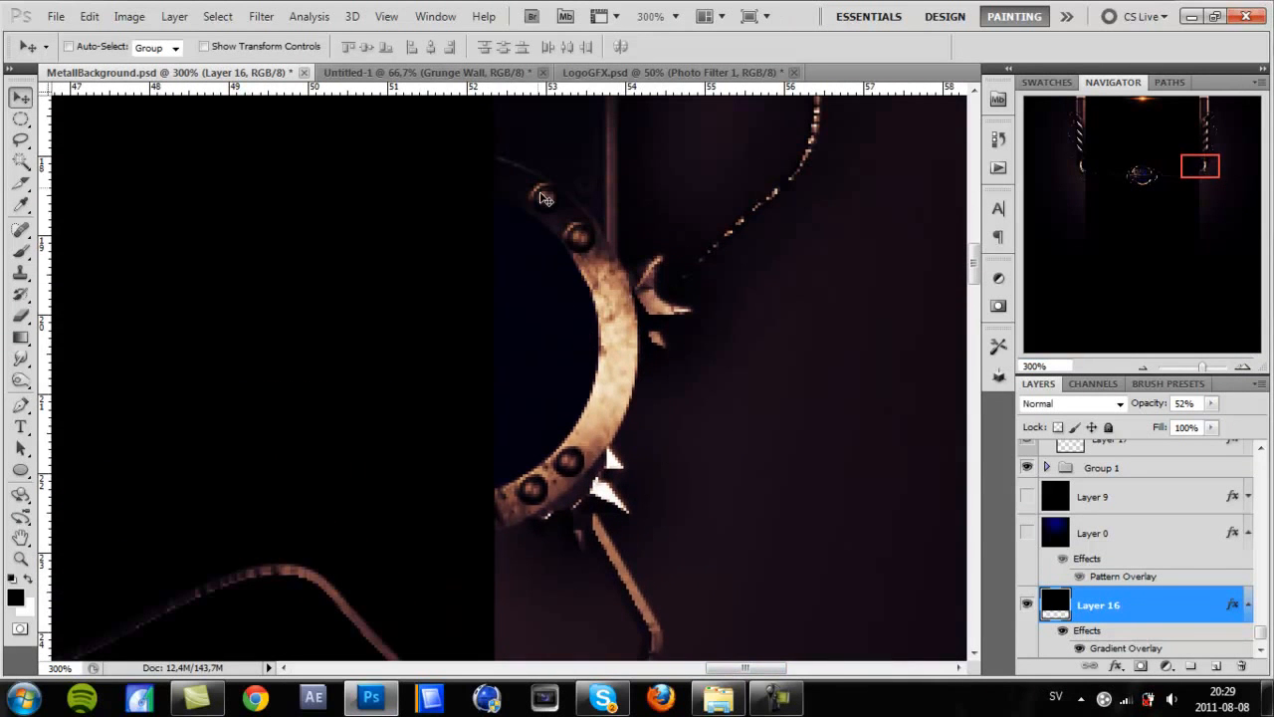
pyautogui.moveTo(538, 494)
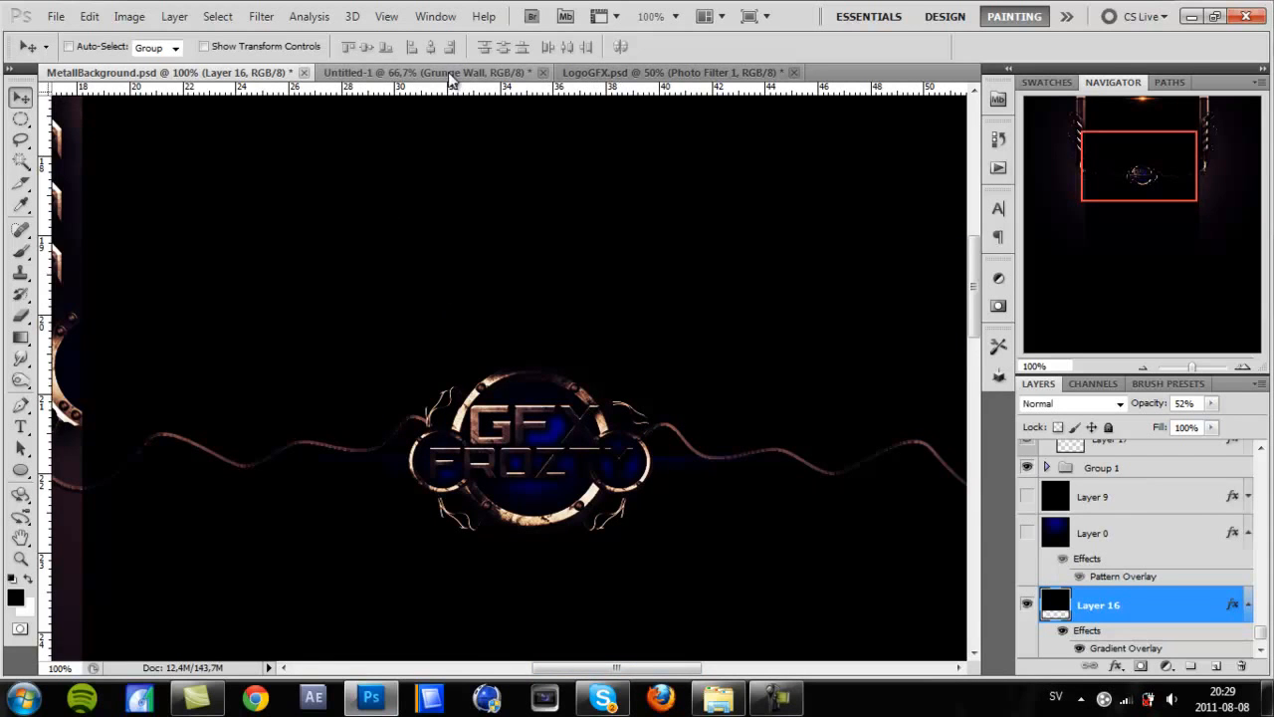
# Switch back to the MetalBackground.psd document tab
pyautogui.click(428, 72)
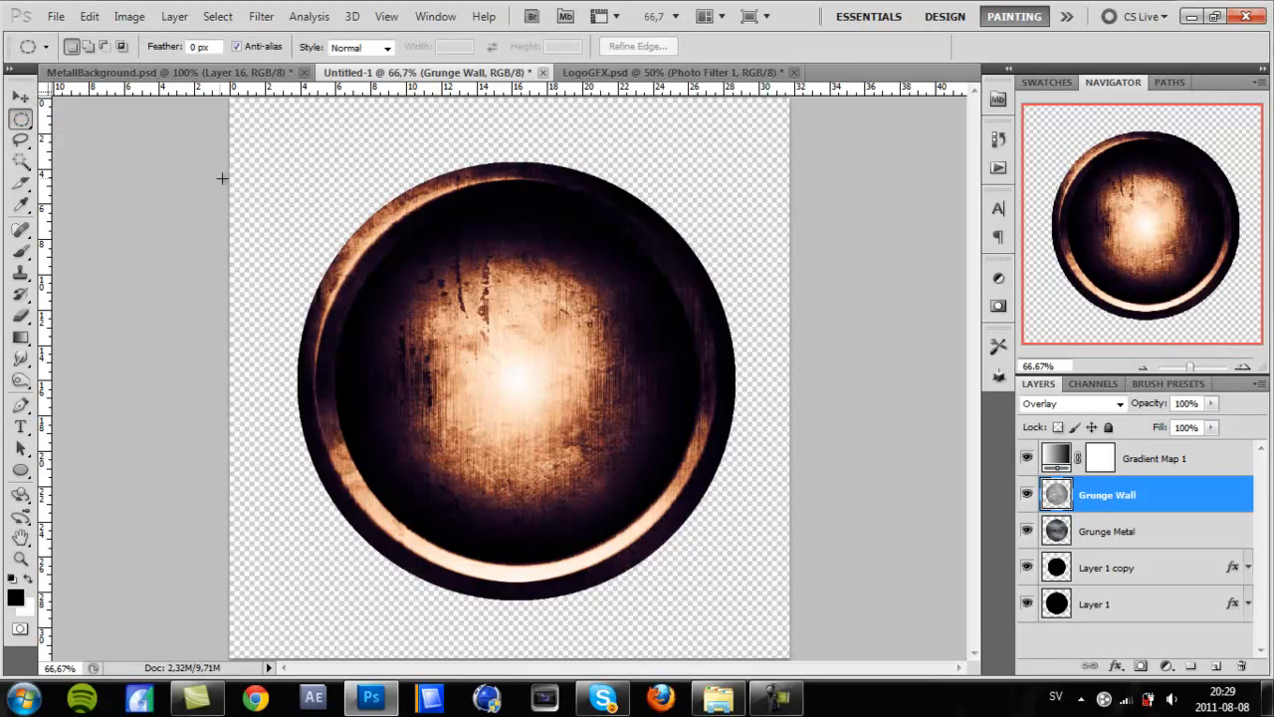
pyautogui.moveTo(1252, 381)
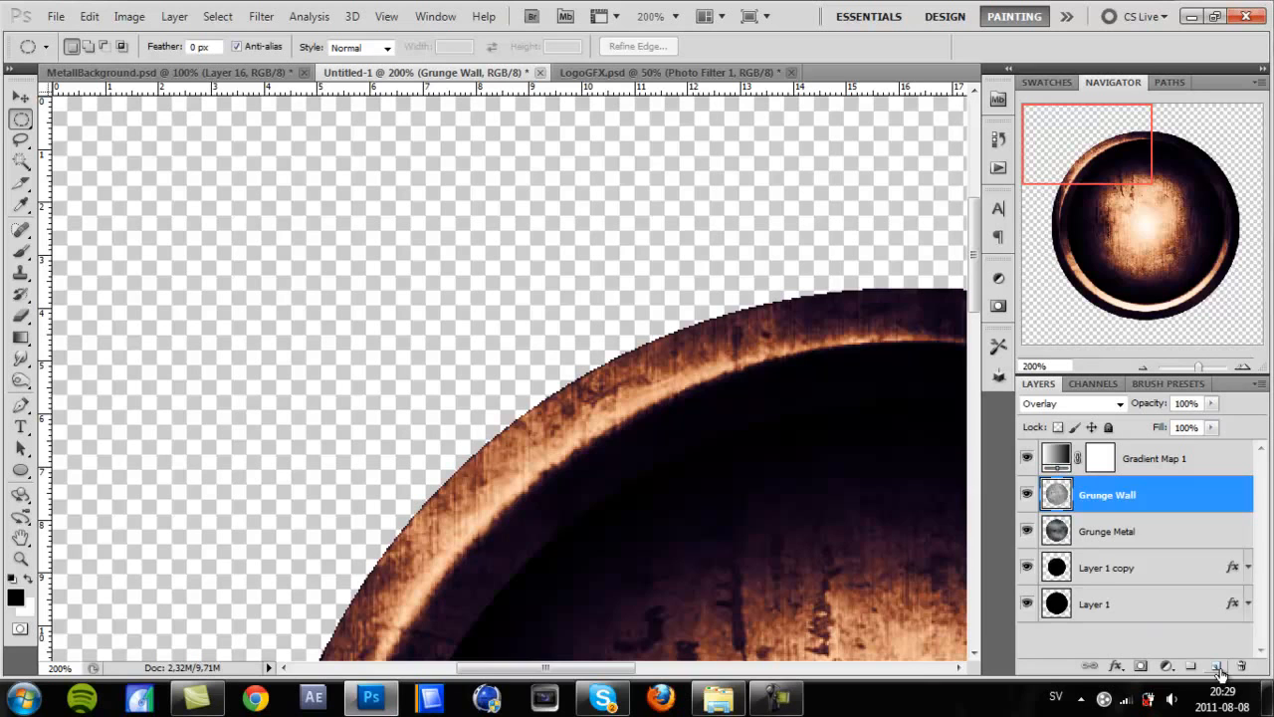
# Add a new layer and fill a small elliptical selection near the orb's top-left edge with black
pyautogui.click(1217, 665)
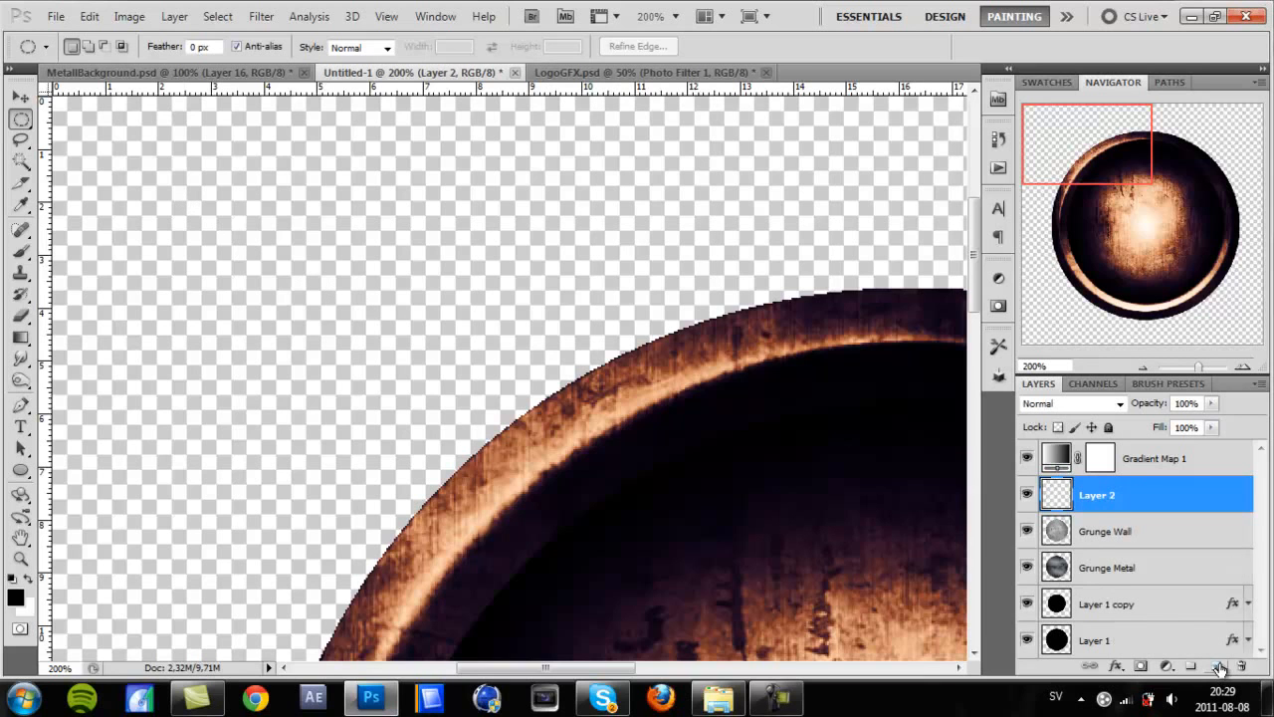
pyautogui.moveTo(1219, 665)
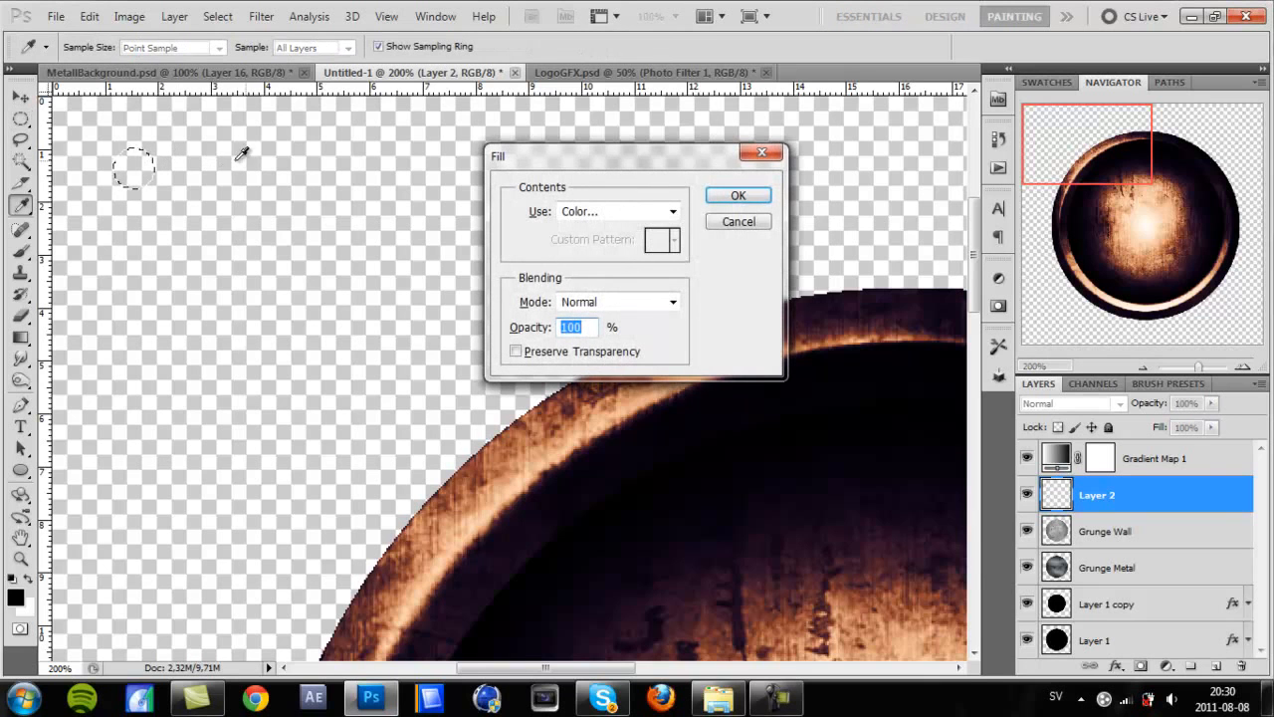
pyautogui.click(737, 195)
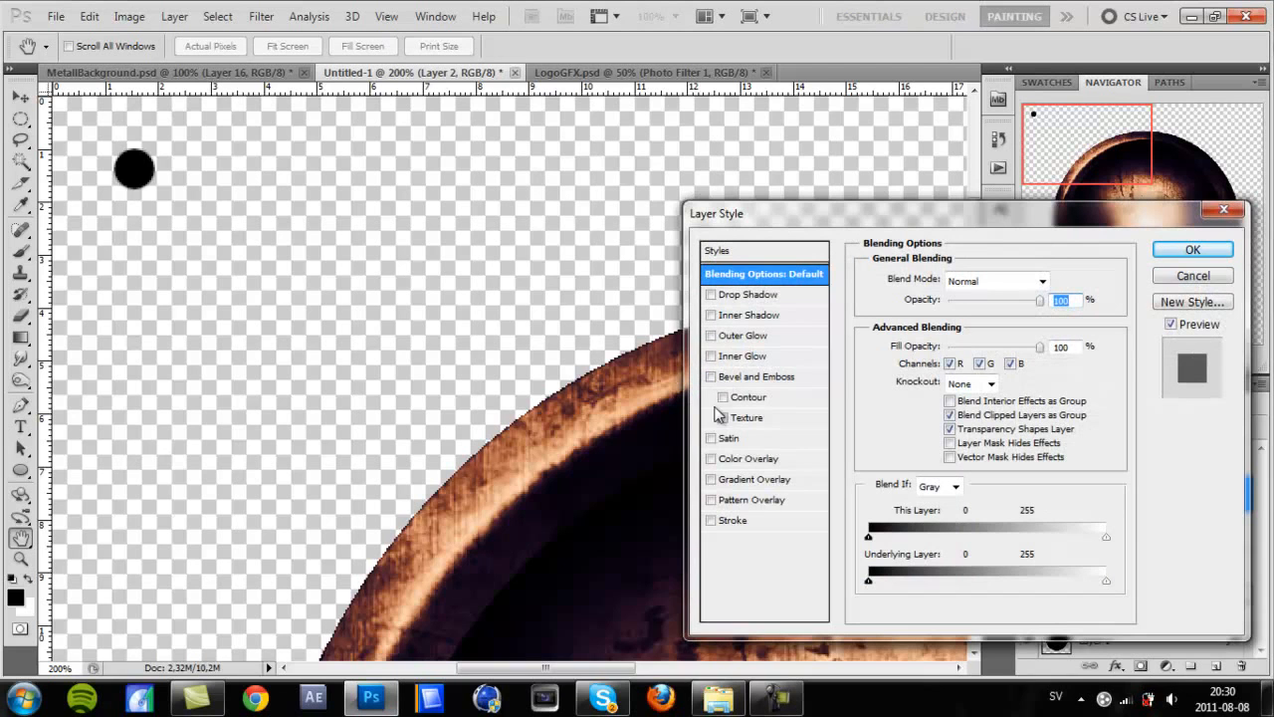
# Enable Gradient Overlay on the dot's Layer 2 style and apply it
pyautogui.click(713, 458)
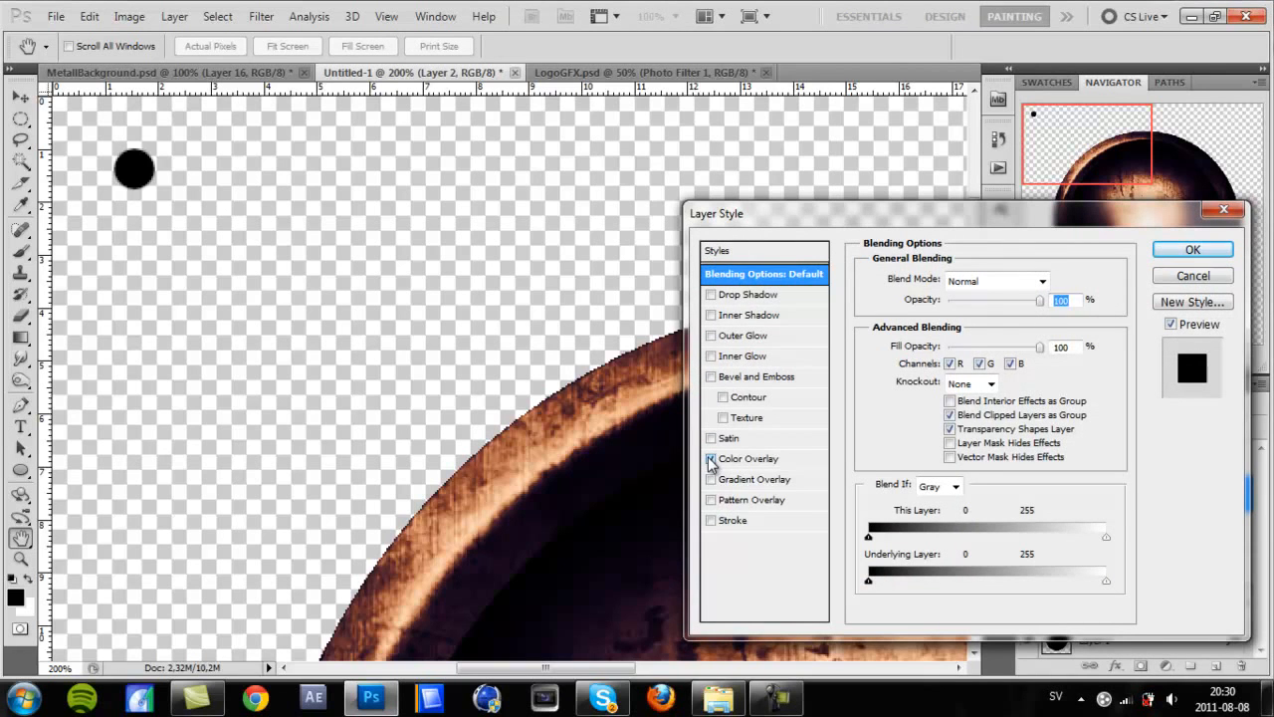
pyautogui.click(710, 478)
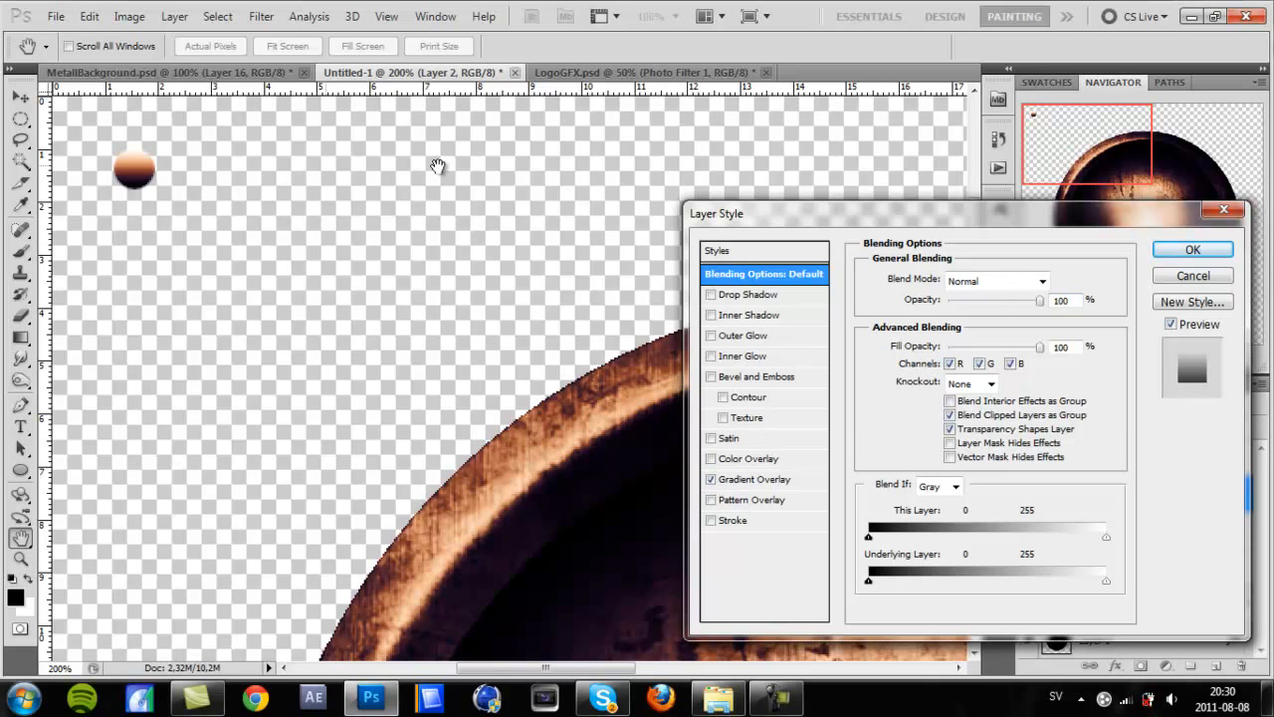
pyautogui.click(1192, 249)
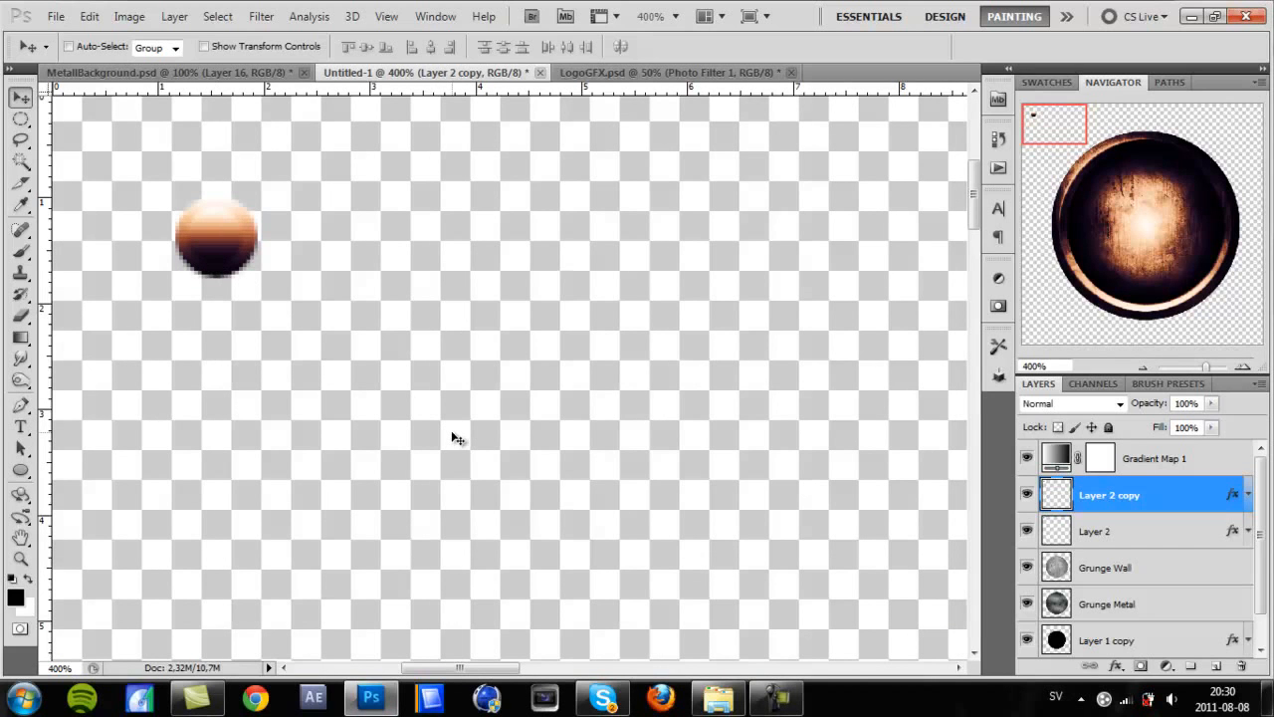
pyautogui.moveTo(719, 430)
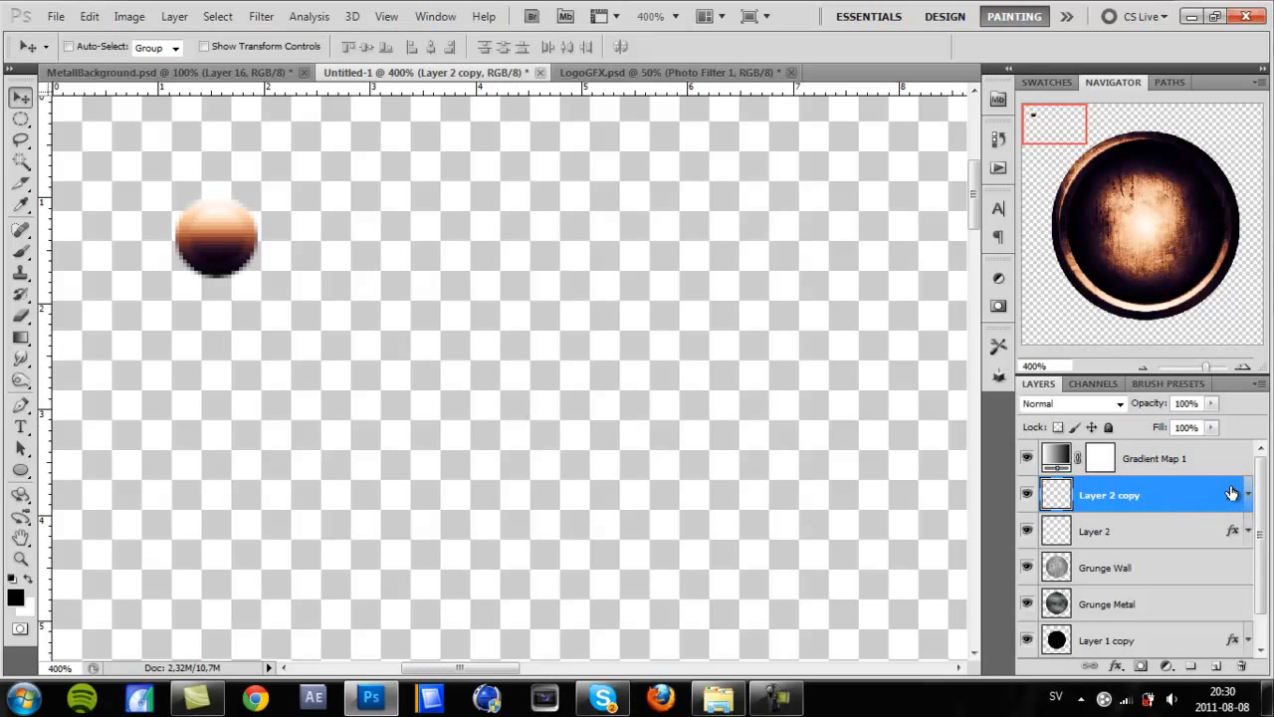
# Give Layer 2 copy a Gradient Overlay set to Radial with Reverse checked
pyautogui.doubleClick(1145, 493)
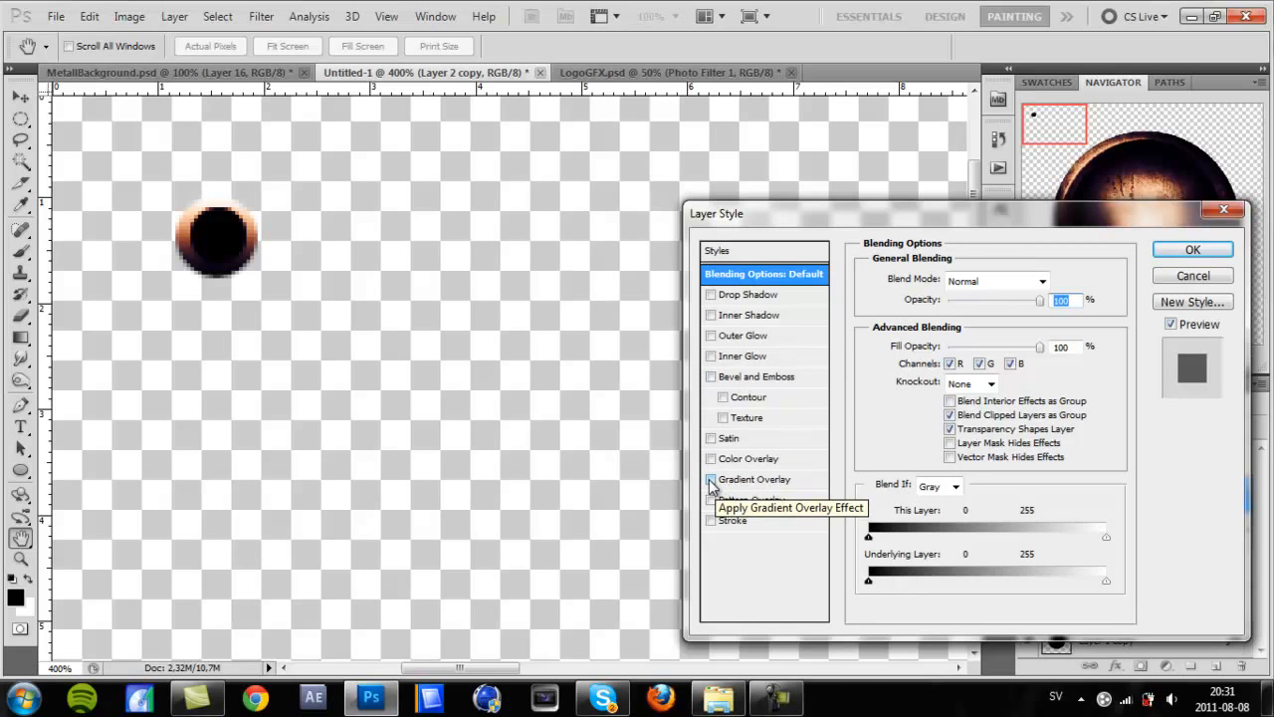
pyautogui.click(711, 478)
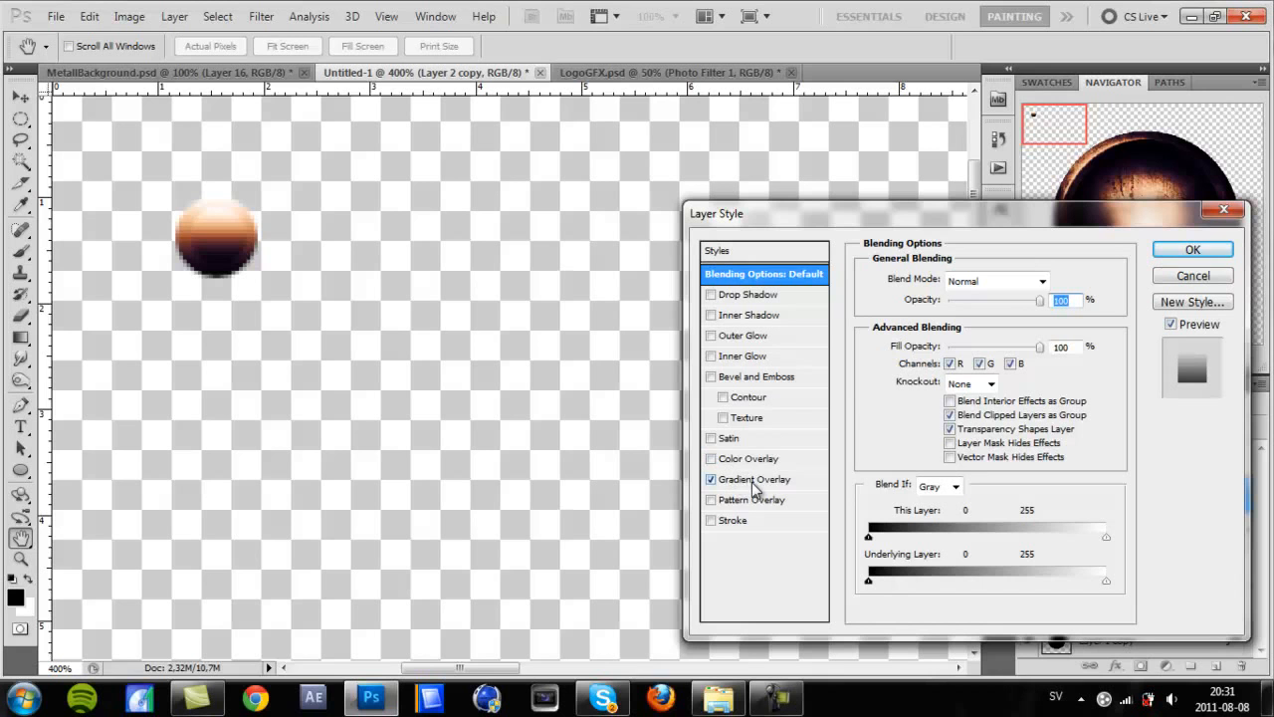
pyautogui.click(710, 478)
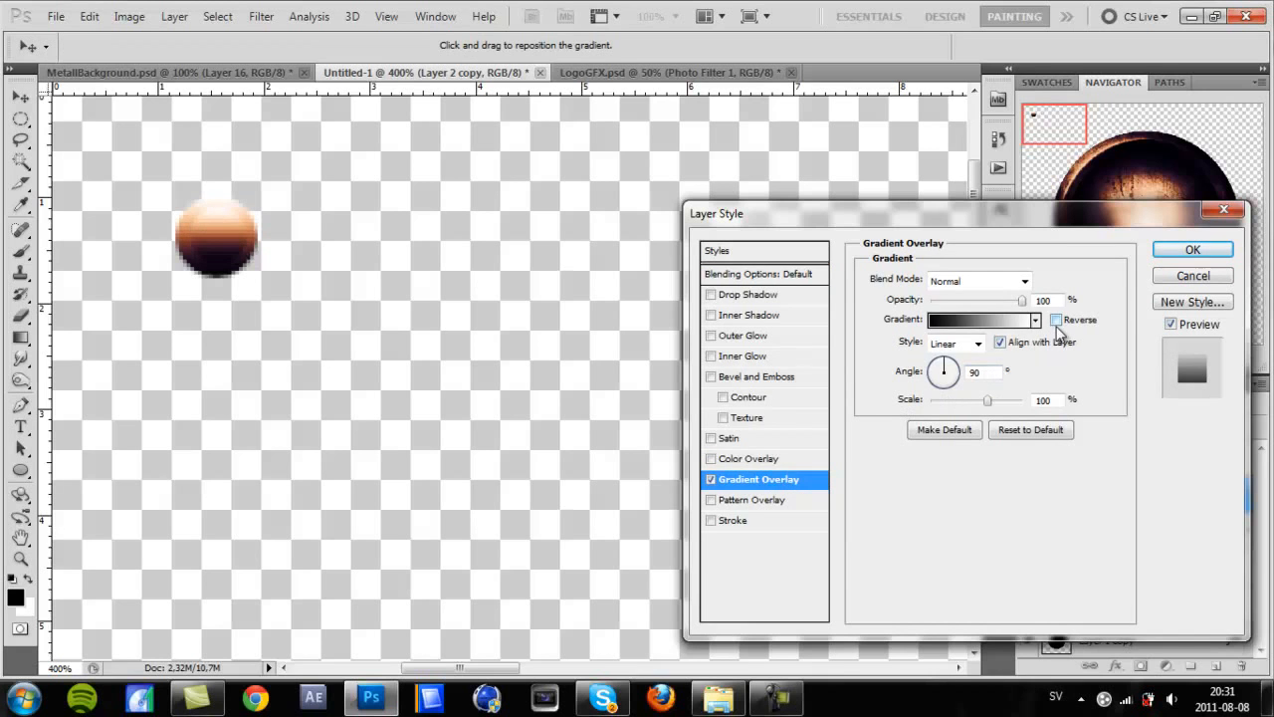
pyautogui.click(976, 342)
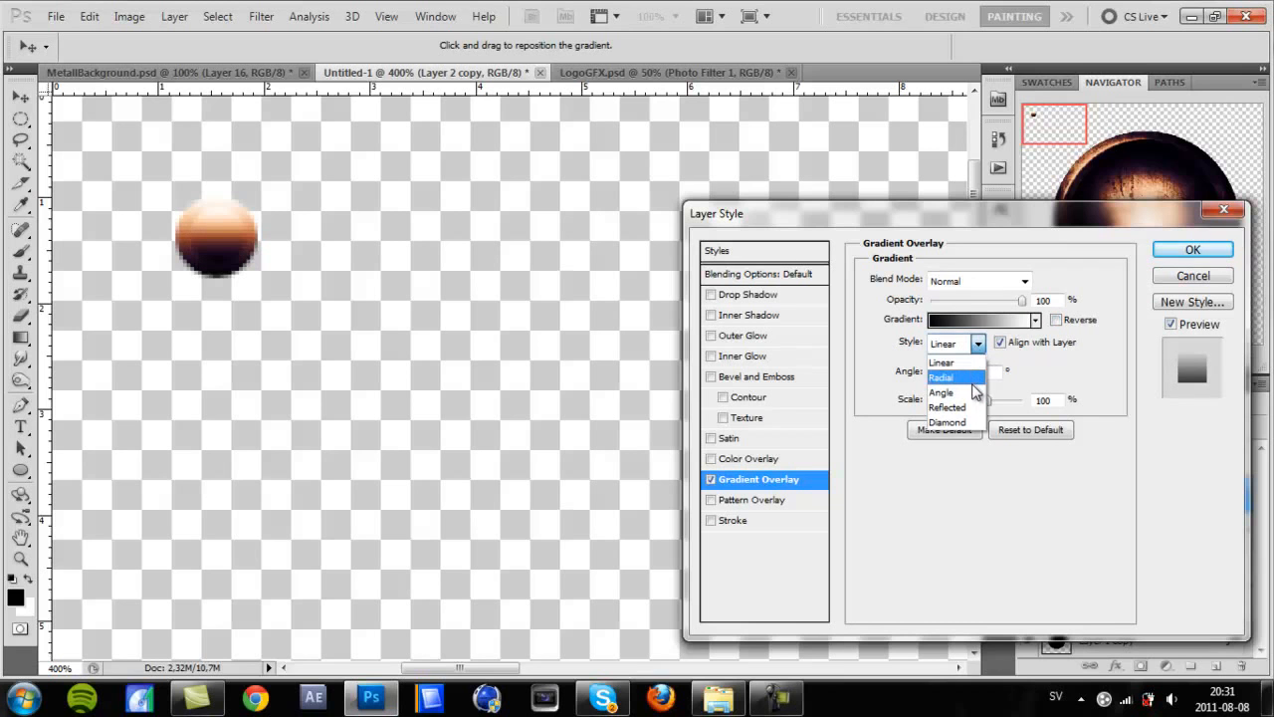
pyautogui.click(940, 378)
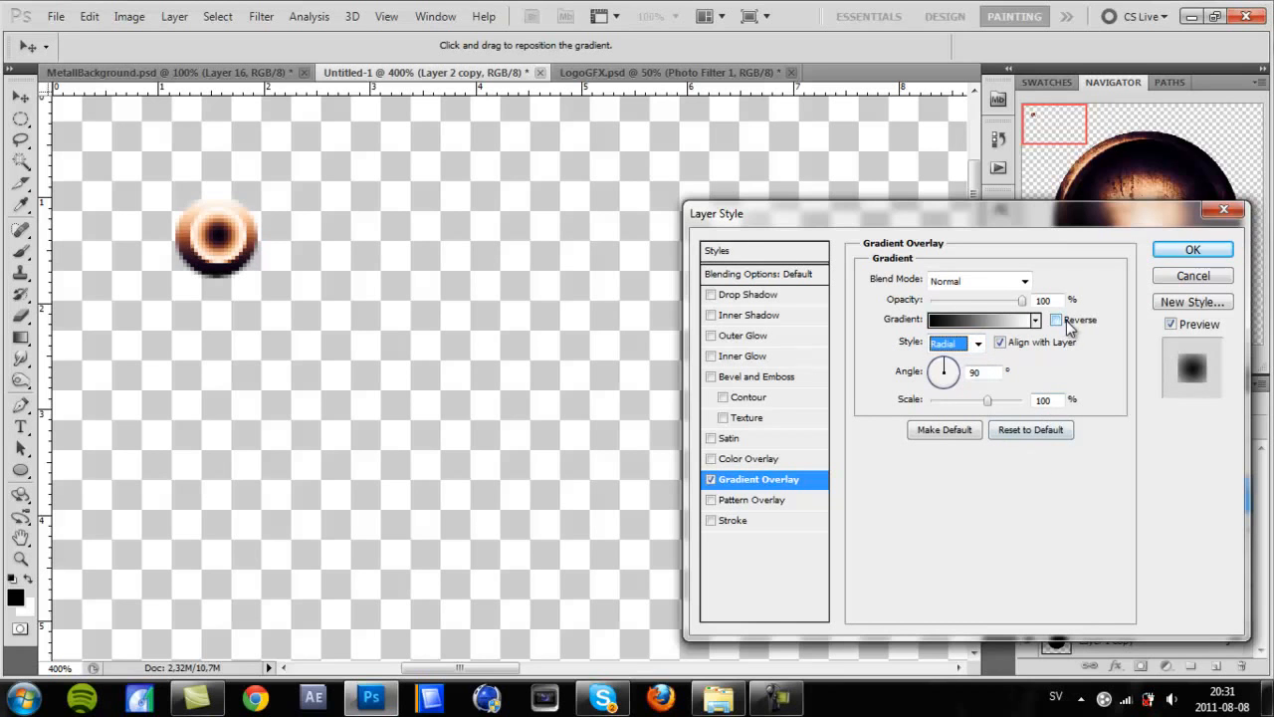
pyautogui.click(1055, 318)
pyautogui.write('150')
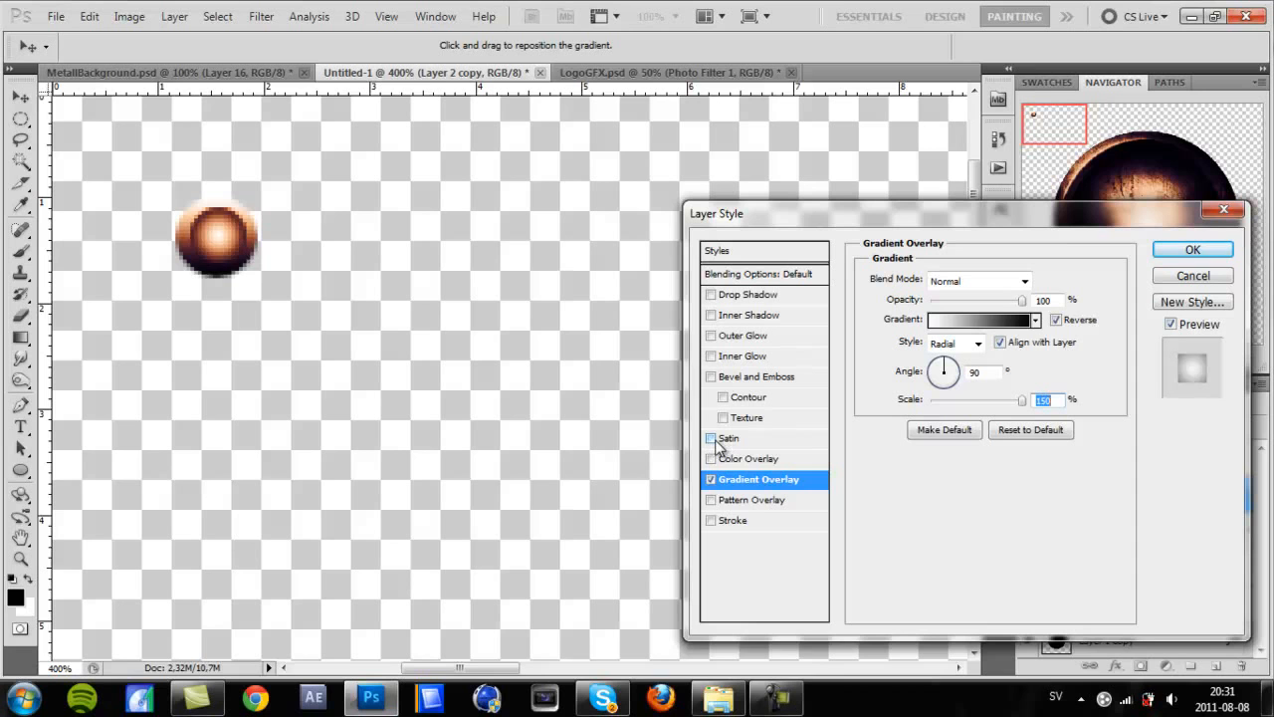
# Add a Satin effect to the copied dot and adjust its shading angle
pyautogui.click(711, 438)
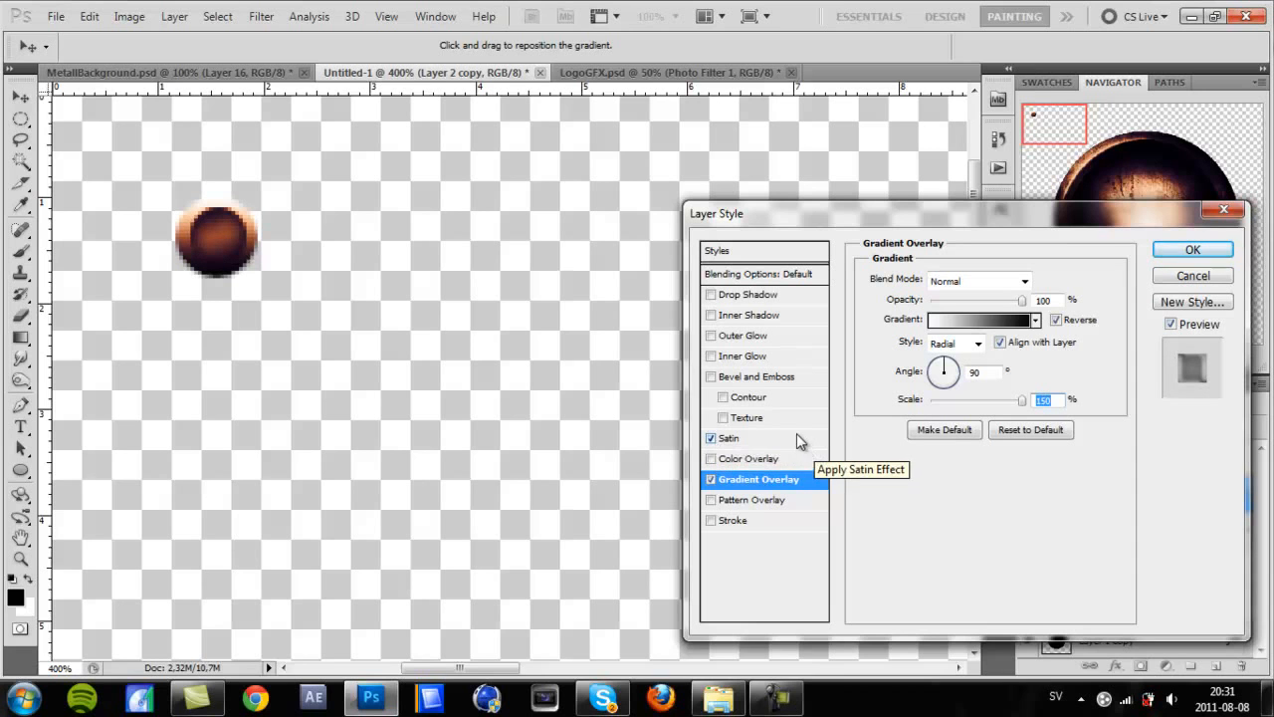
pyautogui.click(729, 438)
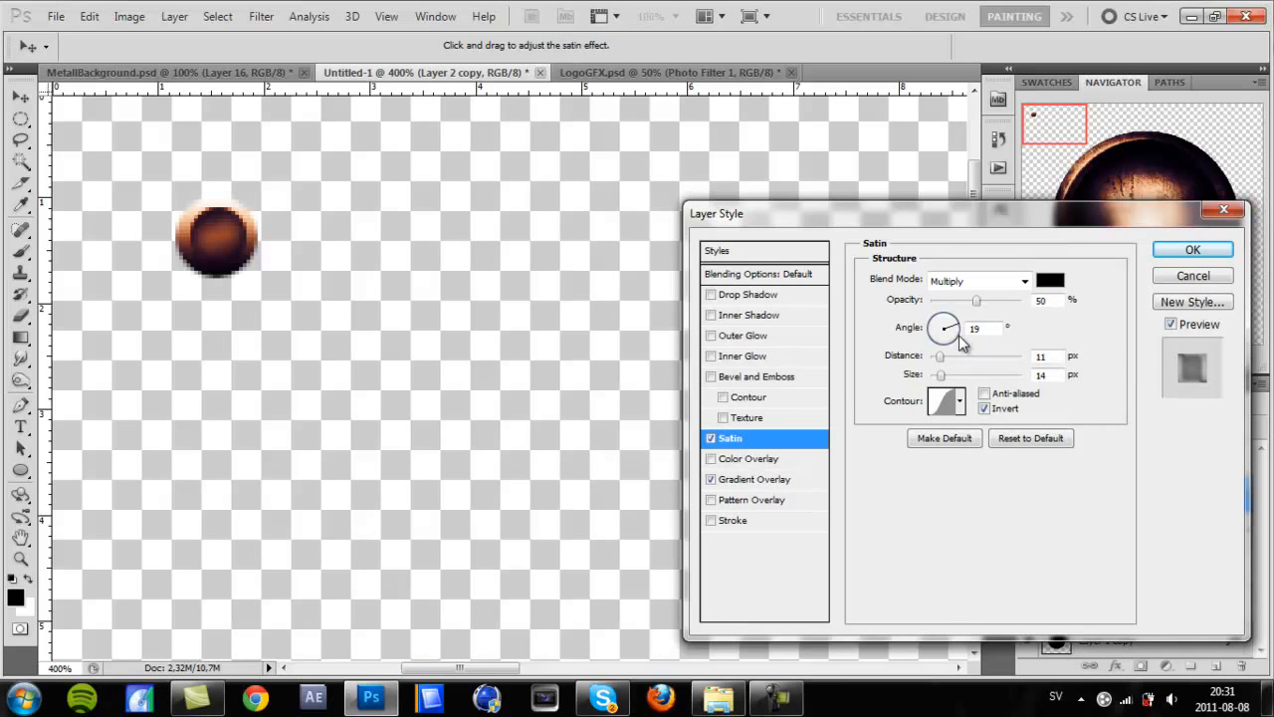
pyautogui.moveTo(976, 299); pyautogui.dragTo(1012, 298)
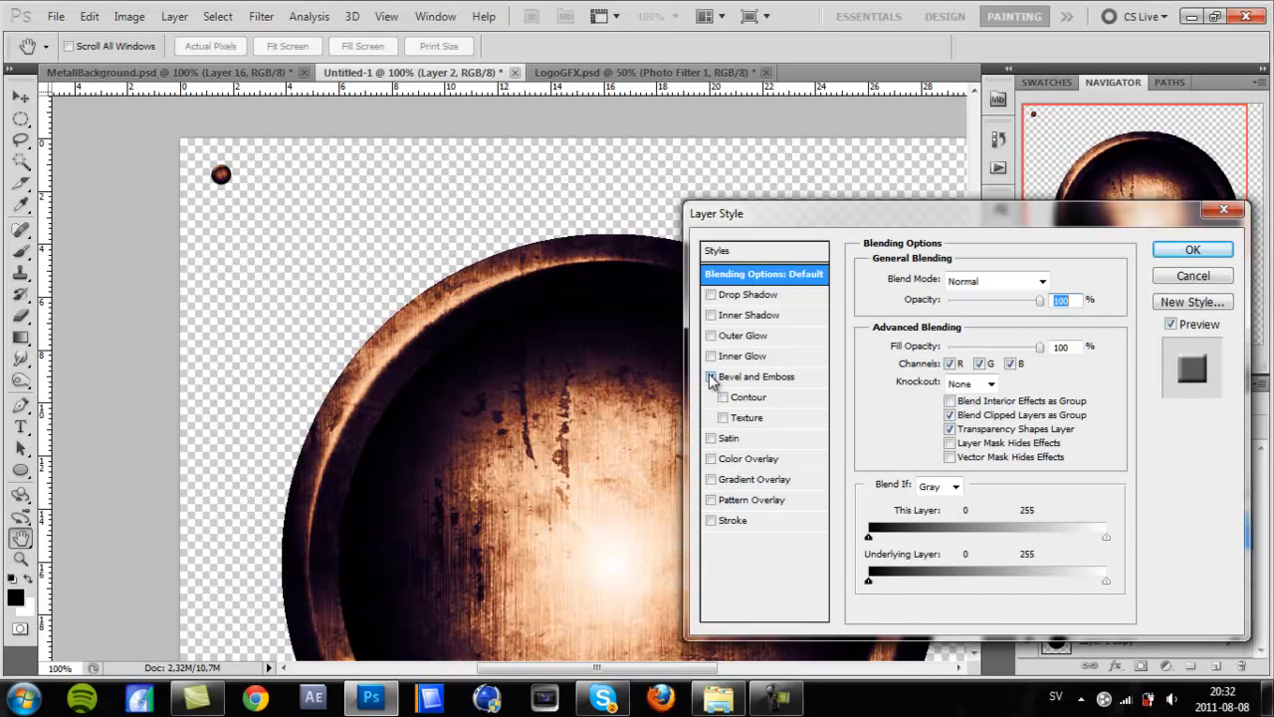
# Enable Bevel and Emboss on Layer 2, adjust its Size slider and apply
pyautogui.click(711, 377)
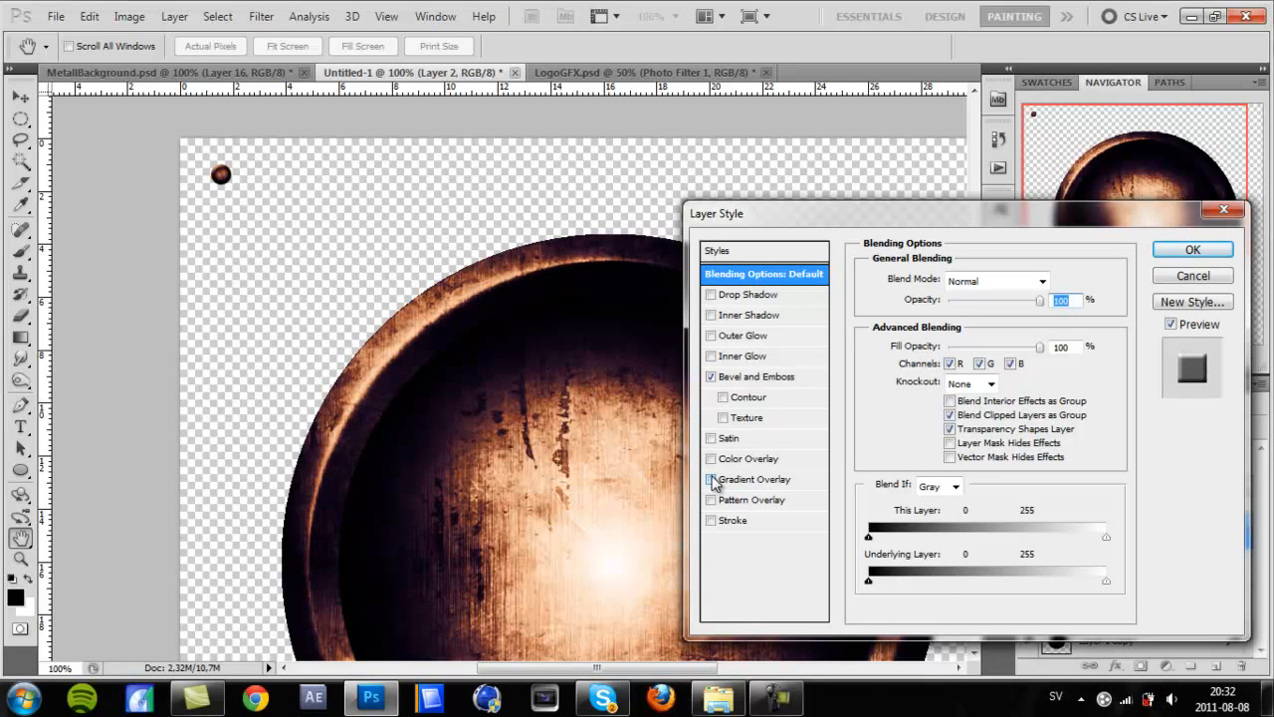
pyautogui.click(756, 377)
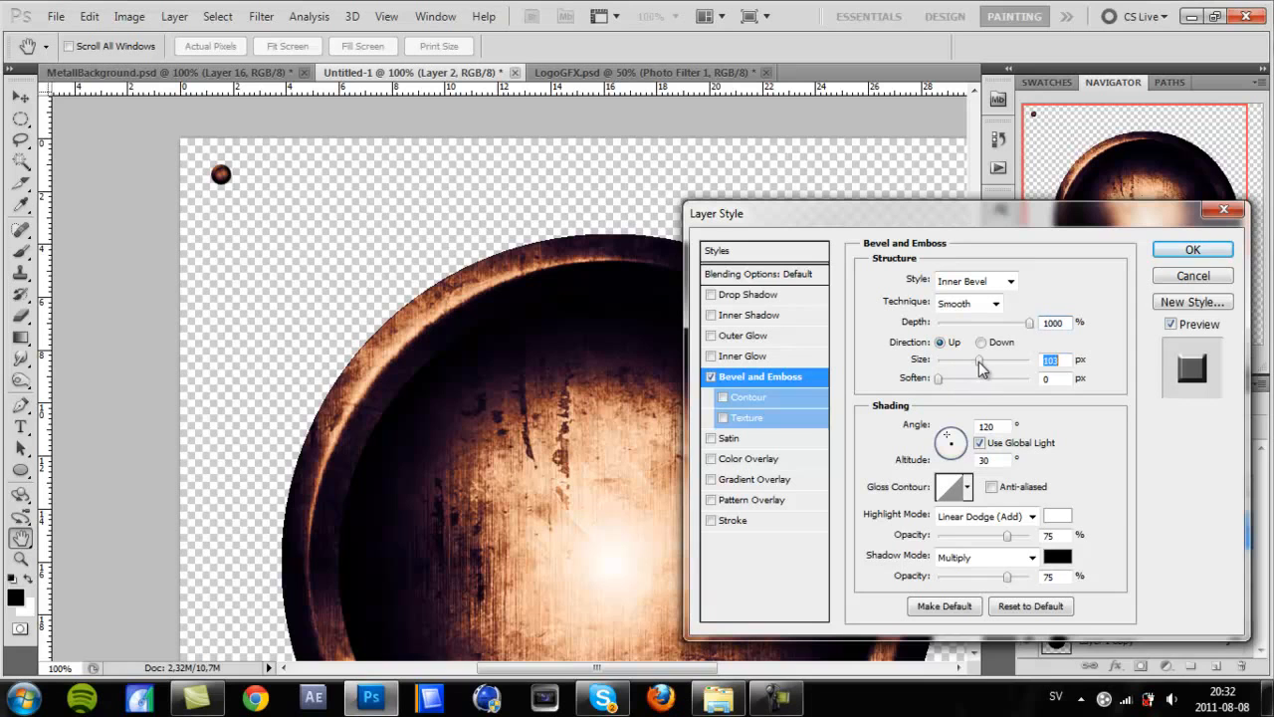
pyautogui.moveTo(979, 359); pyautogui.dragTo(963, 358)
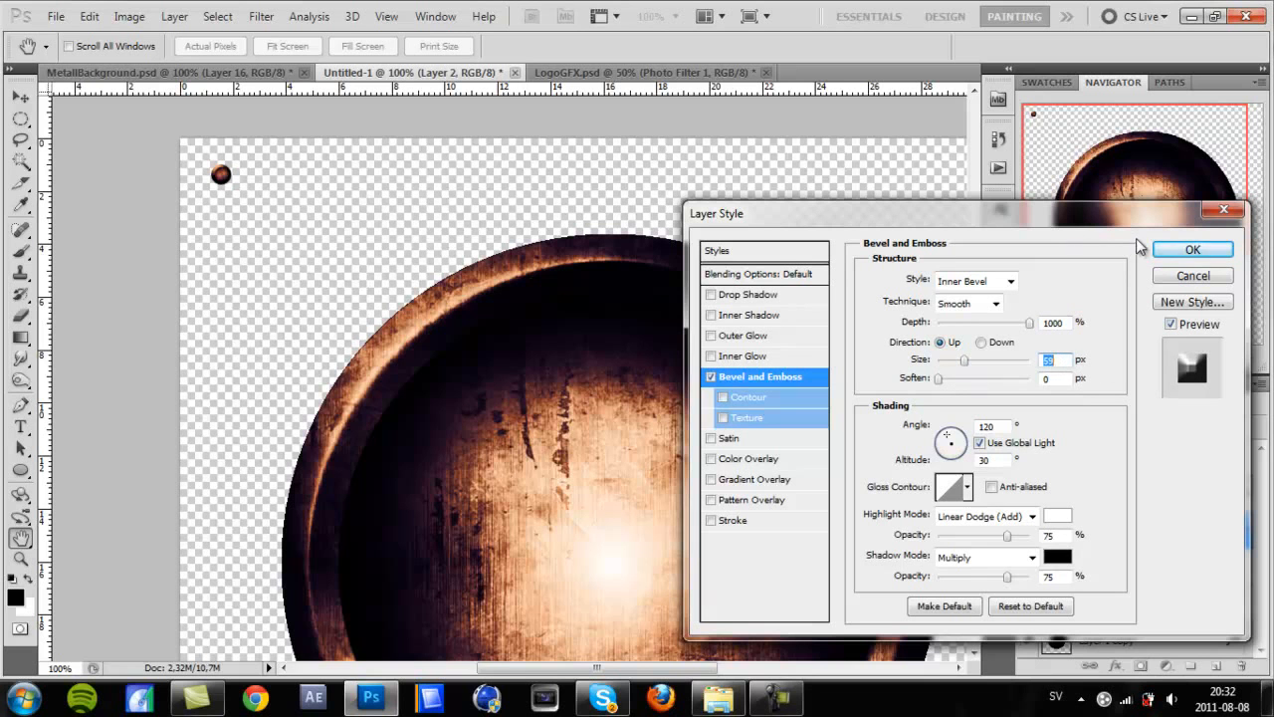
pyautogui.click(1190, 249)
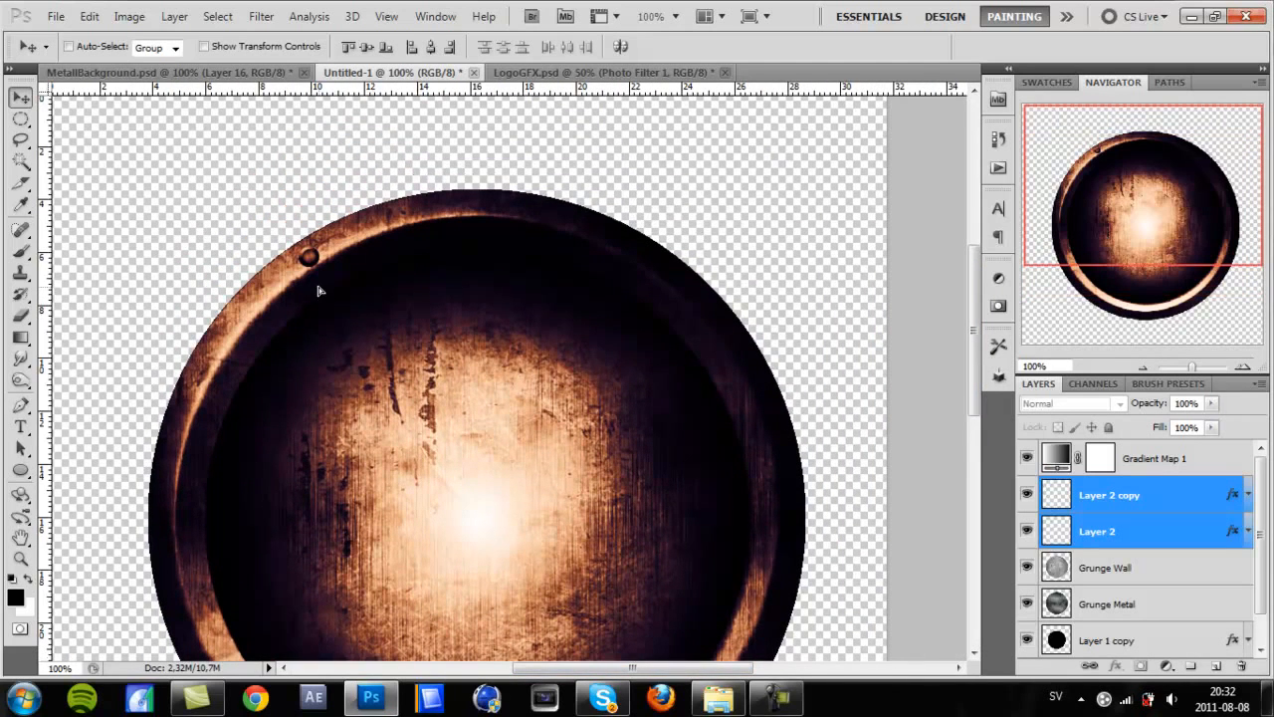
pyautogui.moveTo(371, 302)
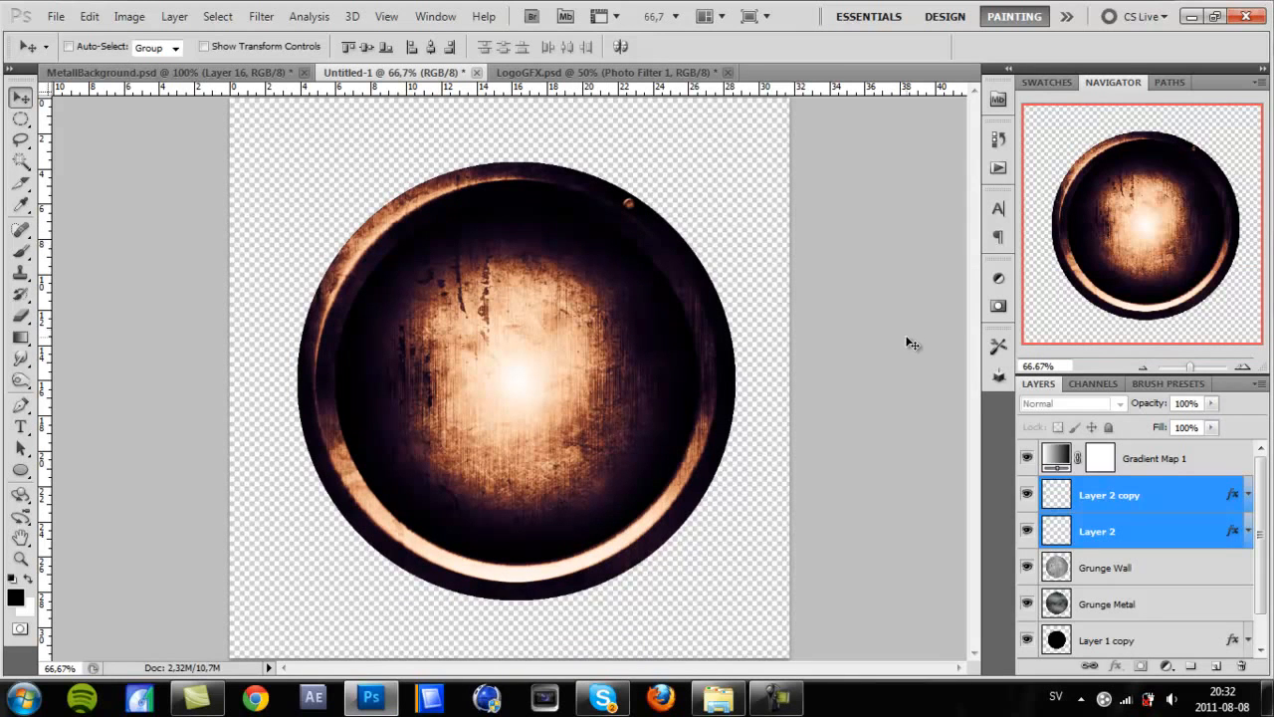
pyautogui.moveTo(815, 402)
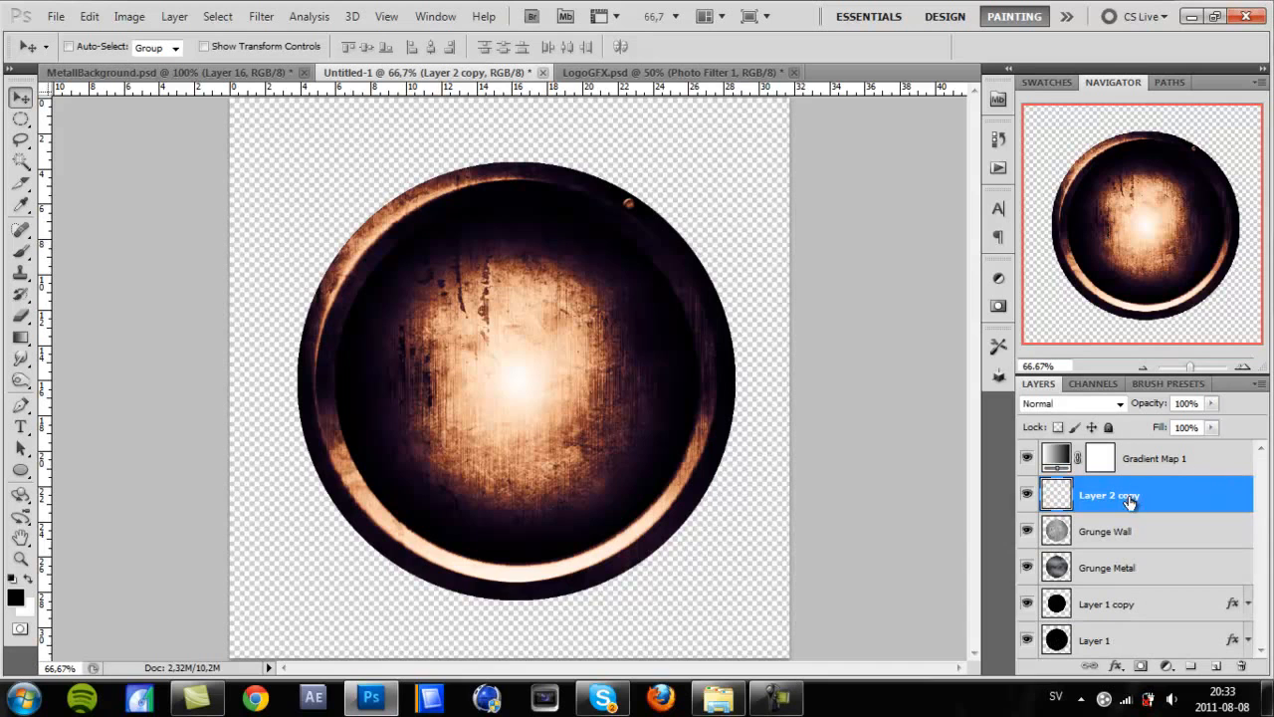
pyautogui.moveTo(1151, 525)
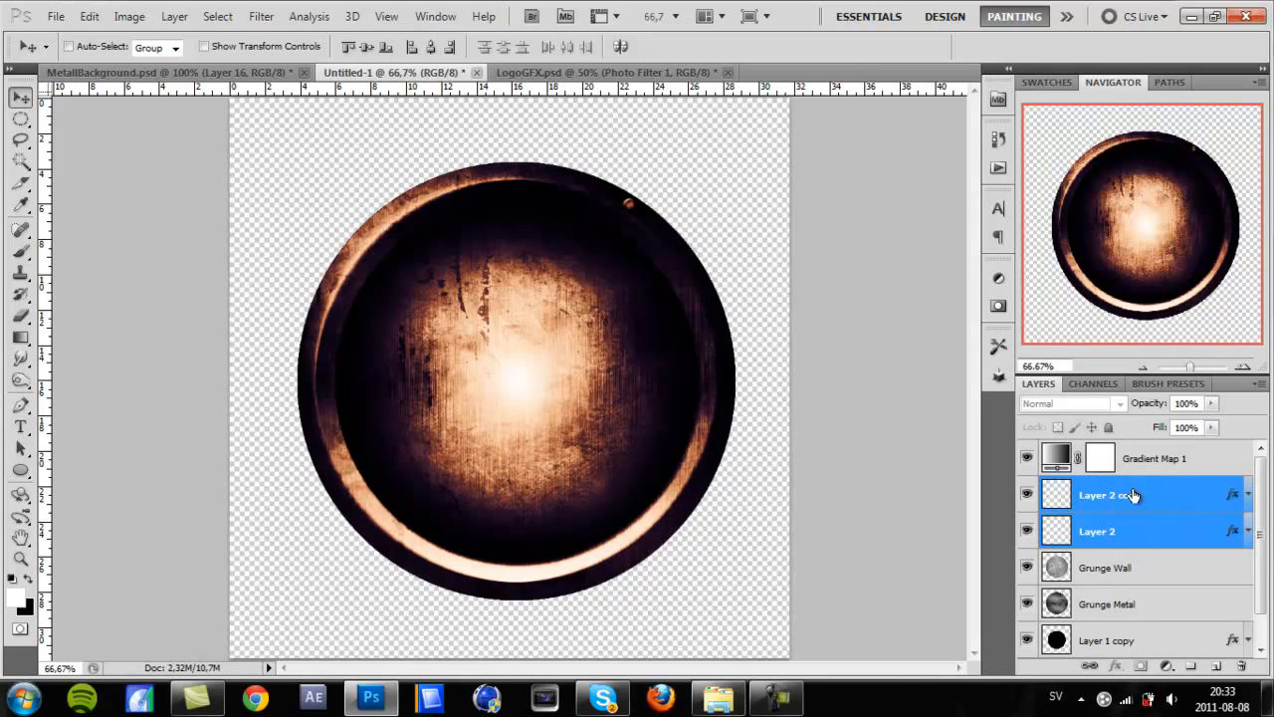
# Merge the two dot layers into one via the layer's right-click Merge Layers option
pyautogui.rightClick(1107, 493)
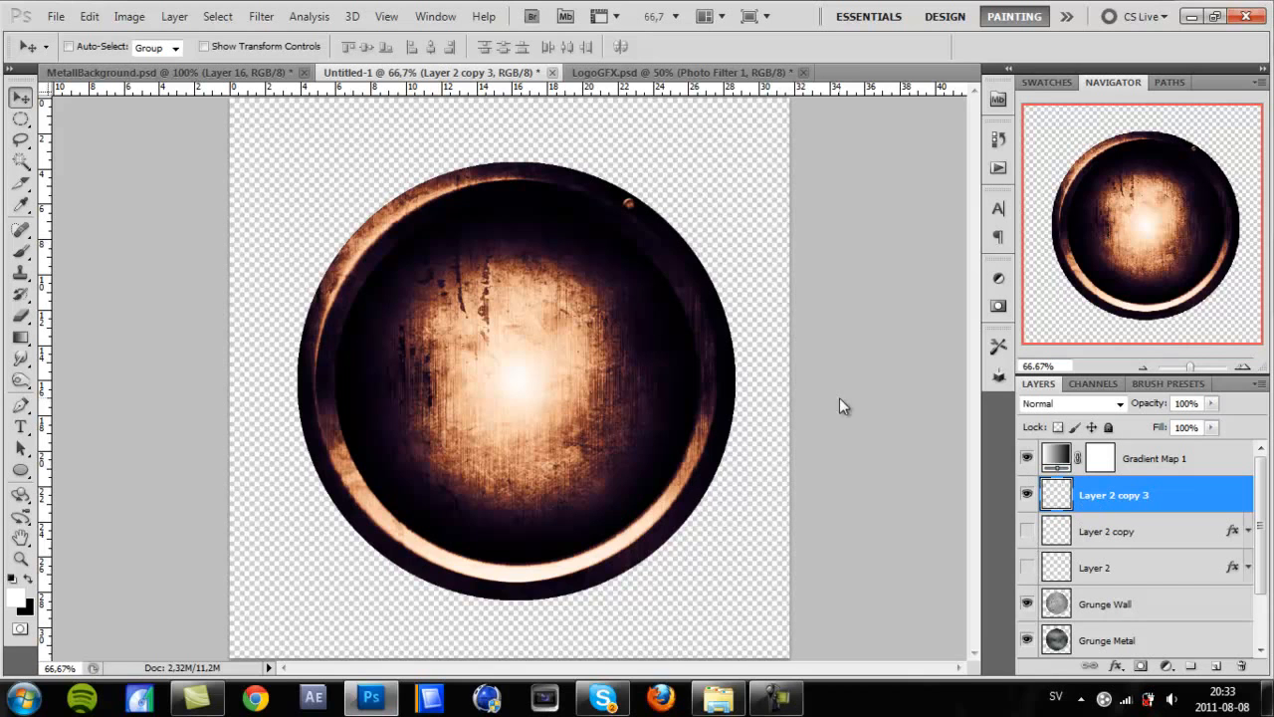
pyautogui.moveTo(1111, 517)
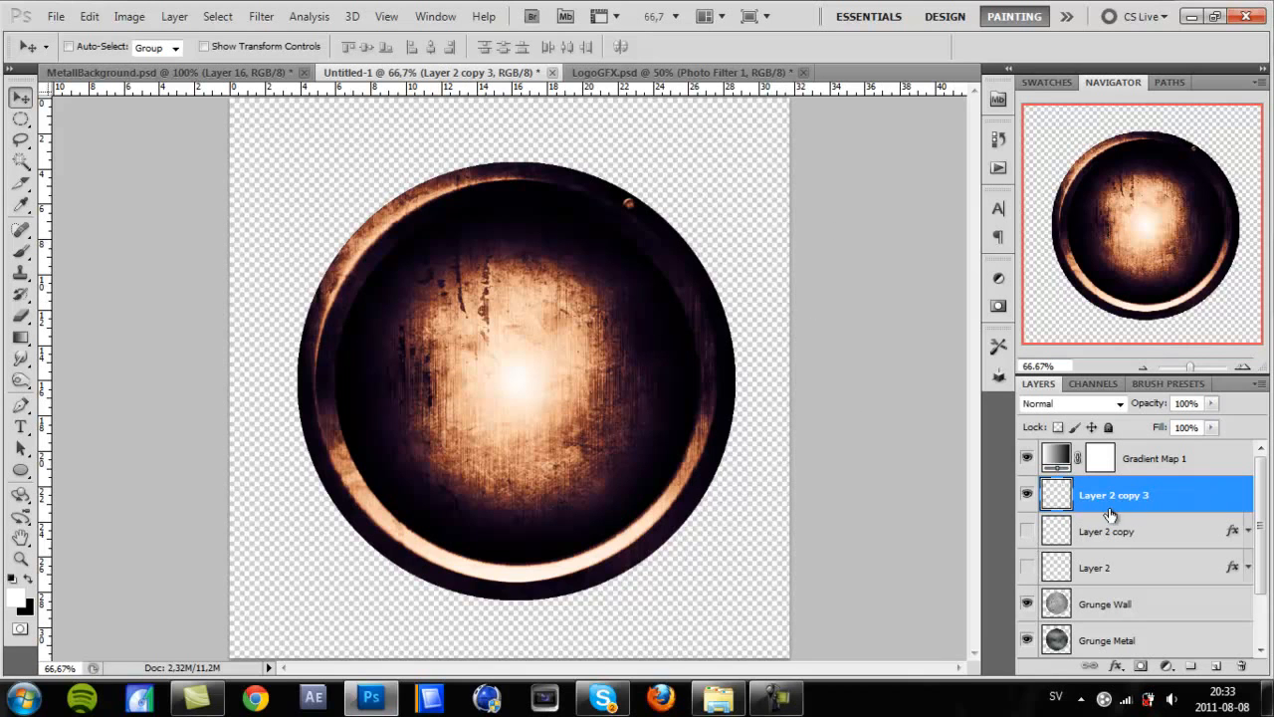
pyautogui.moveTo(932, 478)
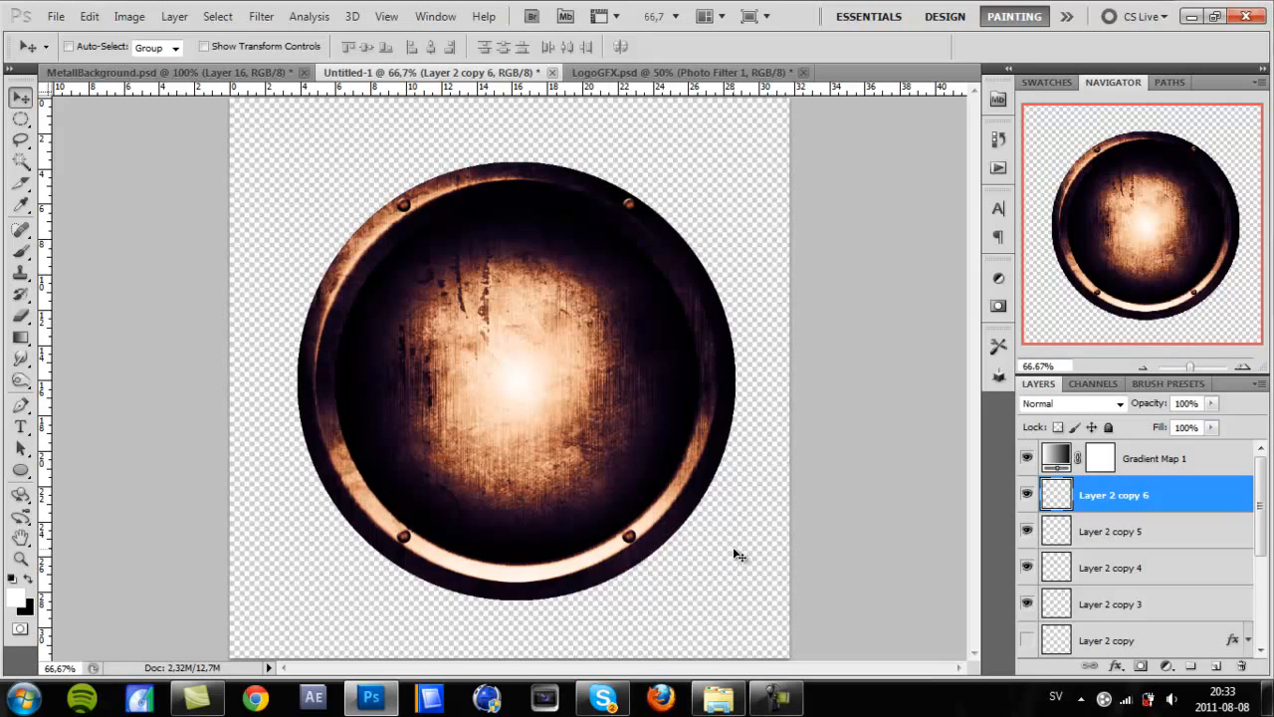
# Place a duplicated screw-hole dot at its position on the orb's rim
pyautogui.click(777, 697)
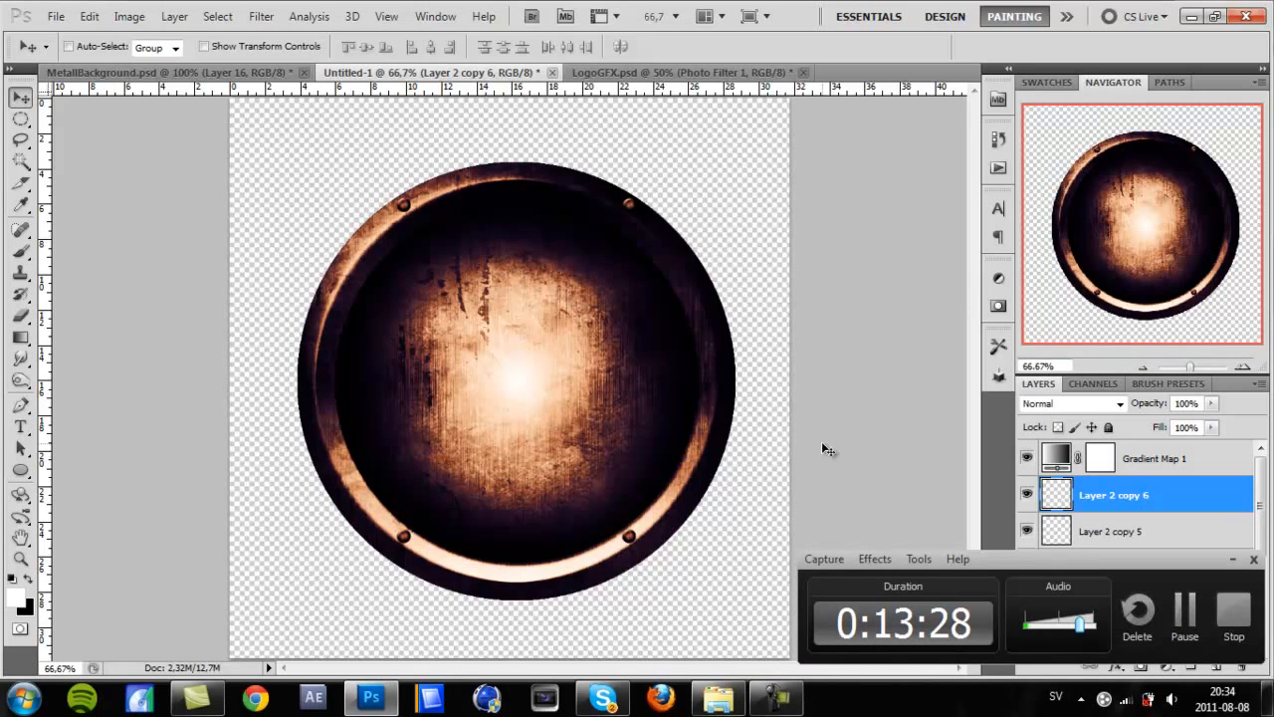
pyautogui.moveTo(858, 450)
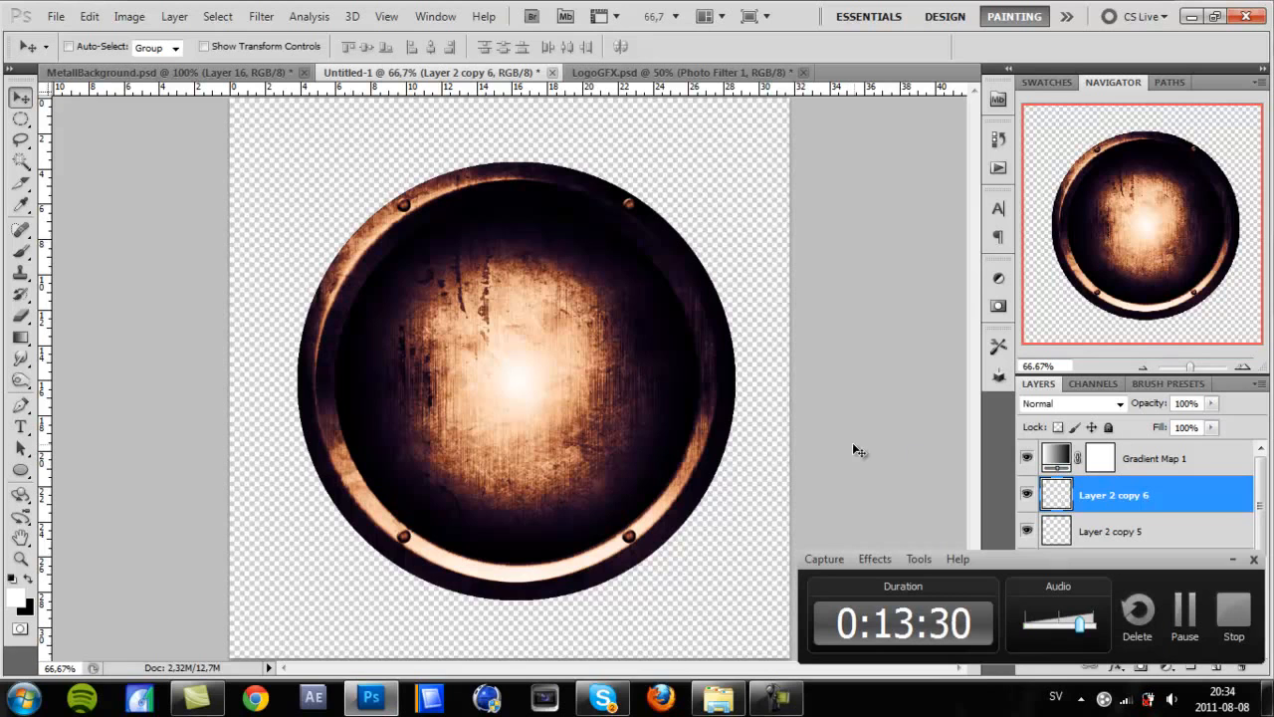